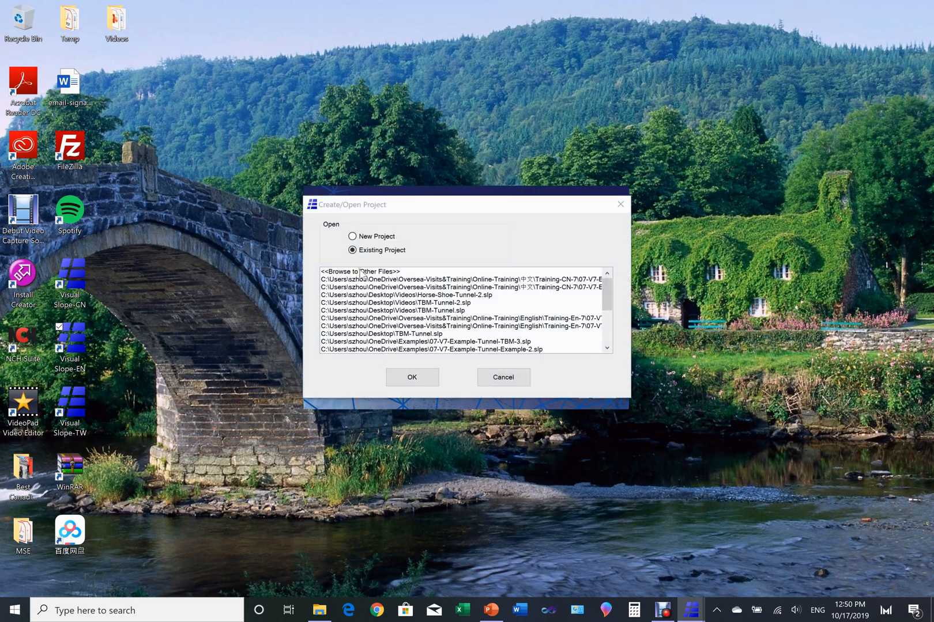
Choose New Project in the Create/Open Project dialog and confirm.
{"action": "left_click", "coordinate": [352, 236]}
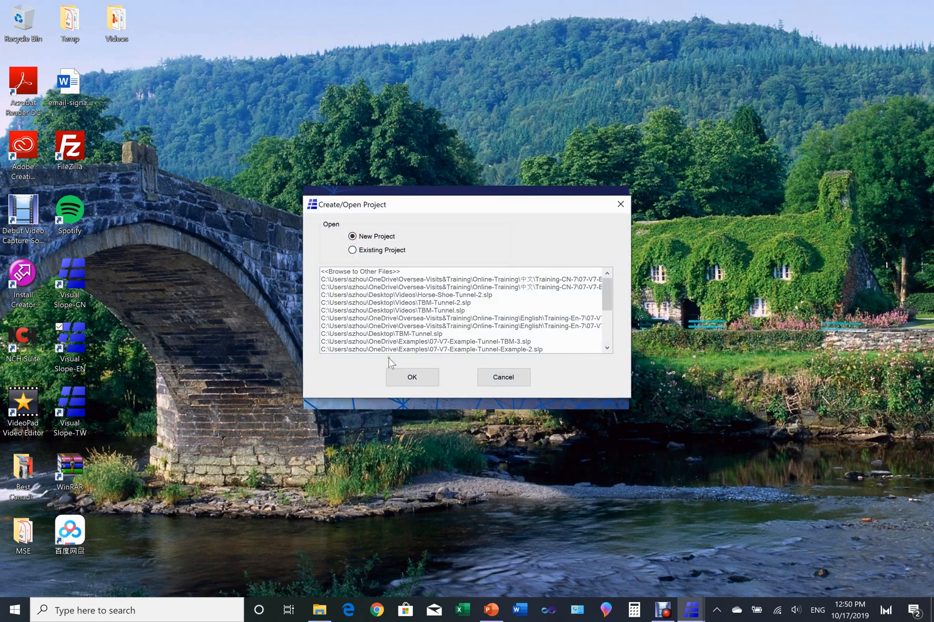
{"action": "left_click", "coordinate": [412, 377]}
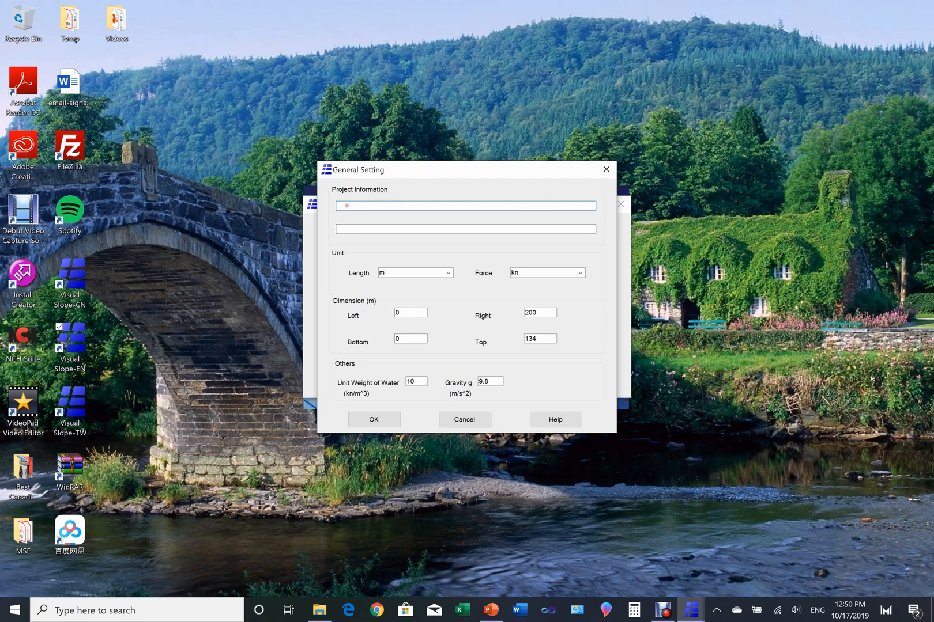
Name the project 'Tunnel Lining Design'.
{"action": "type", "text": "T"}
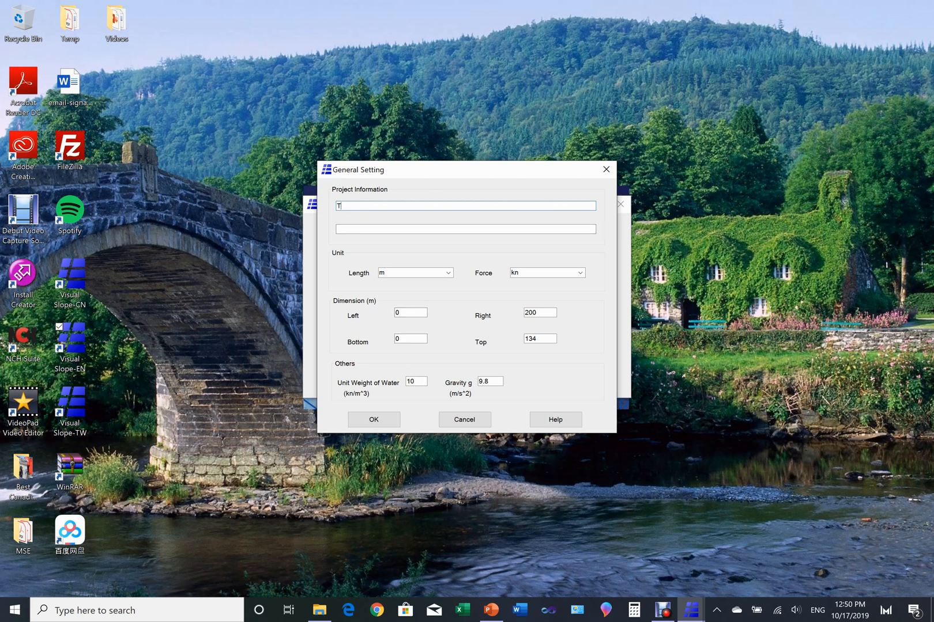
{"action": "type", "text": "unnel"}
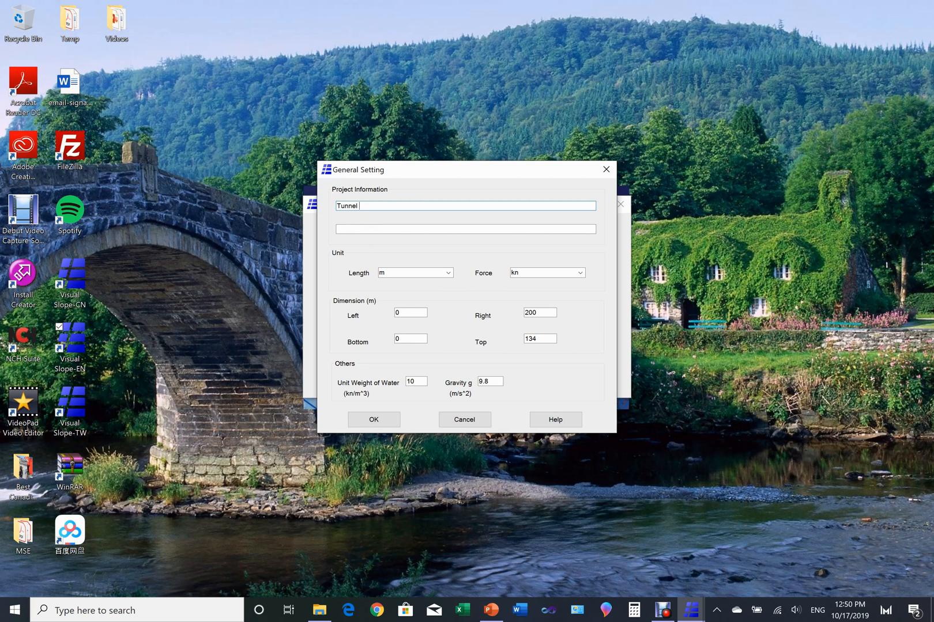
{"action": "type", "text": "Lining D"}
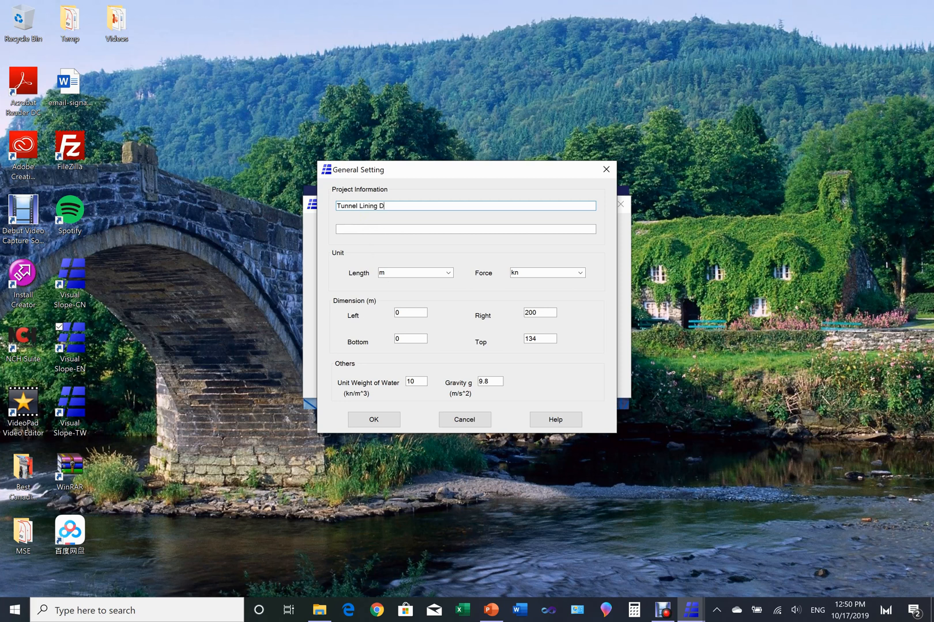
{"action": "type", "text": "esign"}
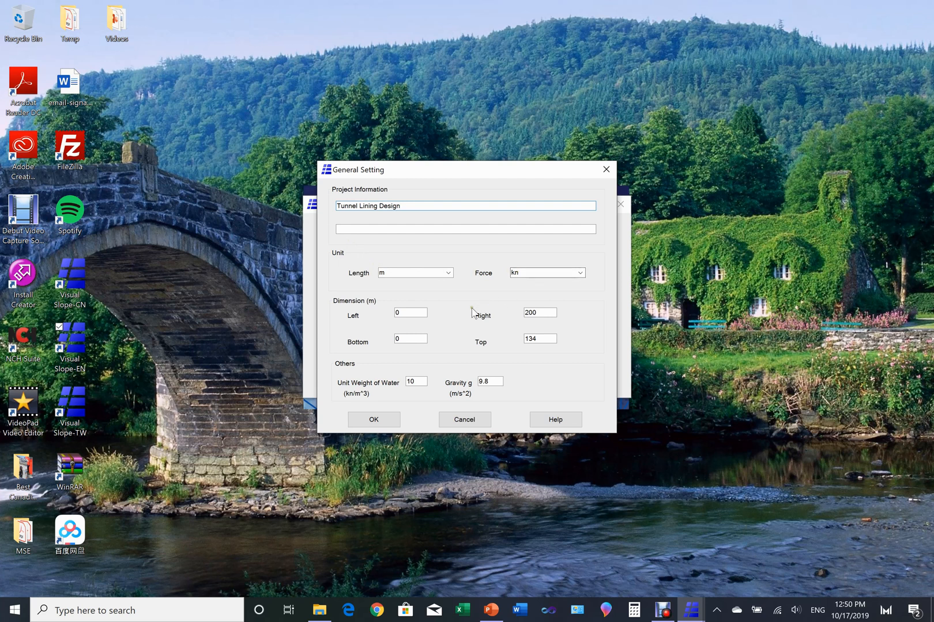
Set the model extent to Right 90 and Top 60 and apply the general settings.
{"action": "left_click", "coordinate": [539, 312]}
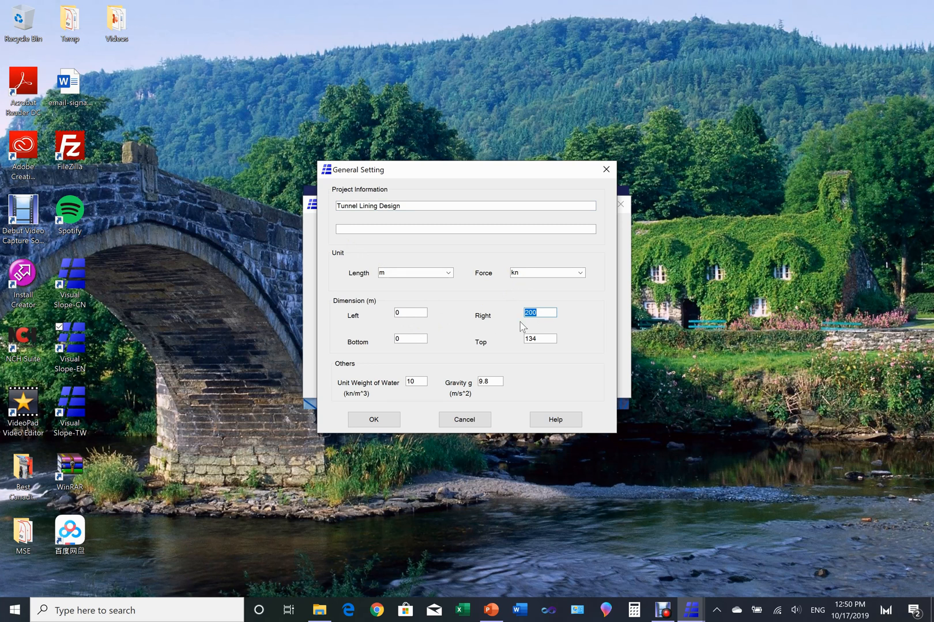
{"action": "type", "text": "90"}
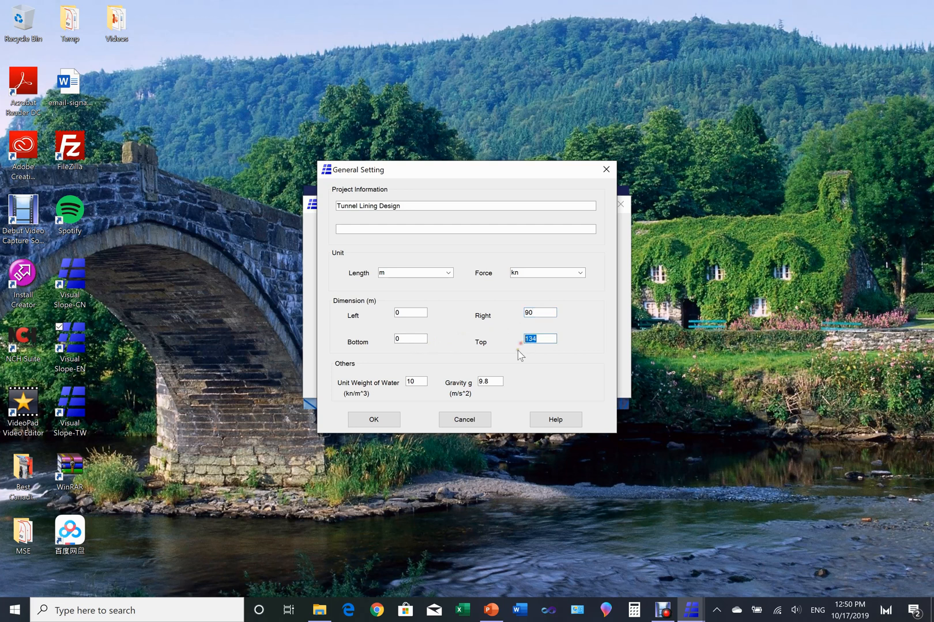
{"action": "type", "text": "60"}
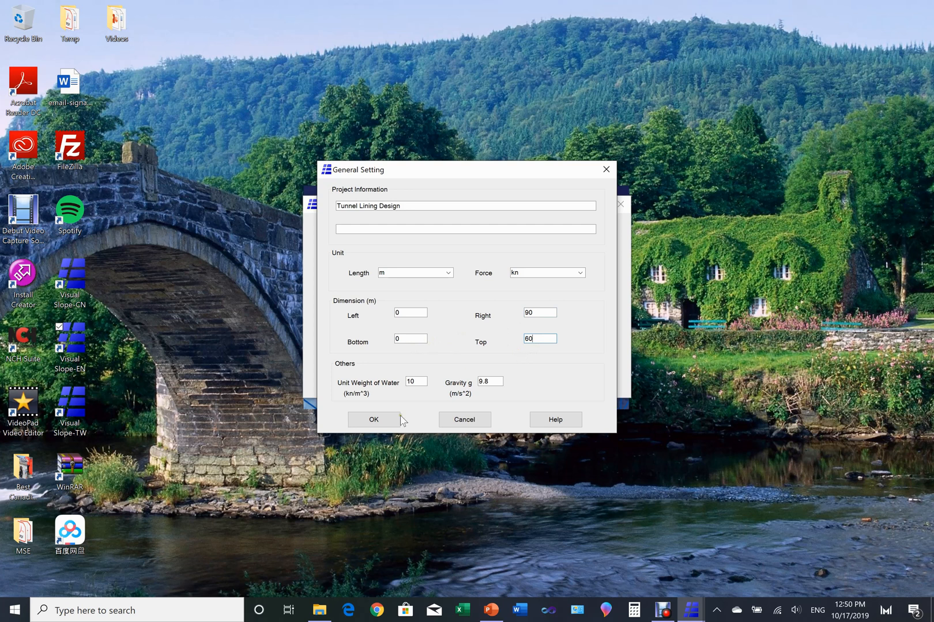
{"action": "left_click", "coordinate": [374, 420]}
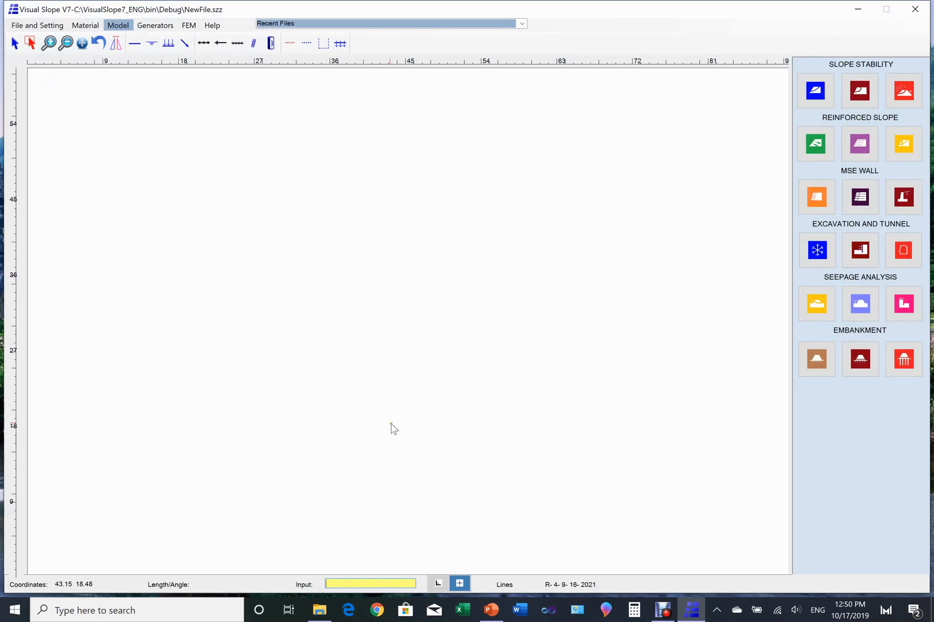
{"action": "mouse_move", "coordinate": [399, 427]}
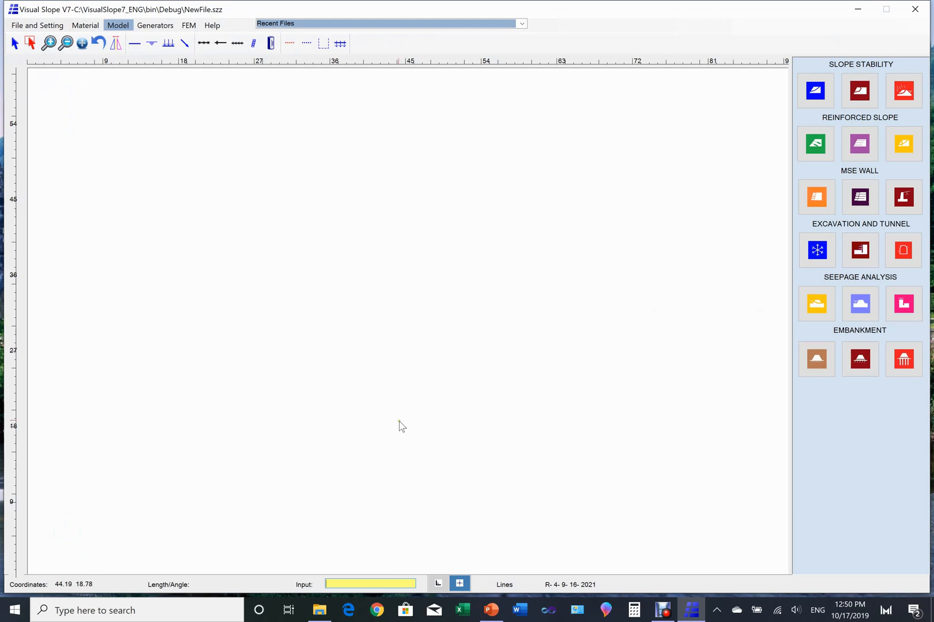
{"action": "mouse_move", "coordinate": [405, 424]}
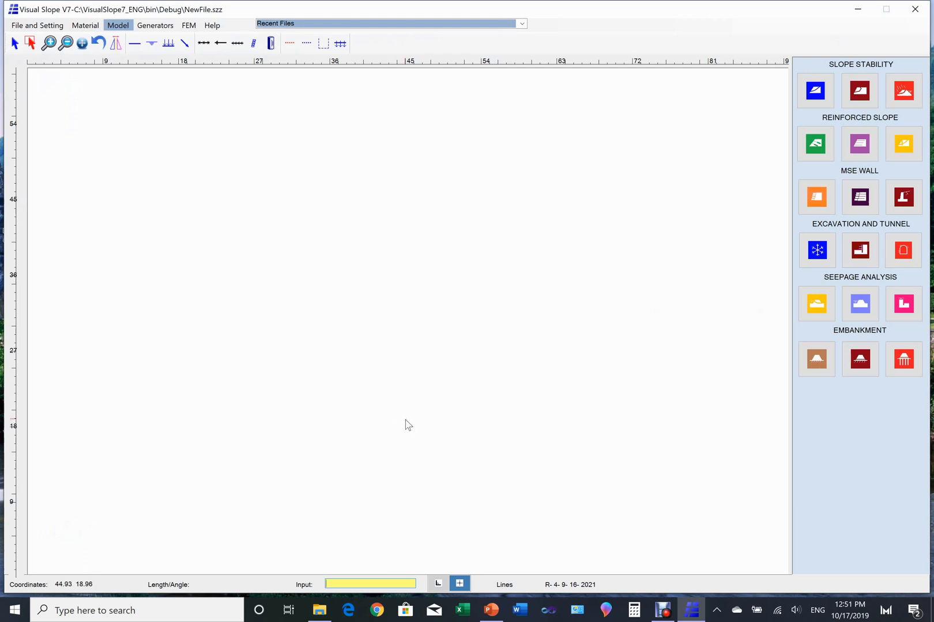
{"action": "mouse_move", "coordinate": [413, 418]}
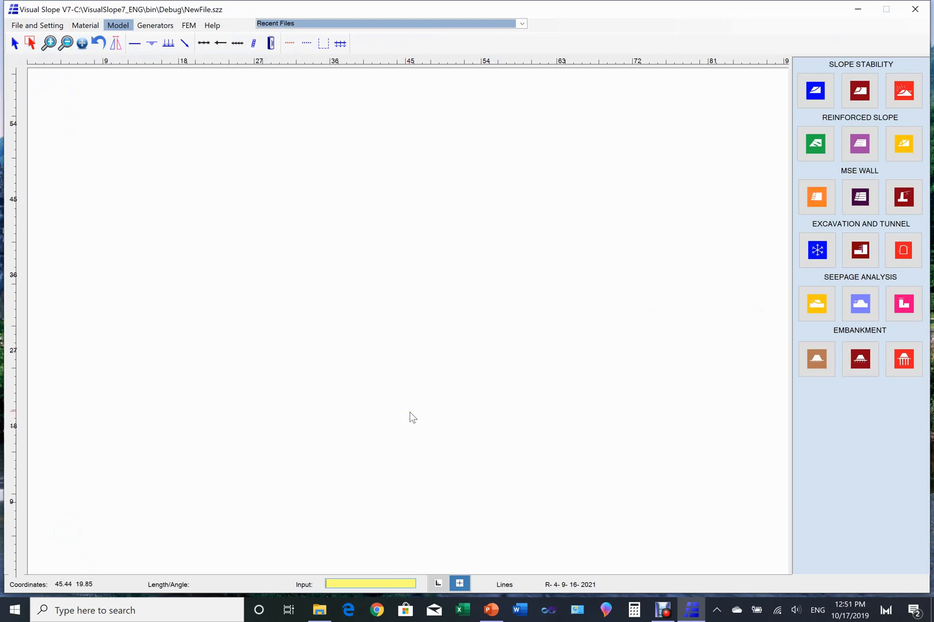
{"action": "mouse_move", "coordinate": [404, 413]}
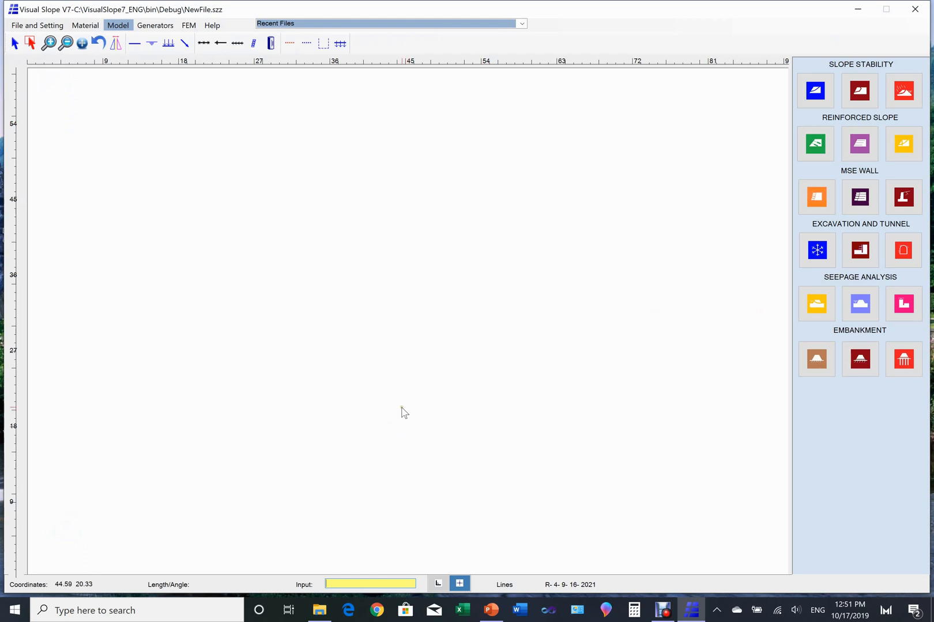
Open the soil material manager from the Material menu.
{"action": "left_click", "coordinate": [84, 26]}
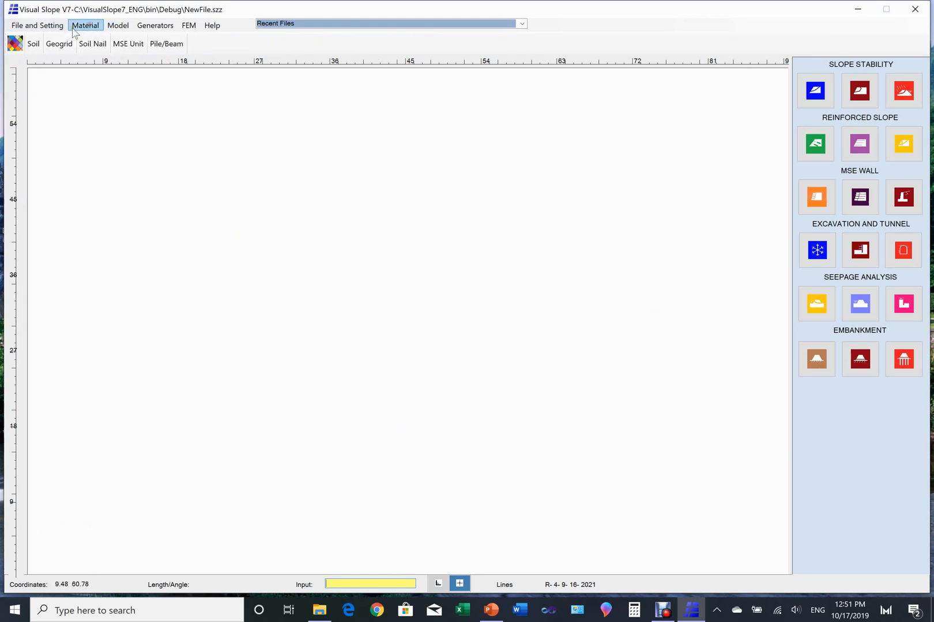
{"action": "left_click", "coordinate": [85, 25]}
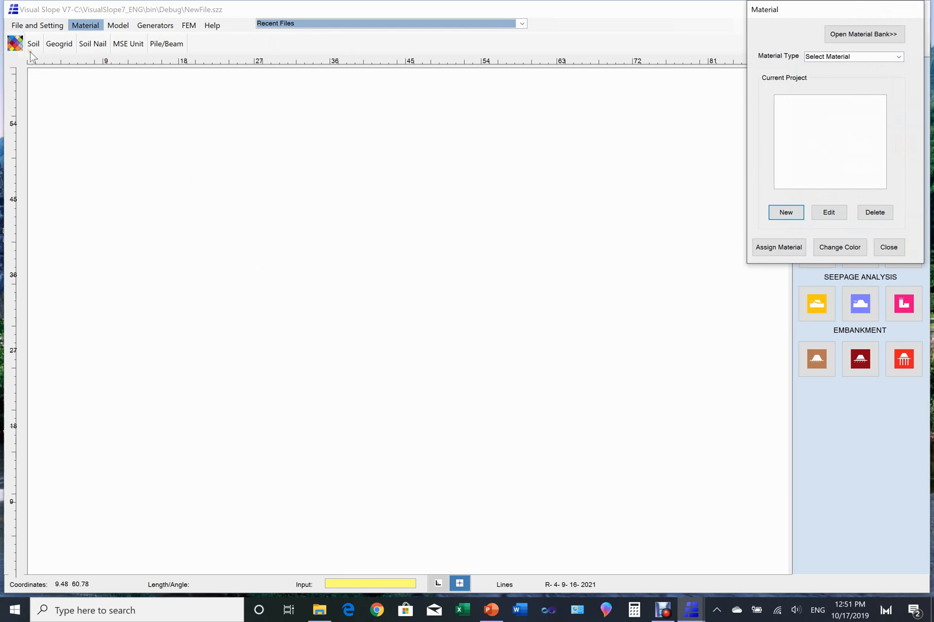
Create a new soil named Soft Rock with its density and cohesion values.
{"action": "left_click", "coordinate": [898, 57]}
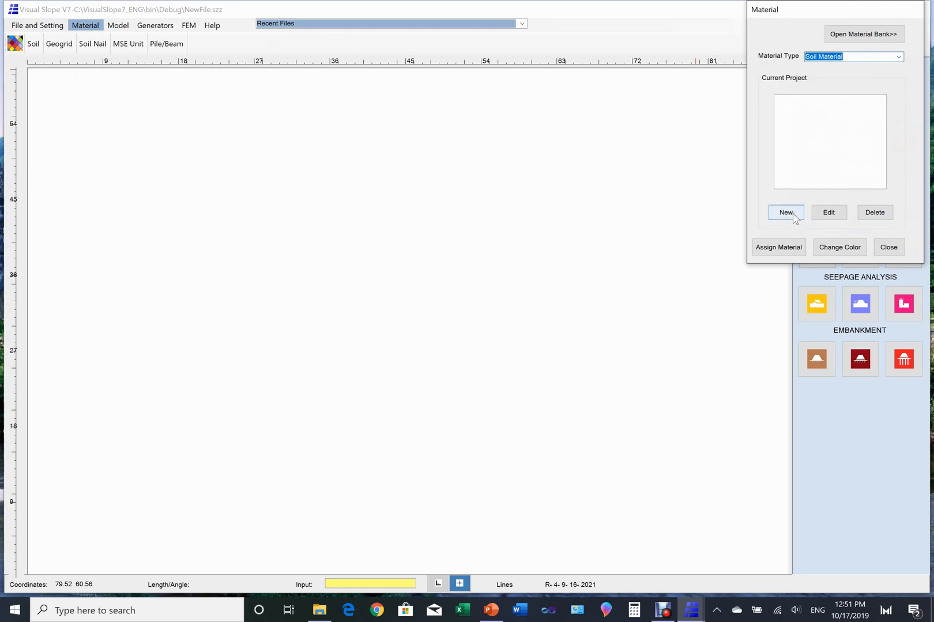
{"action": "left_click", "coordinate": [785, 212]}
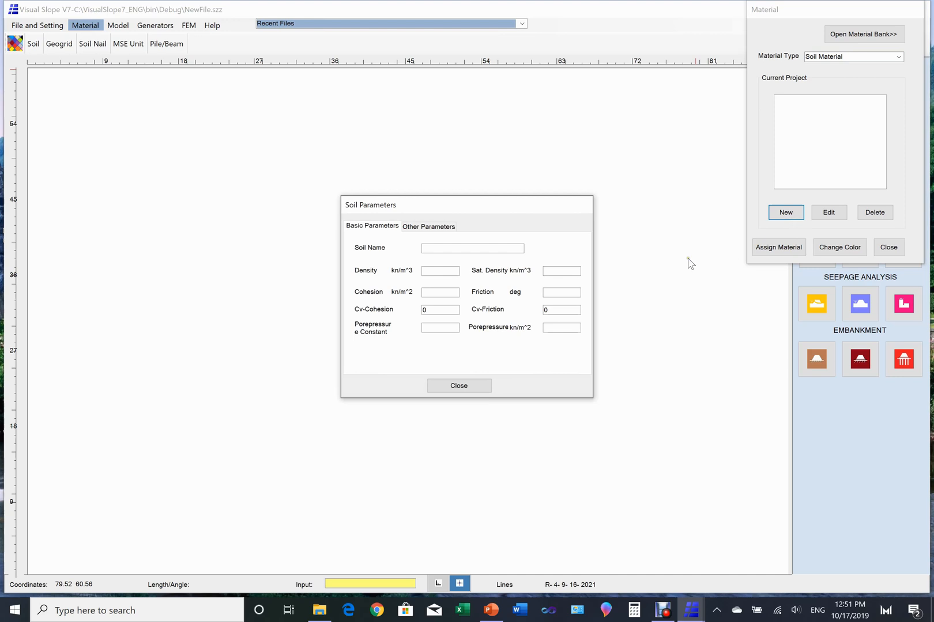
{"action": "left_click", "coordinate": [472, 248]}
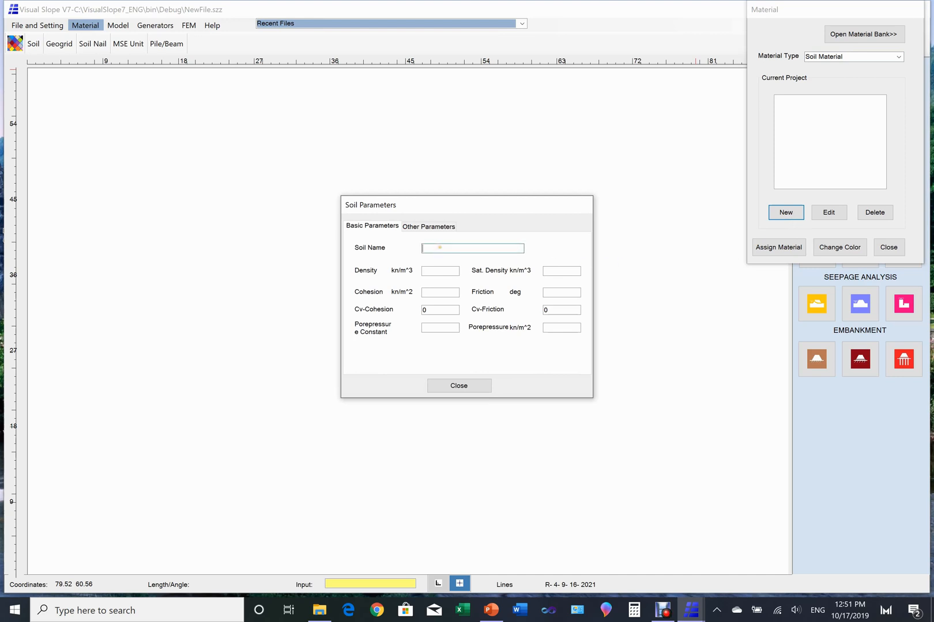
{"action": "type", "text": "Soft Rock"}
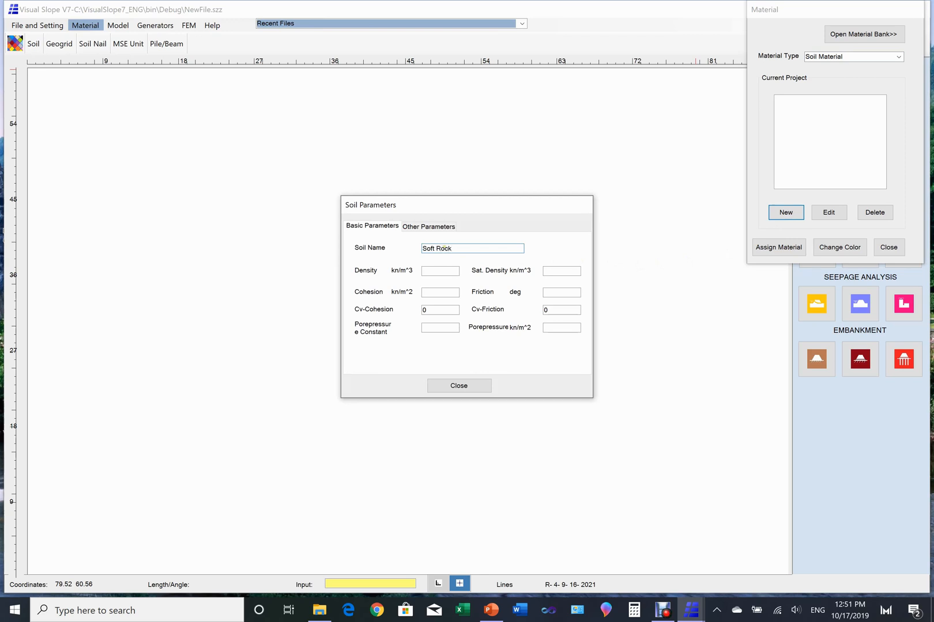
{"action": "type", "text": "2"}
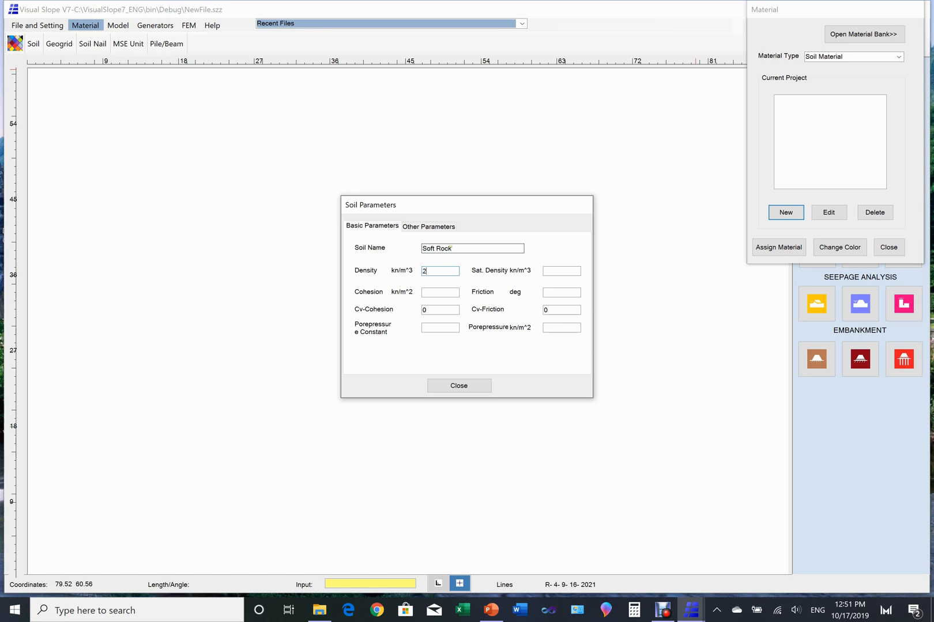
{"action": "type", "text": "3"}
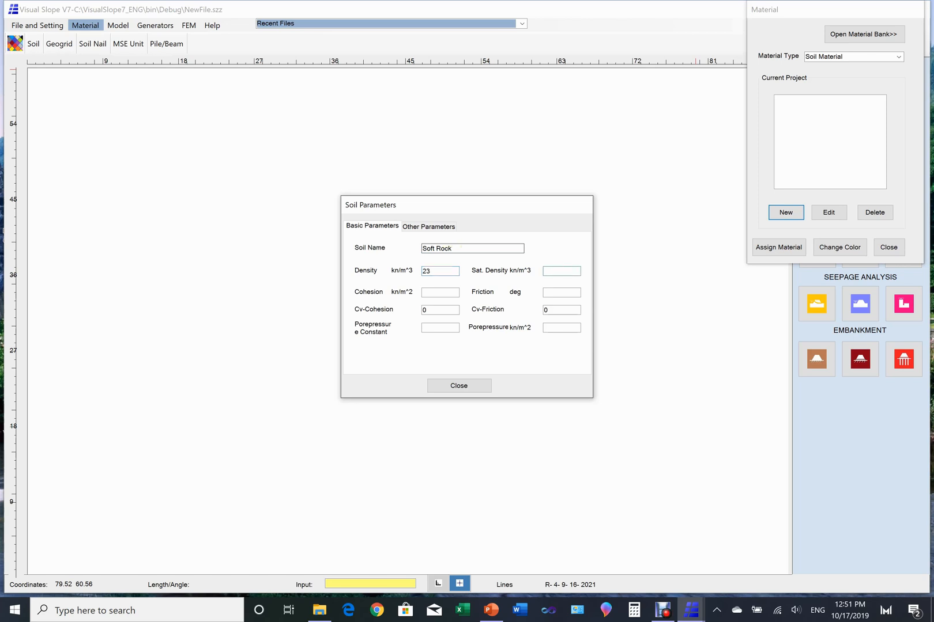
{"action": "type", "text": "23"}
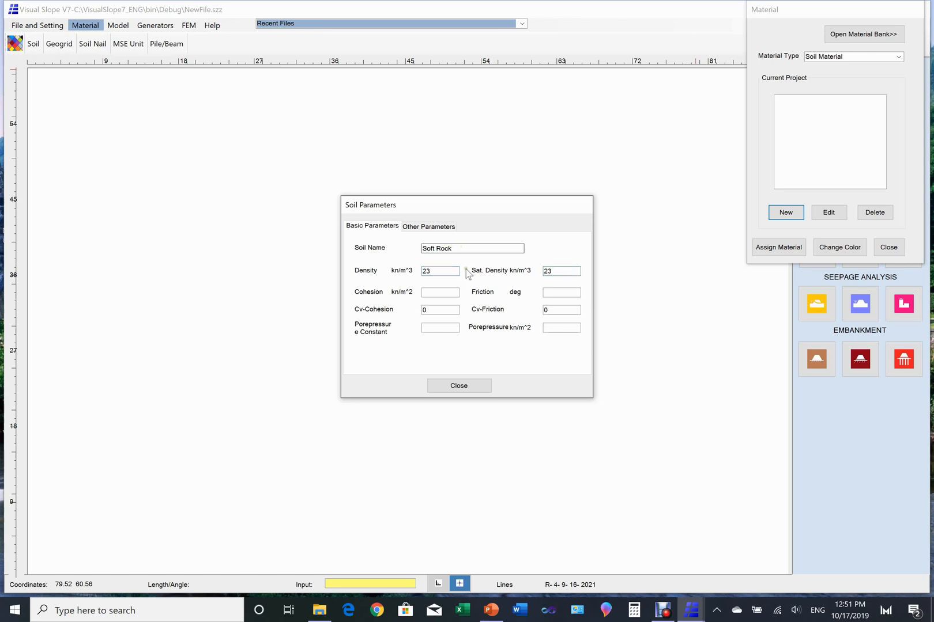
{"action": "type", "text": "2"}
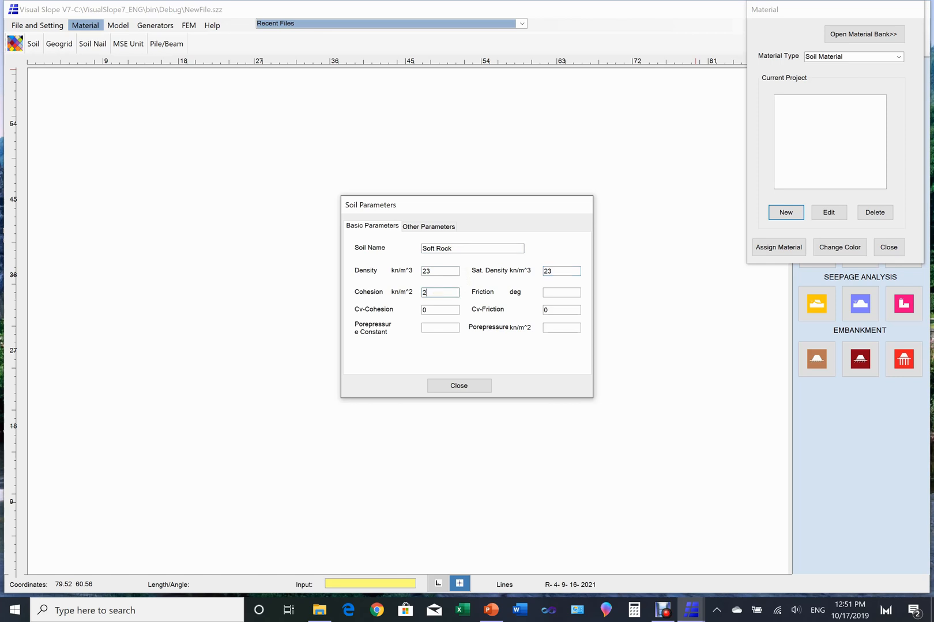
{"action": "type", "text": "000"}
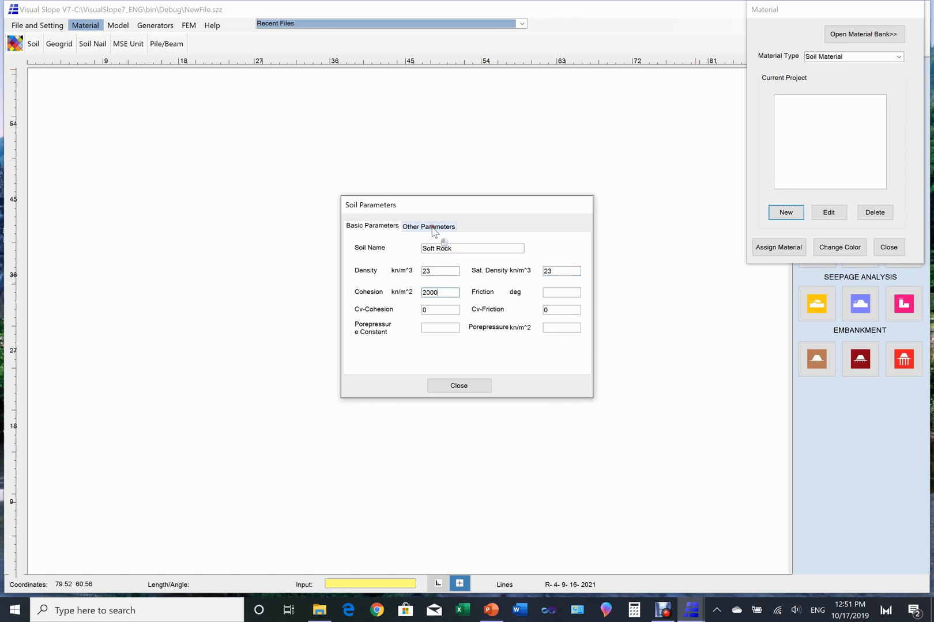
Set Soft Rock's elastic modulus 4.8E6 and Poisson's ratio 0.28, then save the material.
{"action": "left_click", "coordinate": [428, 226]}
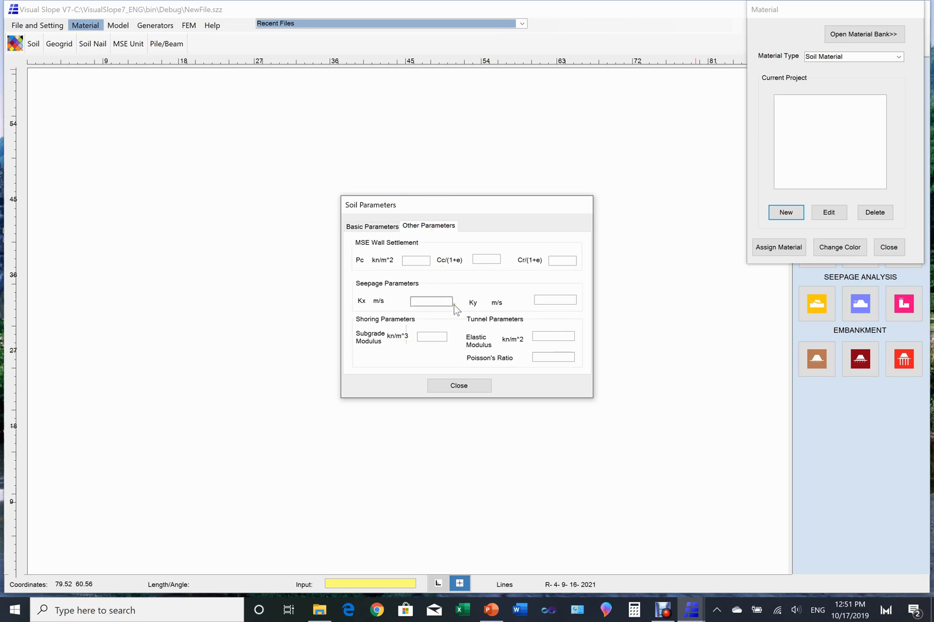
{"action": "left_click", "coordinate": [552, 336]}
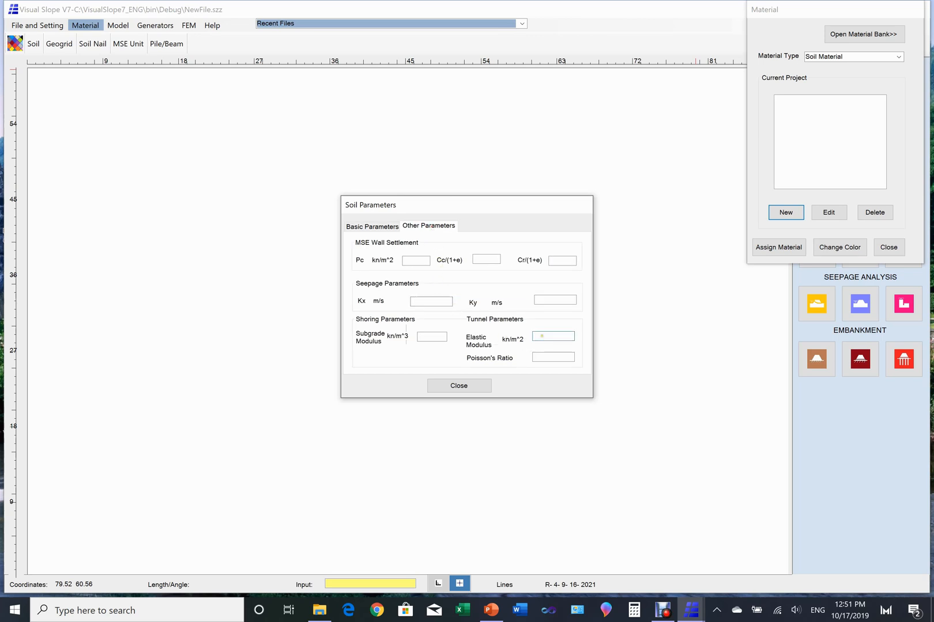
{"action": "type", "text": "4.8E6"}
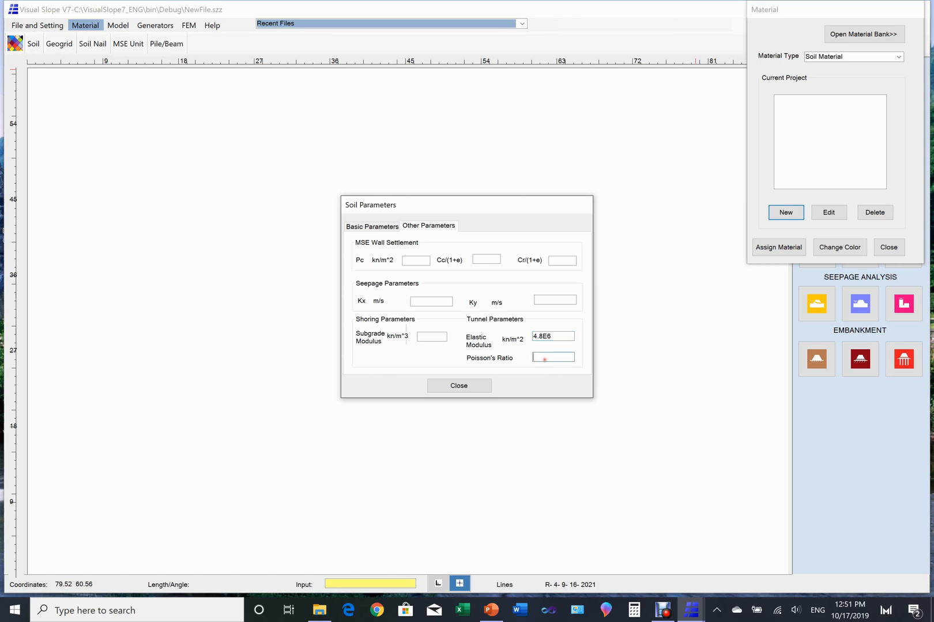
{"action": "type", "text": "0.28"}
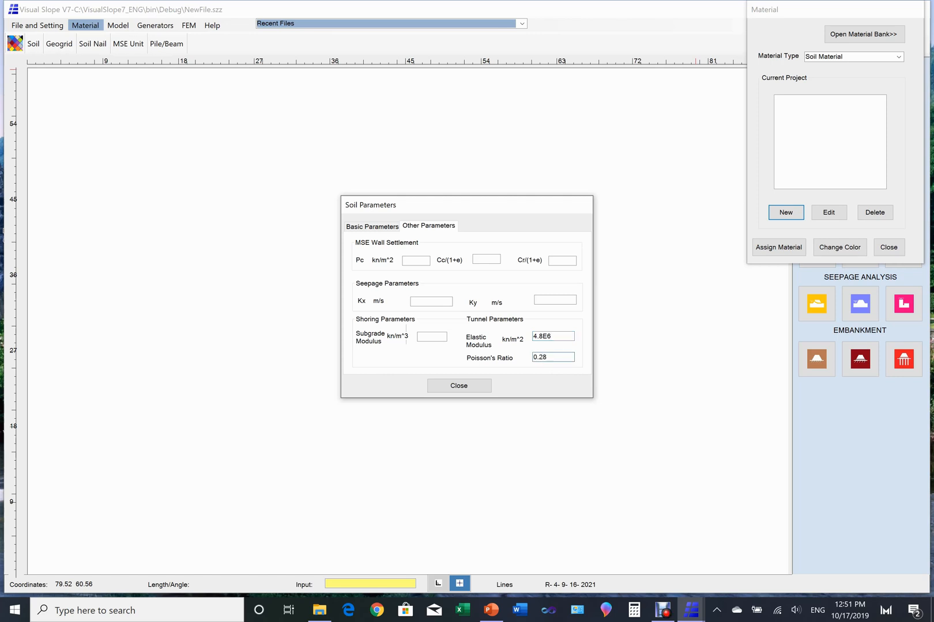
{"action": "left_click", "coordinate": [551, 357]}
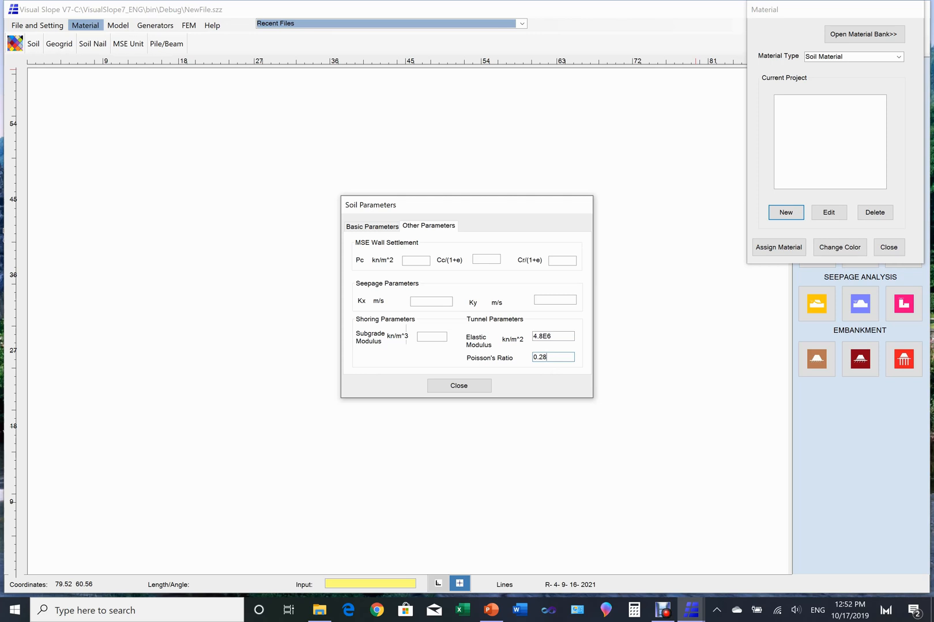
{"action": "left_click", "coordinate": [459, 385]}
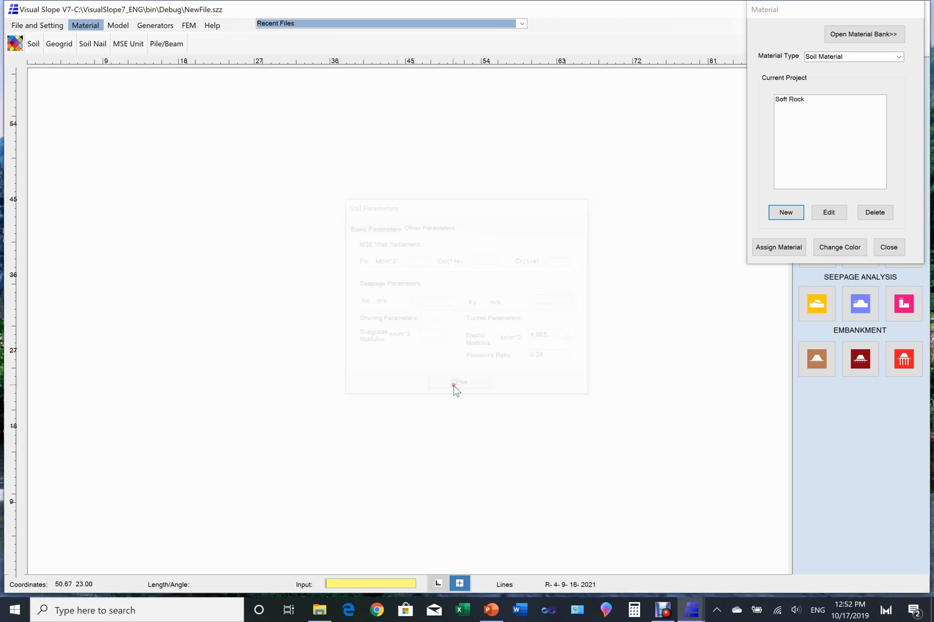
Switch to Beam/Pile materials and start a new beam named W8X40.
{"action": "left_click", "coordinate": [459, 382]}
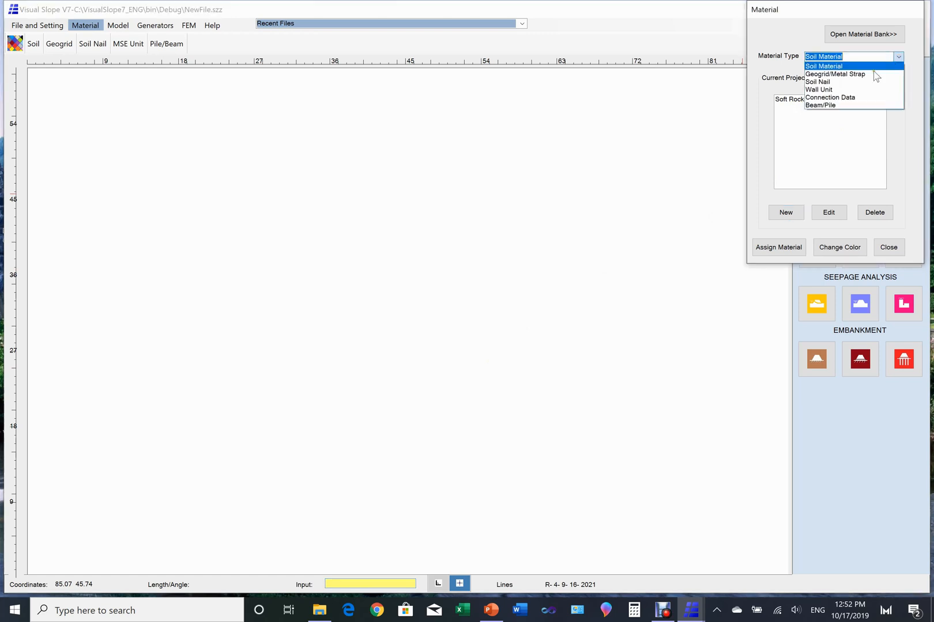
{"action": "left_click", "coordinate": [821, 104]}
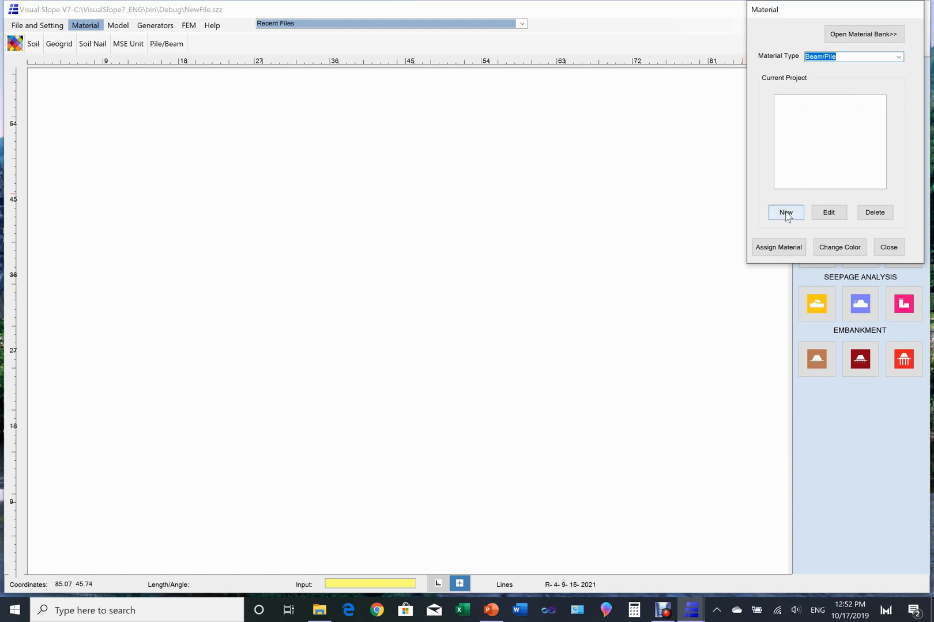
{"action": "left_click", "coordinate": [785, 212]}
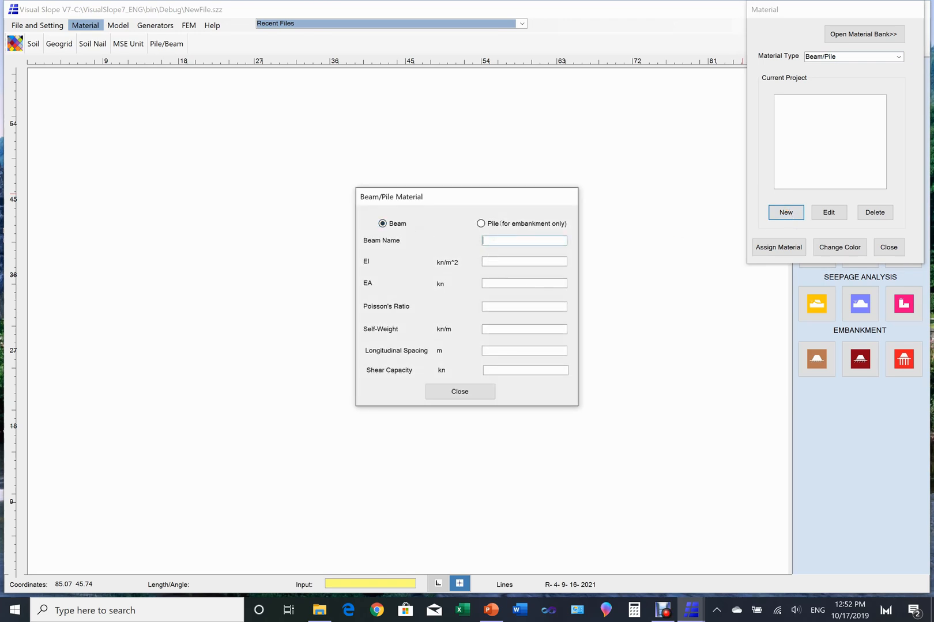
{"action": "type", "text": "W"}
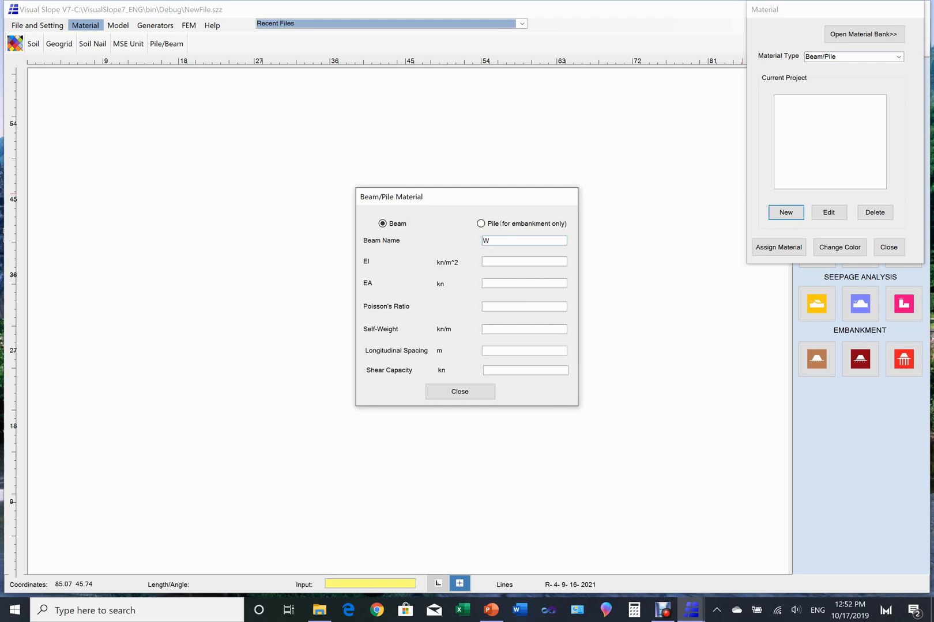
{"action": "type", "text": "8X40"}
{"action": "left_click", "coordinate": [525, 350]}
{"action": "type", "text": "3"}
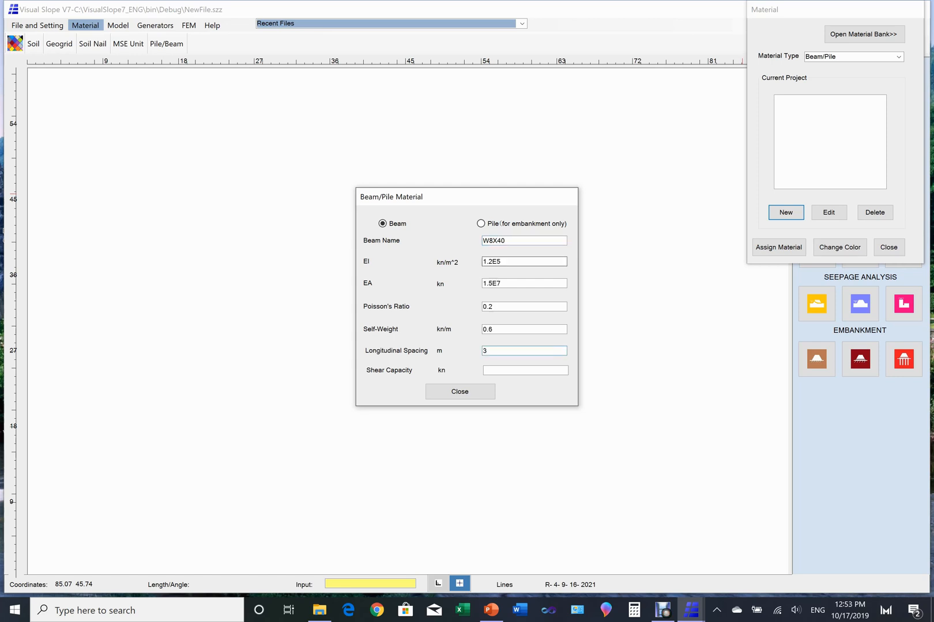
Give W8X40 spacing 1 and shear capacity 1000 and save it.
{"action": "type", "text": "1"}
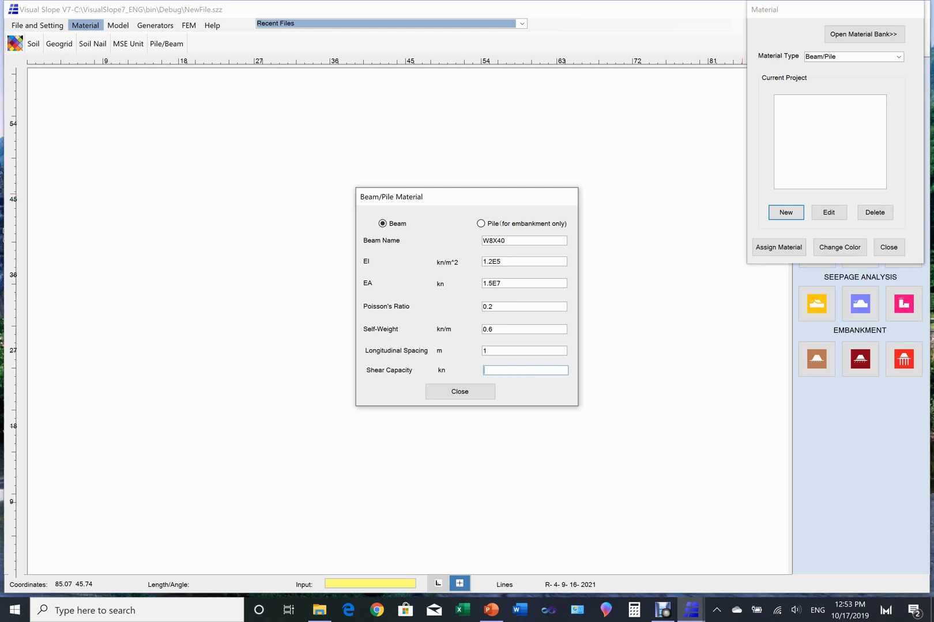
{"action": "type", "text": "1000"}
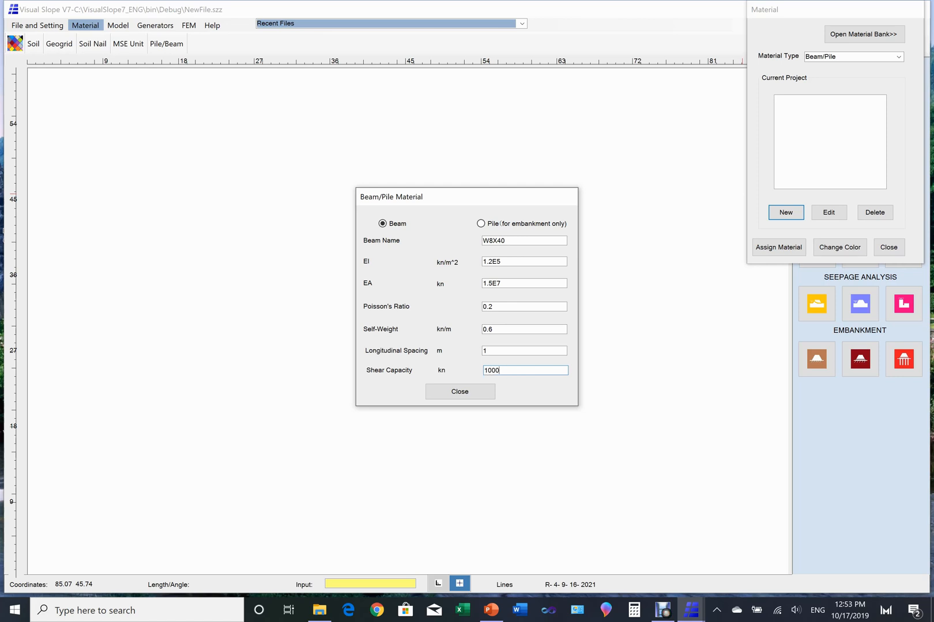
{"action": "left_click", "coordinate": [459, 392]}
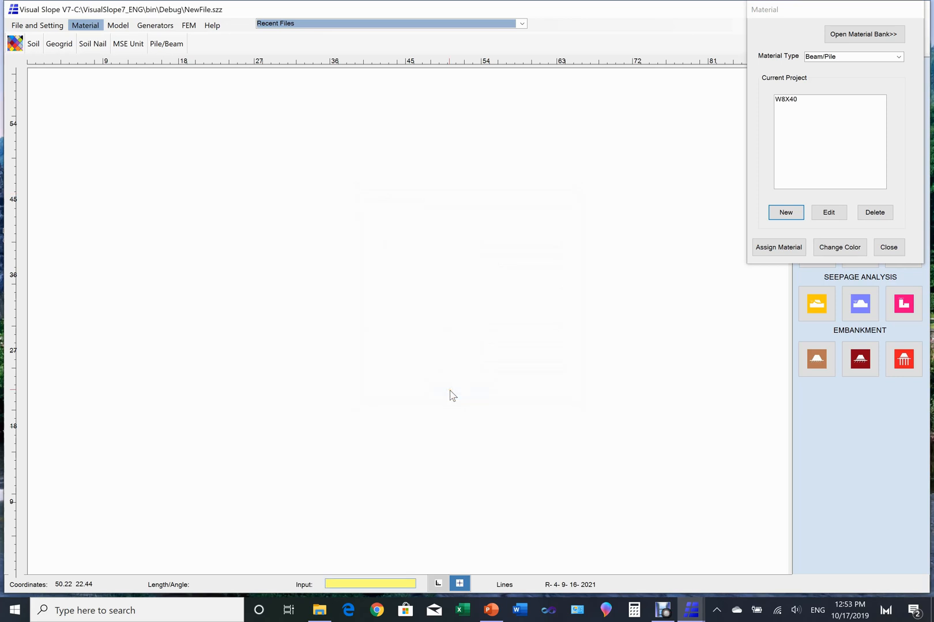
{"action": "mouse_move", "coordinate": [890, 108]}
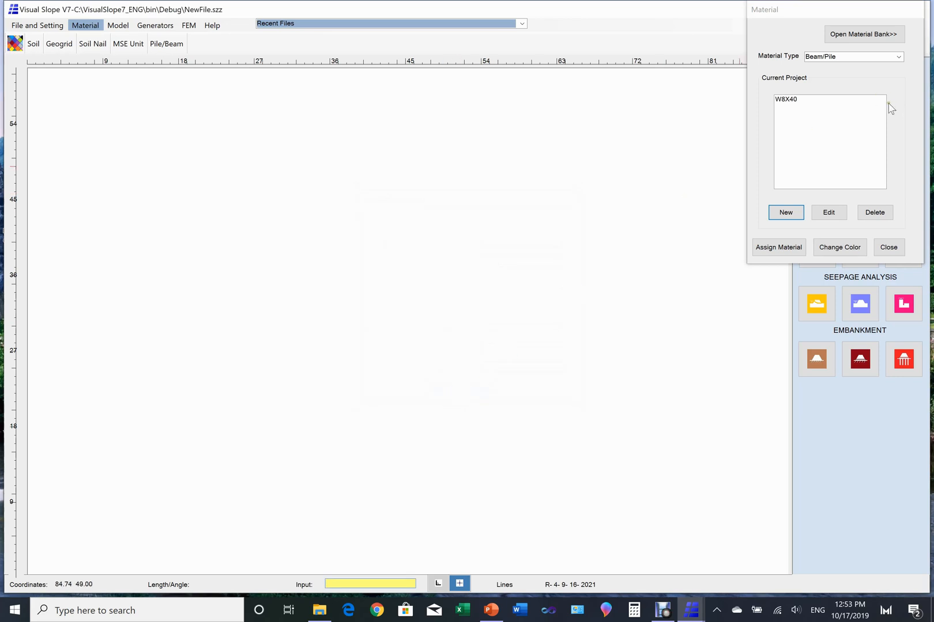
Copy W8X48 from the material bank into the project and close the manager.
{"action": "left_click", "coordinate": [863, 33]}
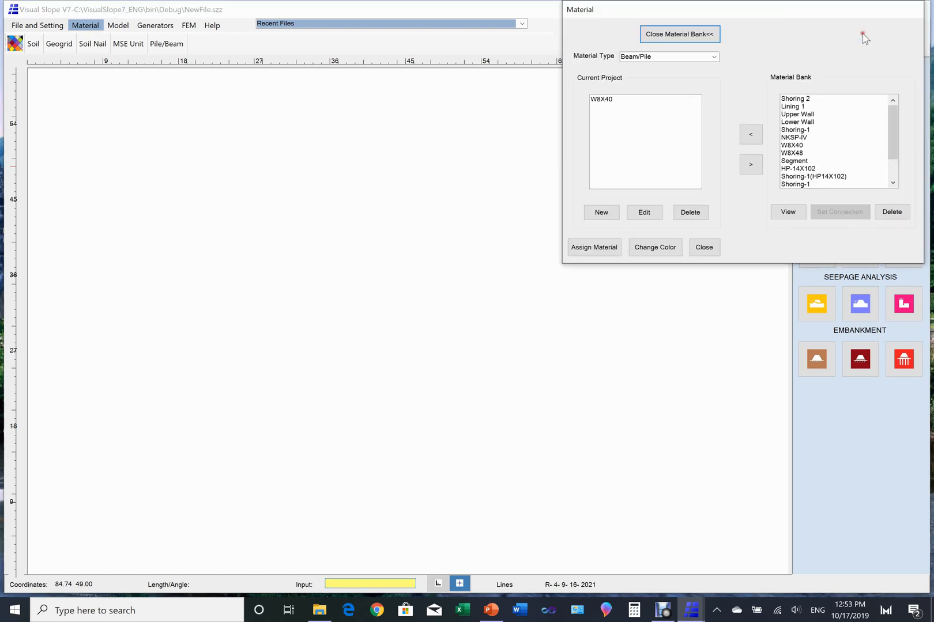
{"action": "mouse_move", "coordinate": [903, 135]}
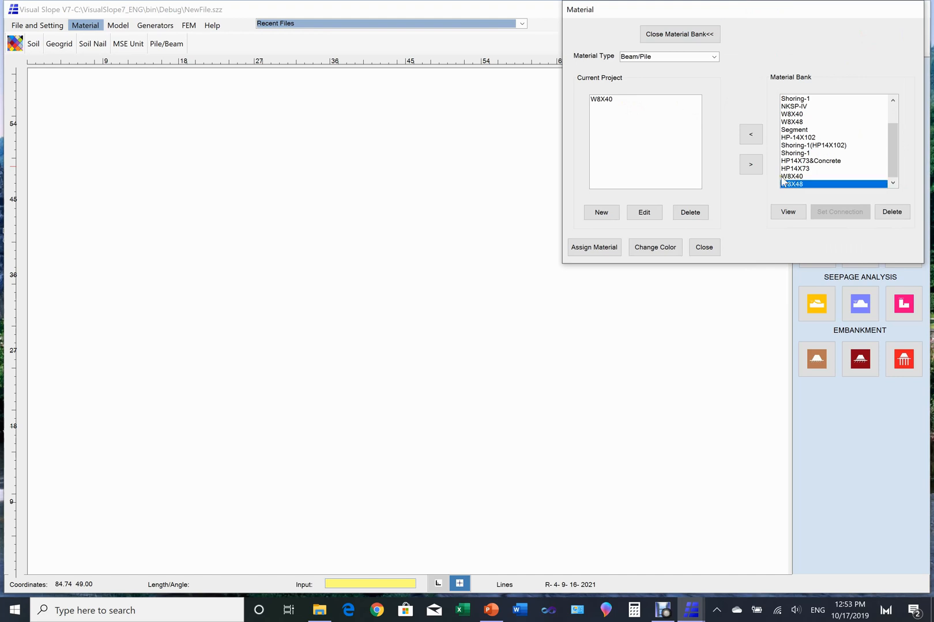
{"action": "left_click", "coordinate": [750, 134]}
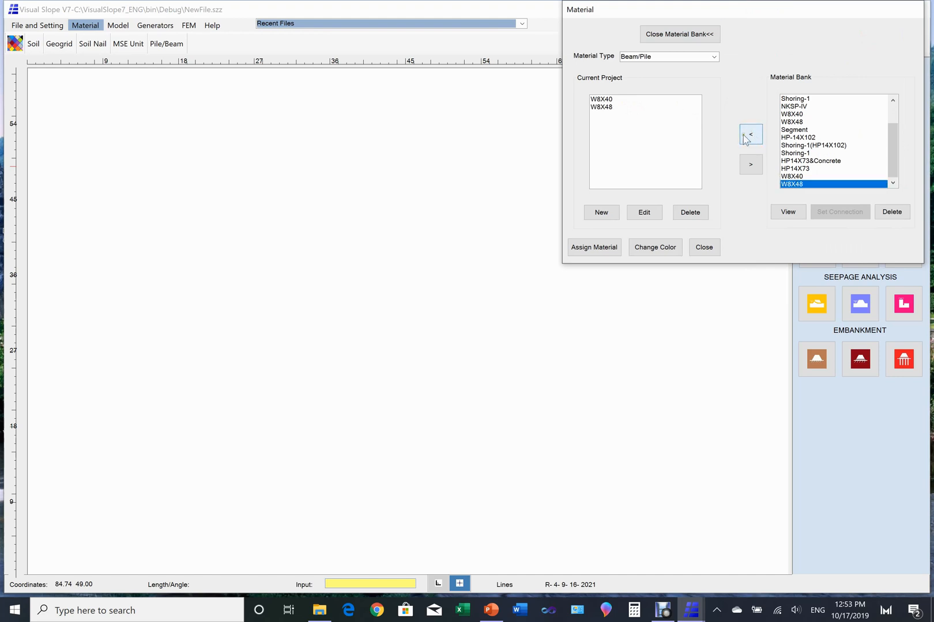
{"action": "mouse_move", "coordinate": [614, 122]}
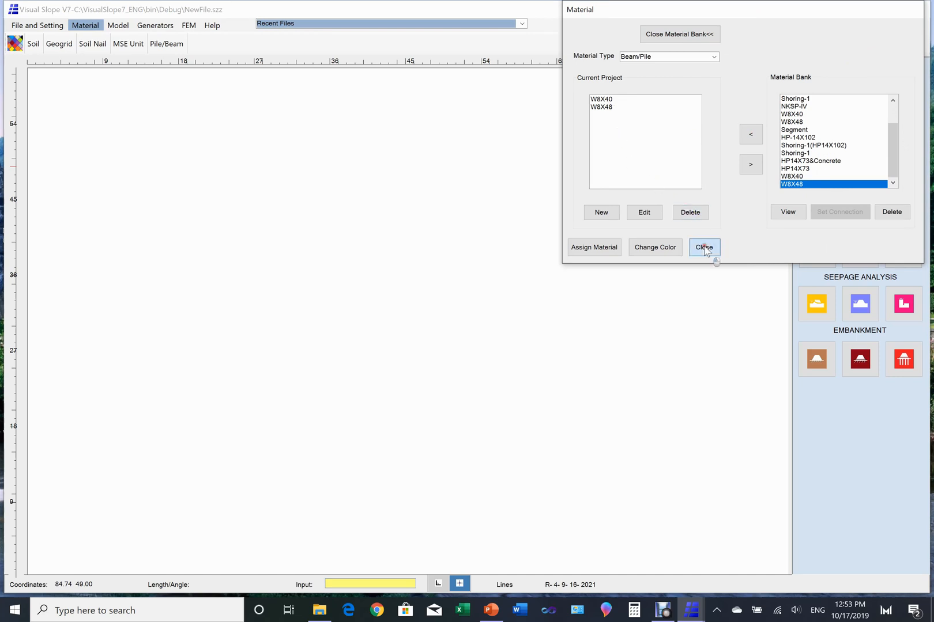
{"action": "left_click", "coordinate": [704, 246]}
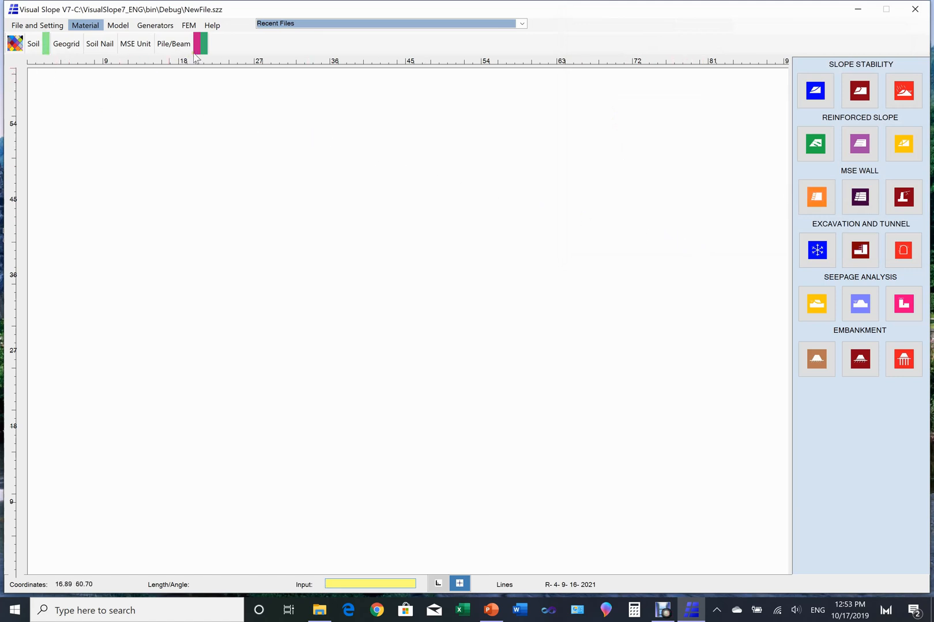
{"action": "mouse_move", "coordinate": [209, 64]}
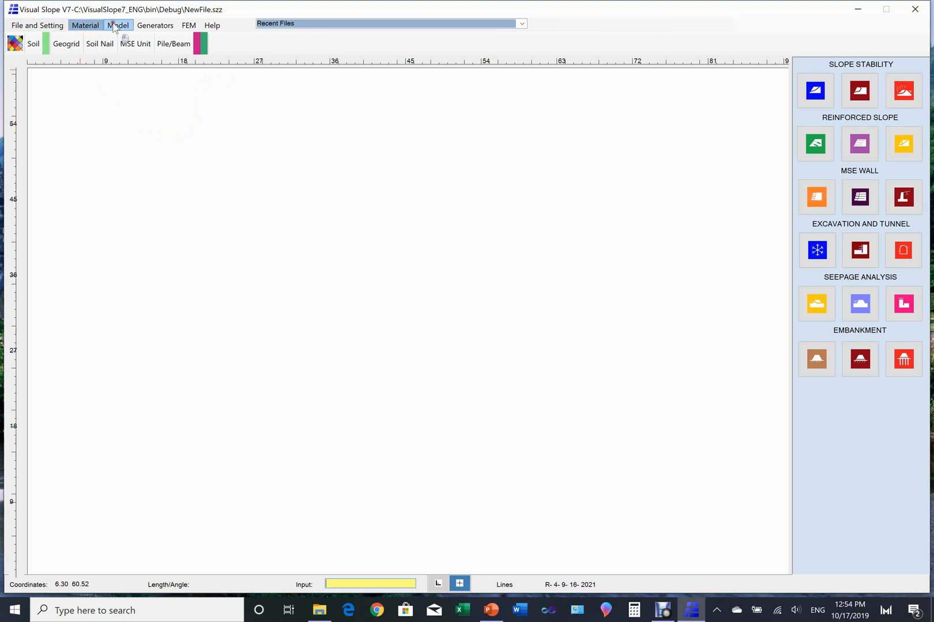
Draw the ground boundary to 84, 50, forming a rectangular Soft Rock soil region.
{"action": "left_click", "coordinate": [118, 25]}
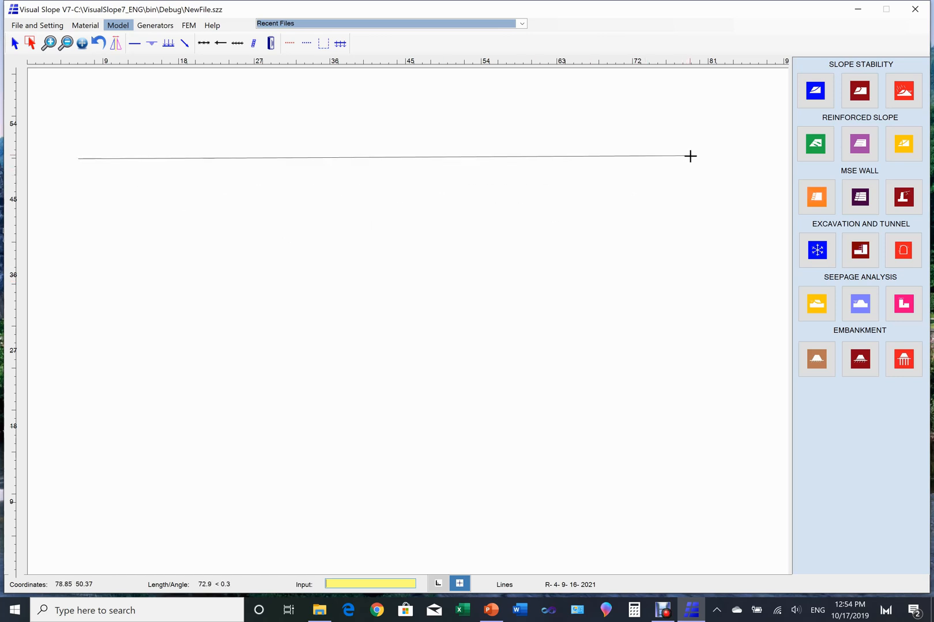
{"action": "type", "text": "84"}
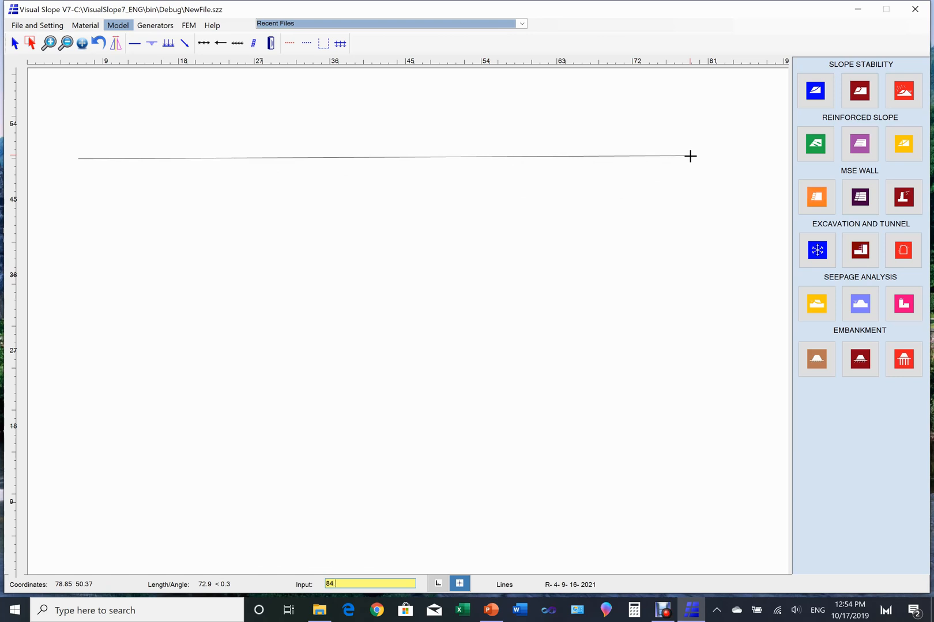
{"action": "type", "text": "50"}
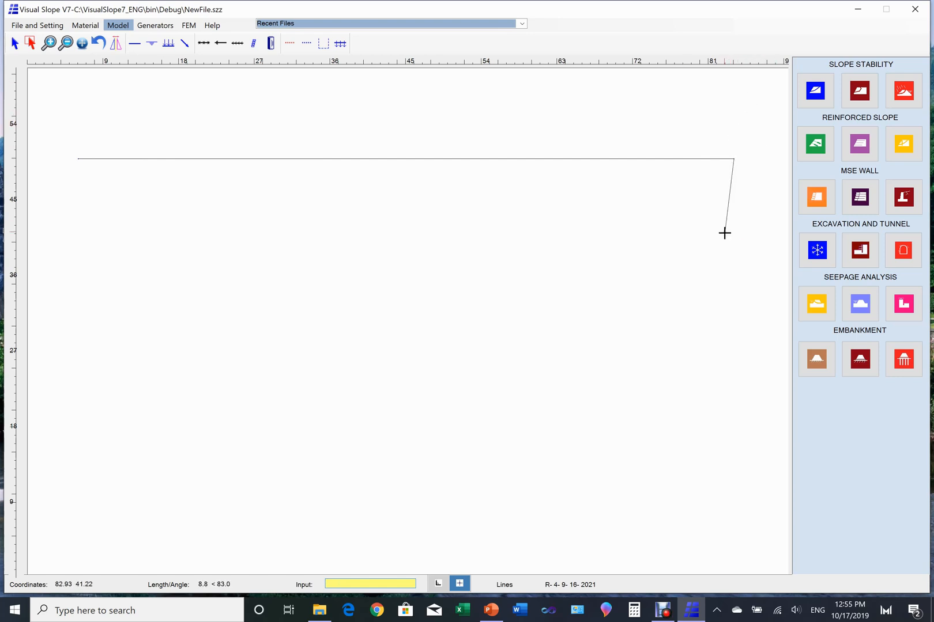
{"action": "left_click", "coordinate": [321, 42]}
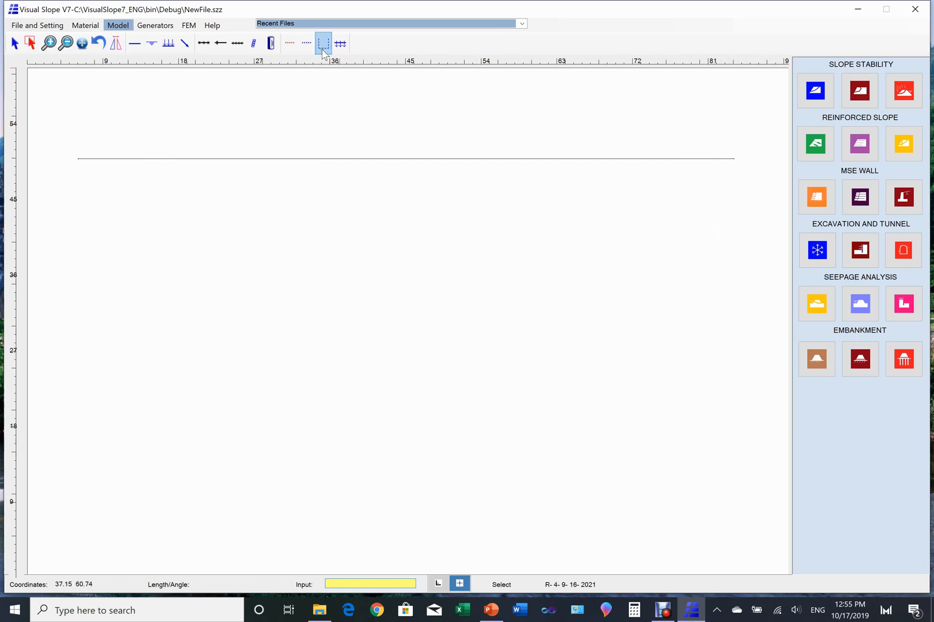
{"action": "left_click", "coordinate": [323, 43]}
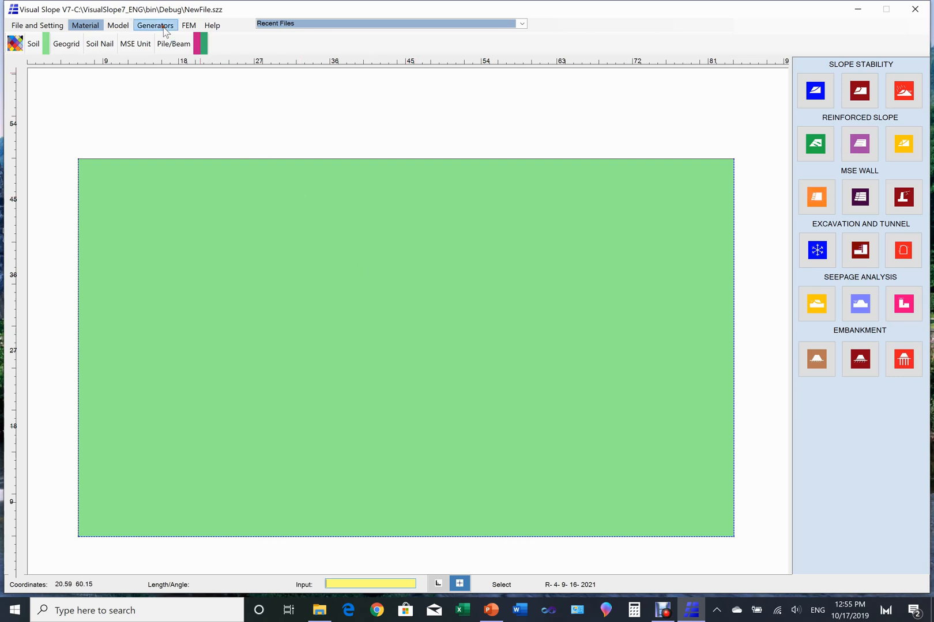
Open the Tunnel Lining generator and switch it to Any Shape.
{"action": "left_click", "coordinate": [154, 26]}
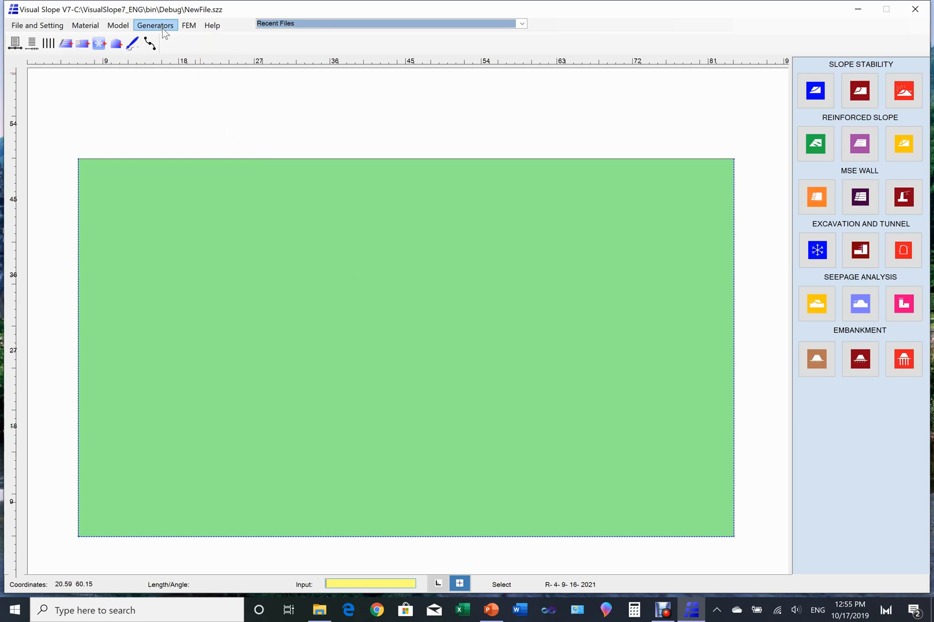
{"action": "mouse_move", "coordinate": [116, 43]}
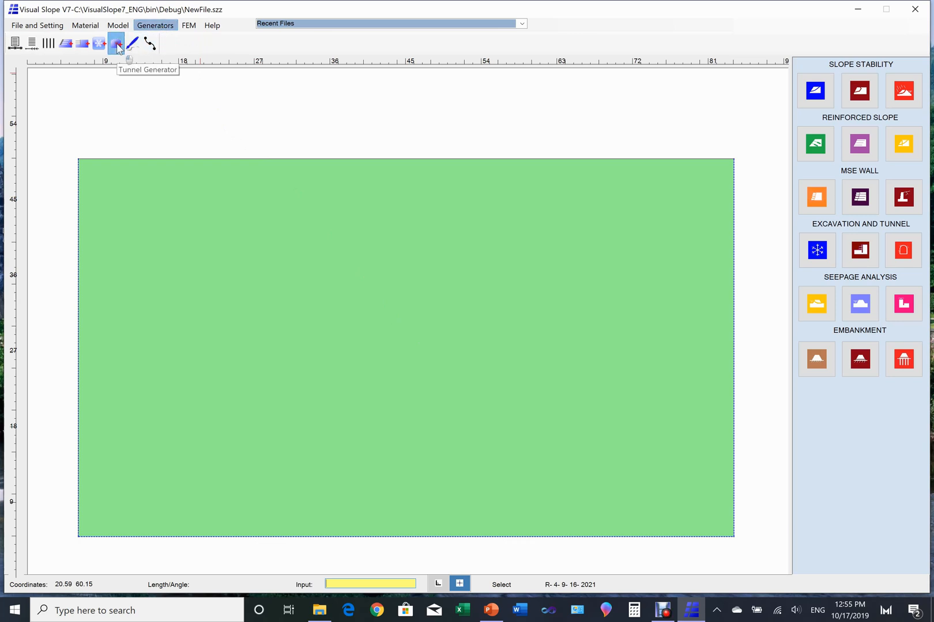
{"action": "left_click", "coordinate": [115, 43]}
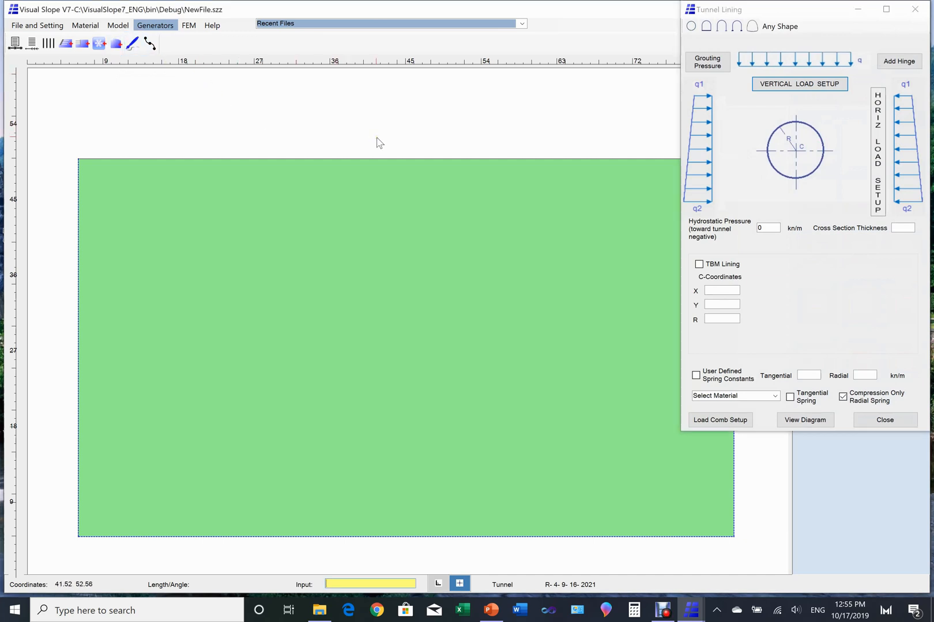
{"action": "mouse_move", "coordinate": [640, 139]}
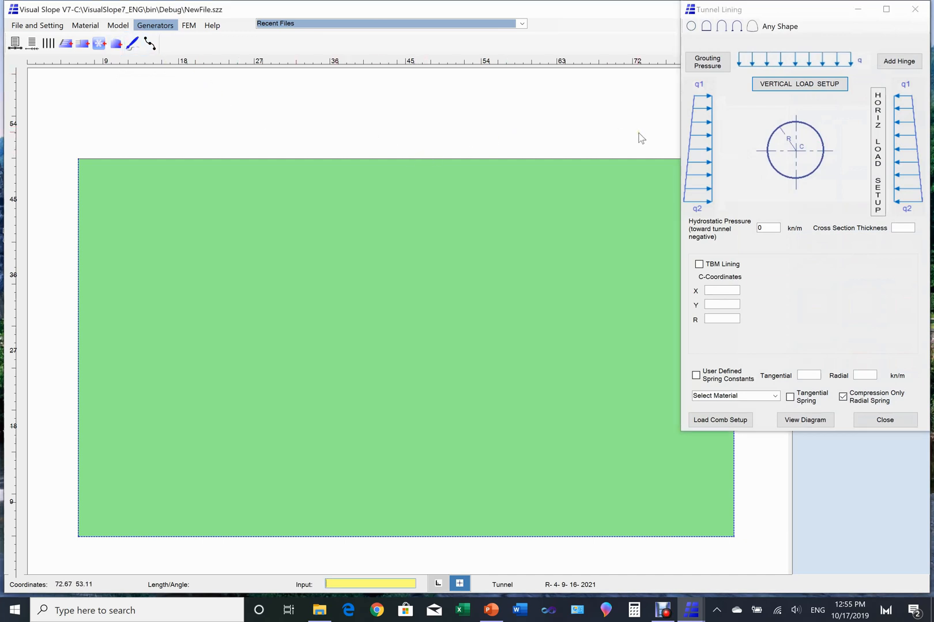
{"action": "left_click", "coordinate": [779, 26]}
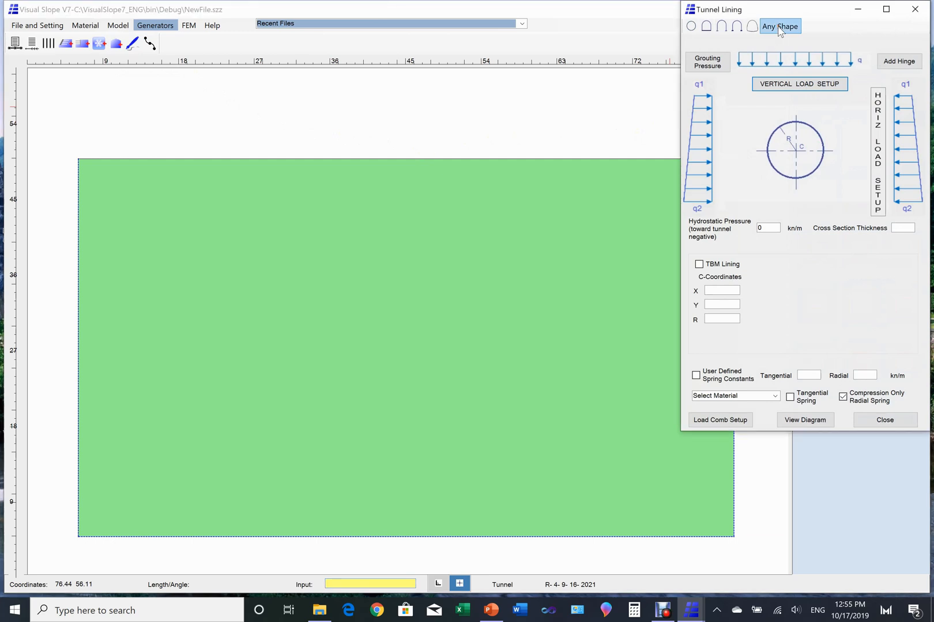
{"action": "left_click", "coordinate": [779, 26]}
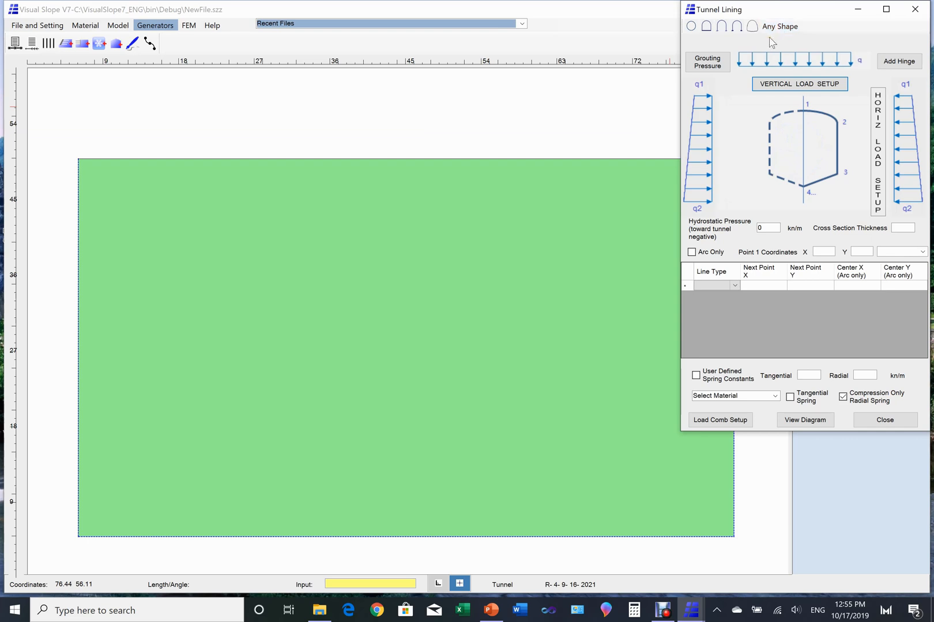
{"action": "mouse_move", "coordinate": [768, 44]}
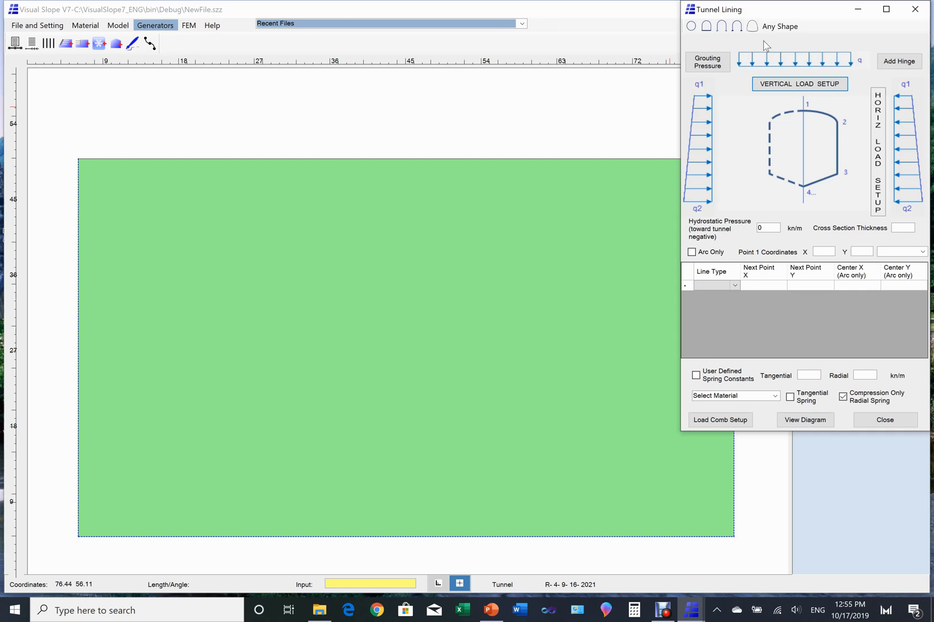
{"action": "mouse_move", "coordinate": [787, 148]}
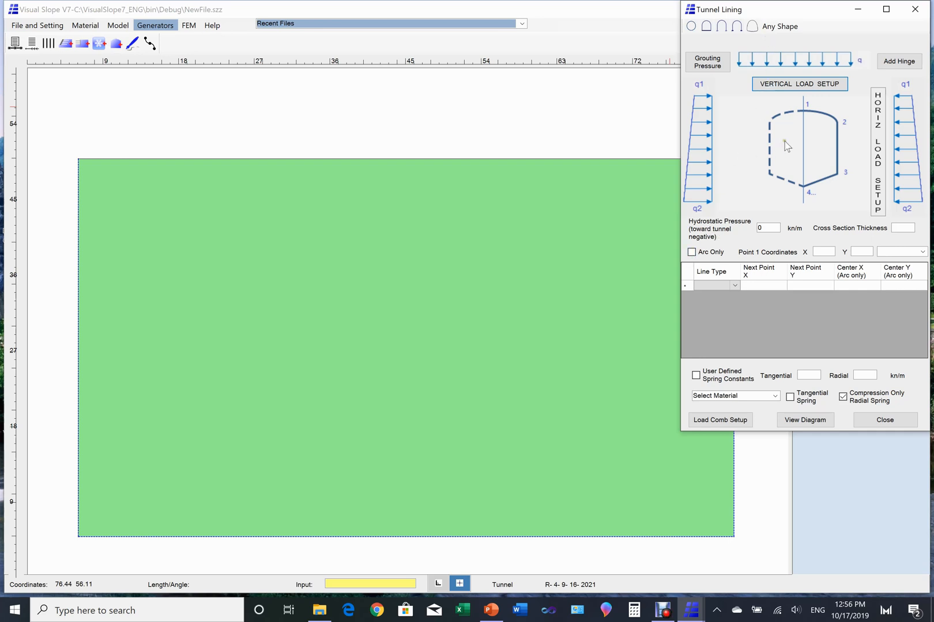
{"action": "mouse_move", "coordinate": [828, 119]}
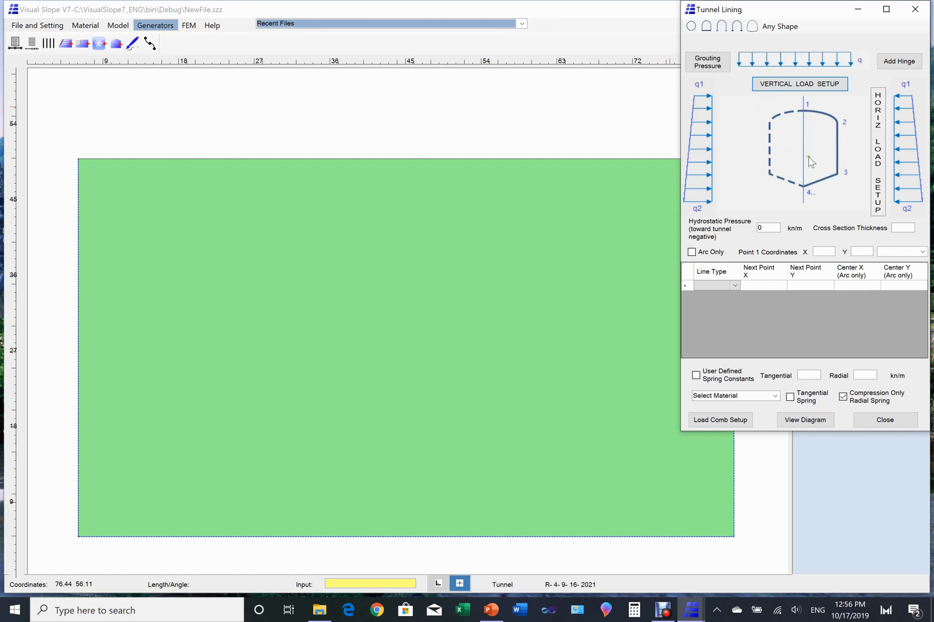
{"action": "mouse_move", "coordinate": [713, 238]}
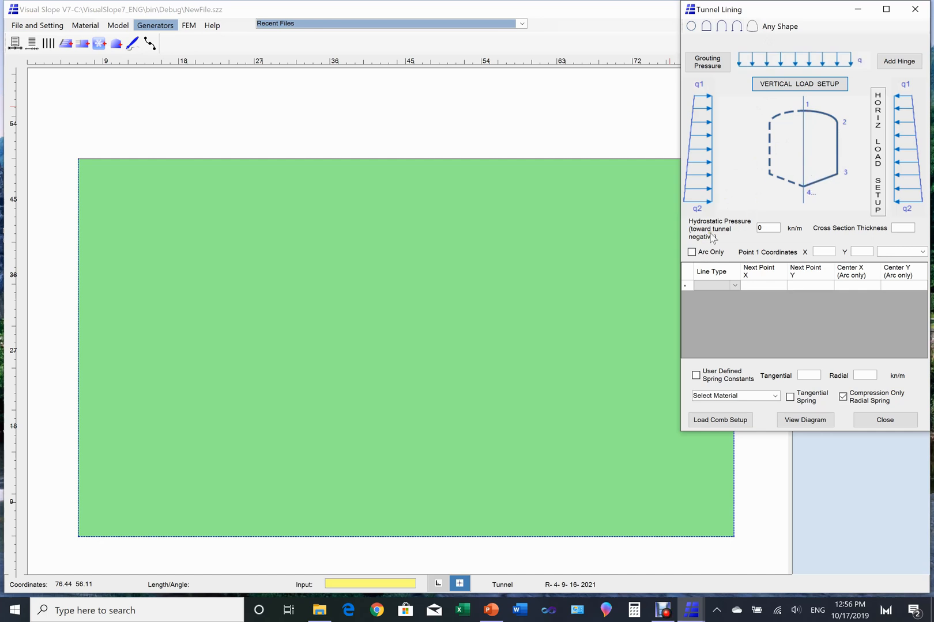
Enable Arc Only with Point 1 at (45, 20) and arc centre 45, 14.6.
{"action": "left_click", "coordinate": [691, 253]}
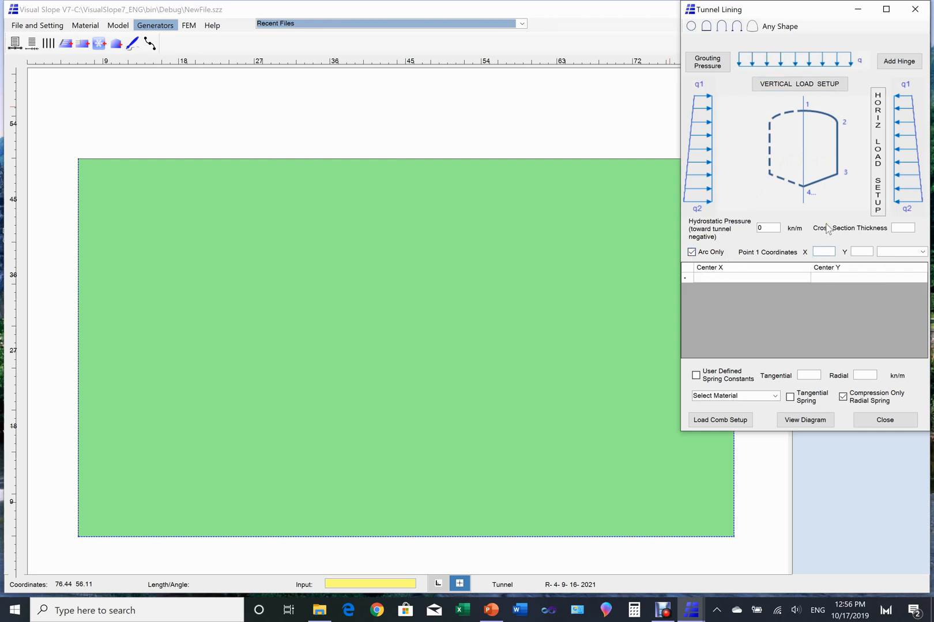
{"action": "type", "text": "45"}
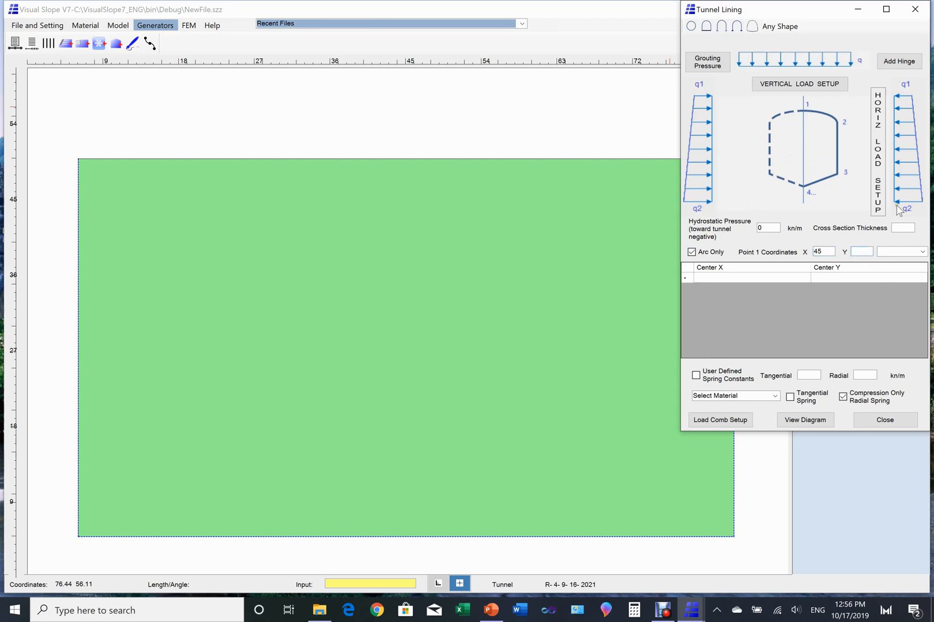
{"action": "type", "text": "2"}
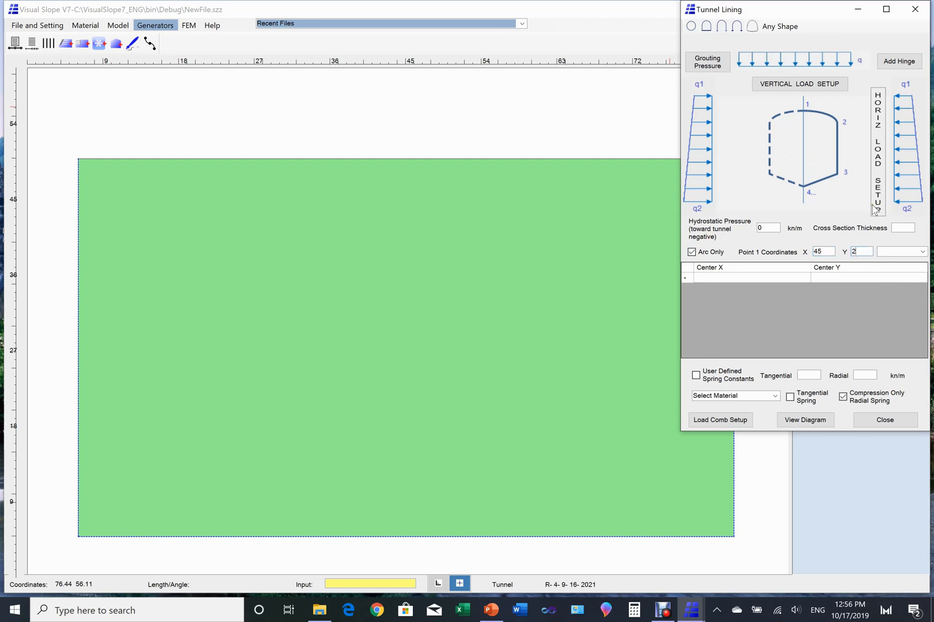
{"action": "type", "text": "0"}
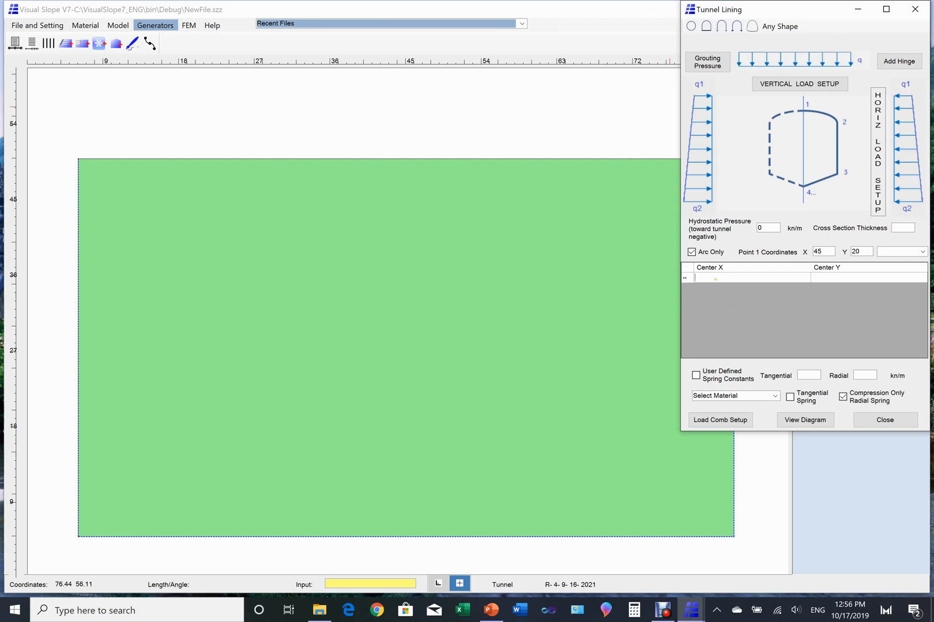
{"action": "type", "text": "45"}
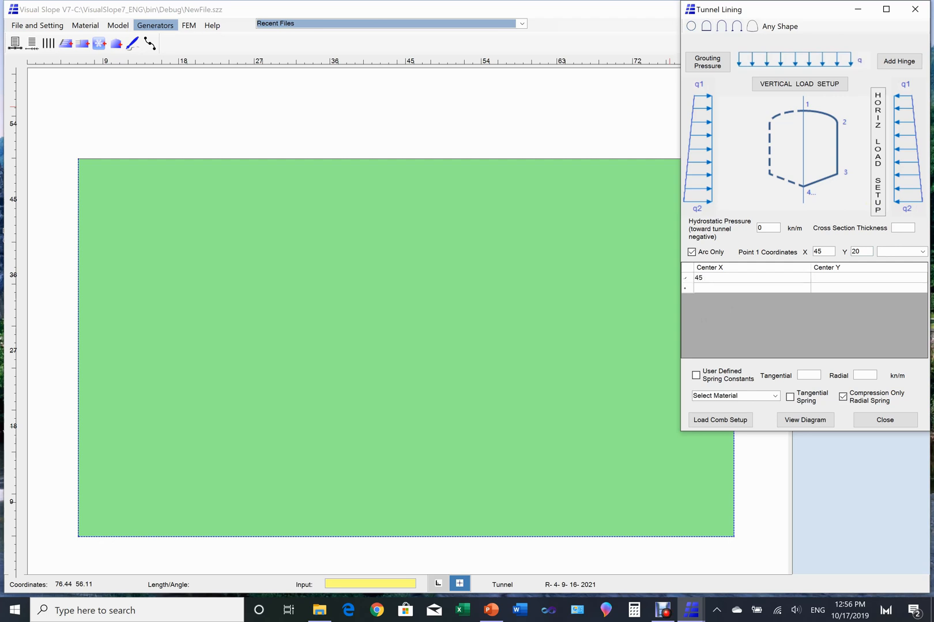
{"action": "left_click", "coordinate": [868, 278]}
{"action": "type", "text": "14.6"}
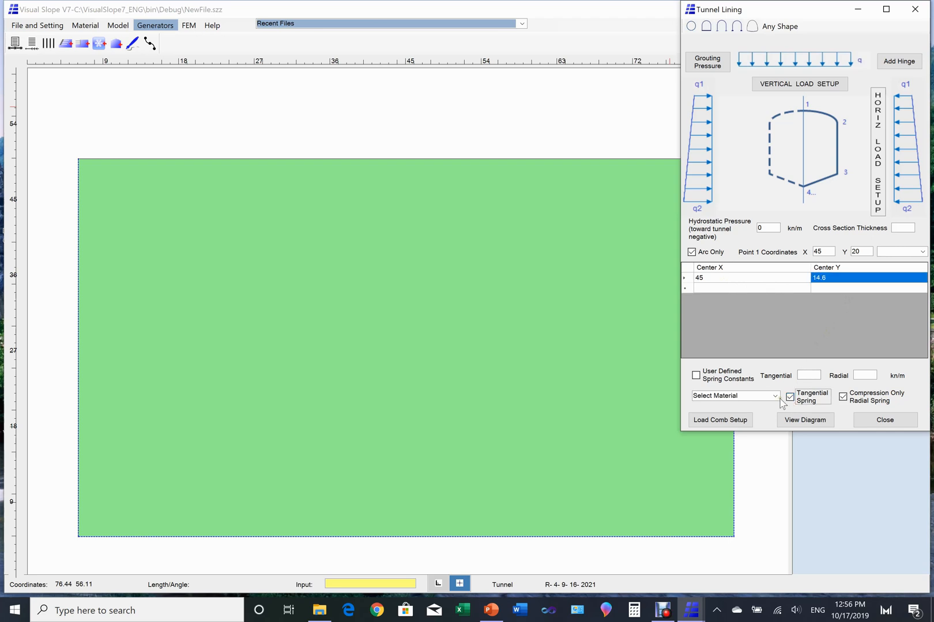
Enable tangential springs, select W8X40 and draw the circular lining.
{"action": "left_click", "coordinate": [776, 396]}
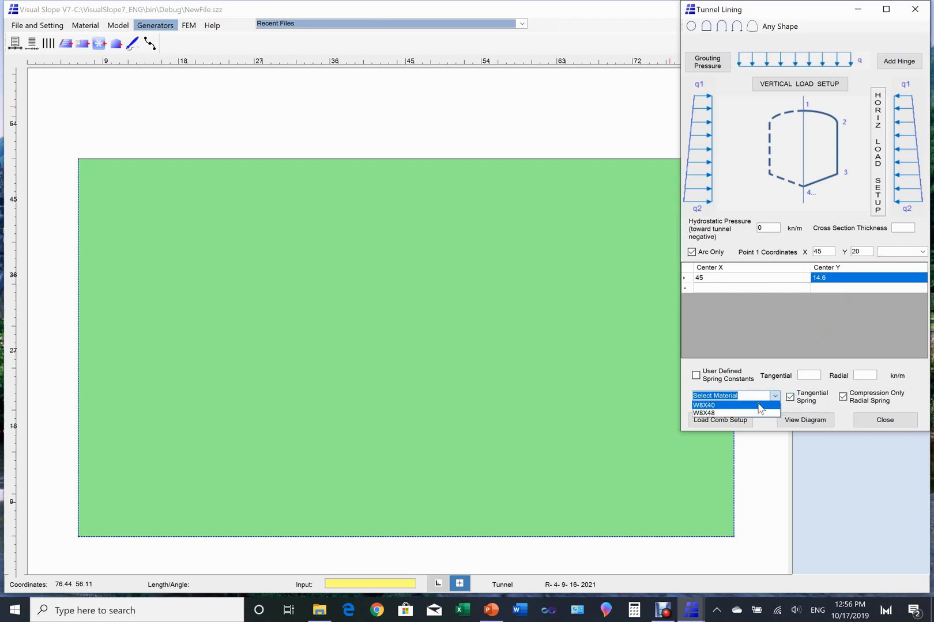
{"action": "left_click", "coordinate": [704, 406]}
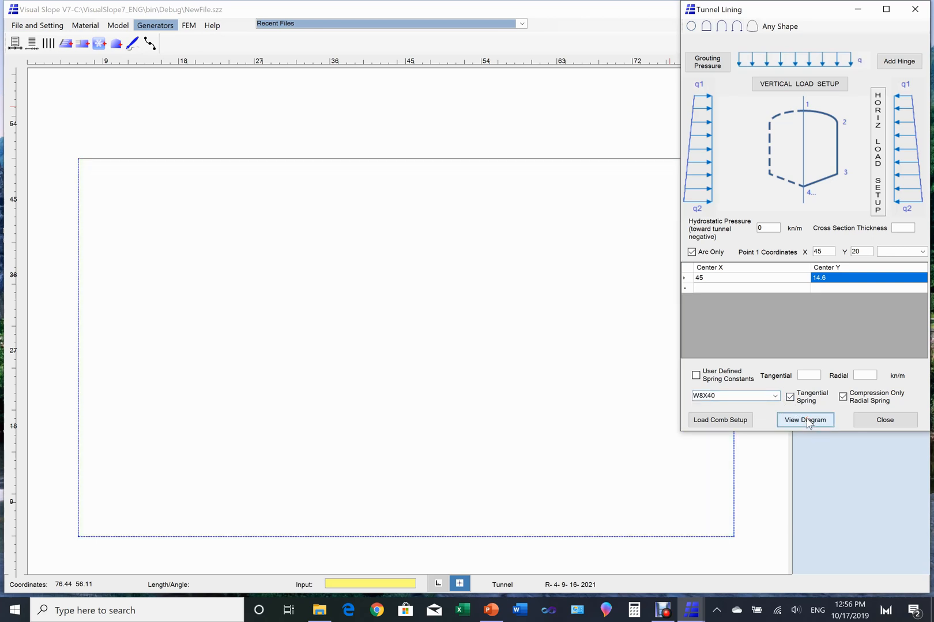
{"action": "left_click", "coordinate": [805, 419]}
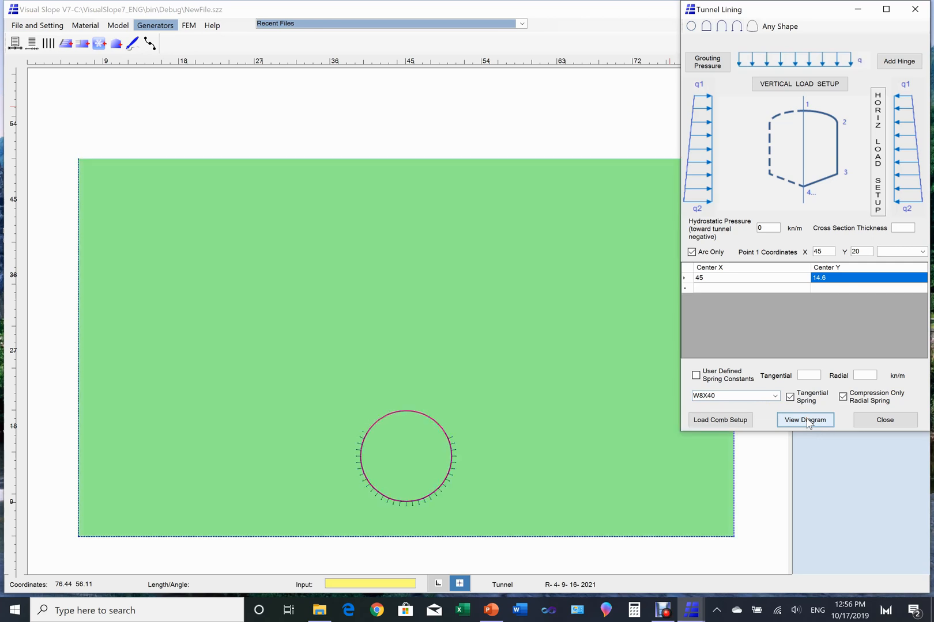
Edit the arc centre rows to five points and redraw the lining as a horseshoe.
{"action": "left_click", "coordinate": [804, 420]}
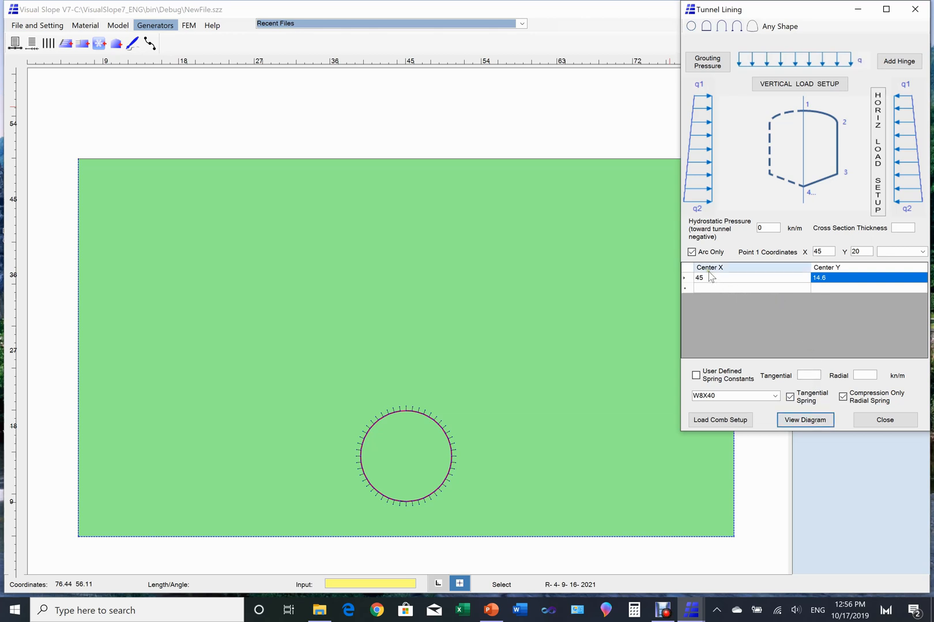
{"action": "left_click", "coordinate": [698, 278]}
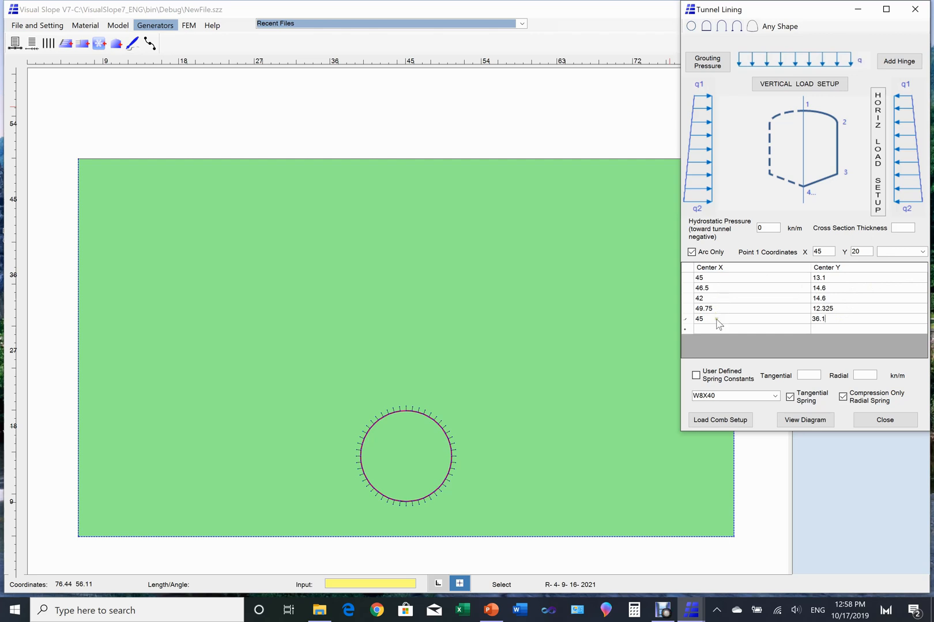
{"action": "mouse_move", "coordinate": [712, 367]}
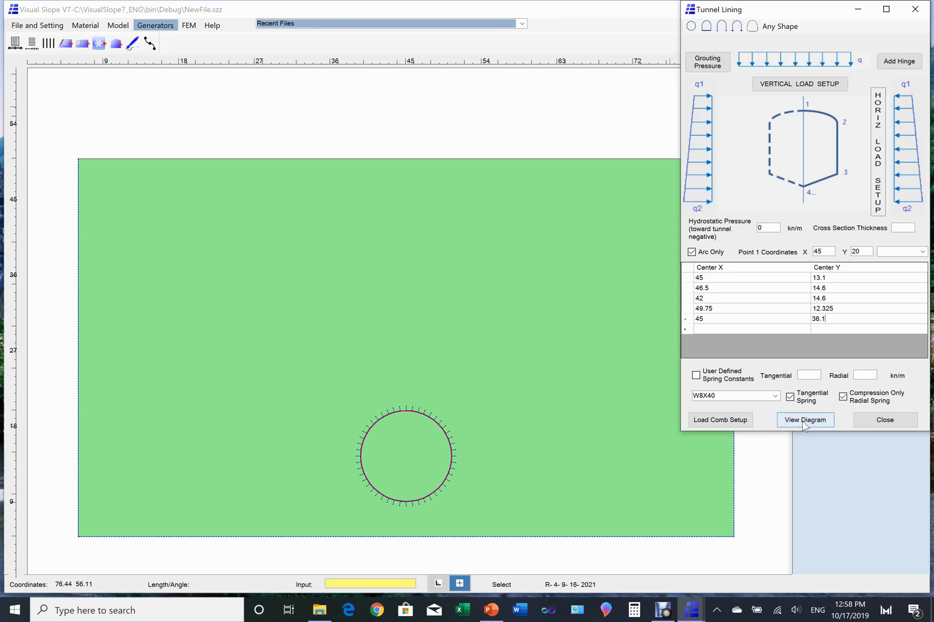
{"action": "left_click", "coordinate": [868, 318]}
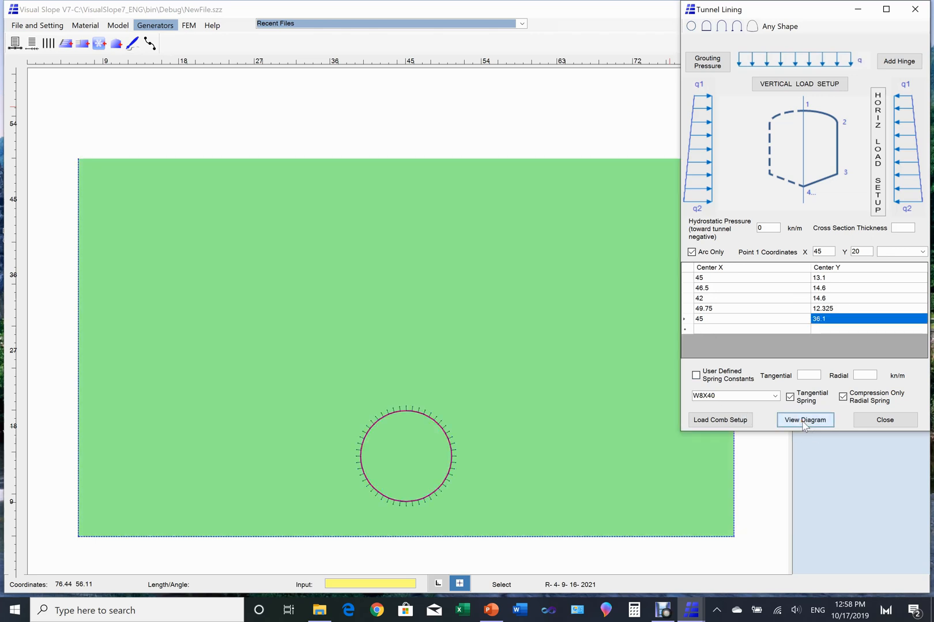
{"action": "left_click", "coordinate": [805, 420]}
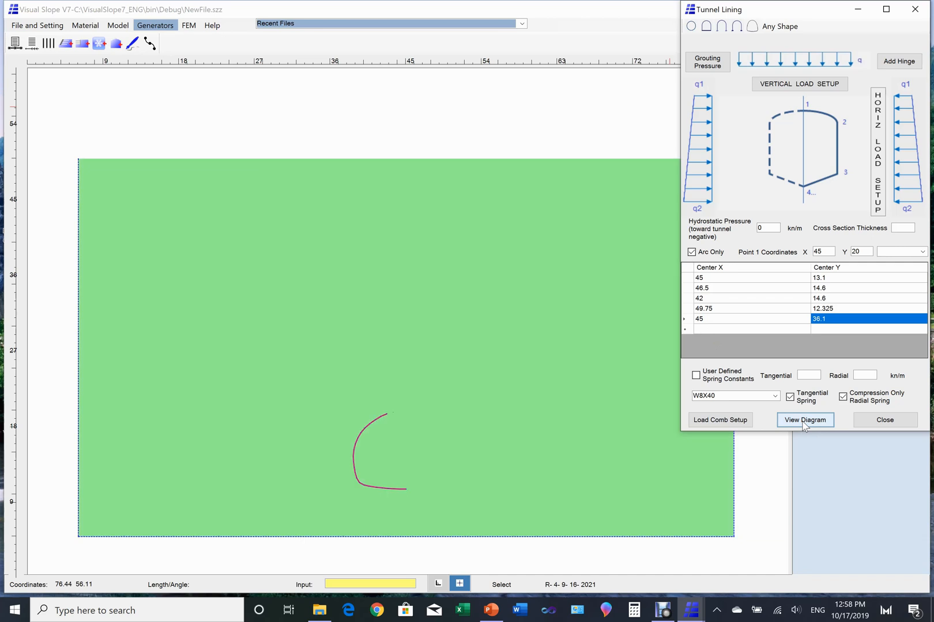
{"action": "left_click", "coordinate": [805, 420]}
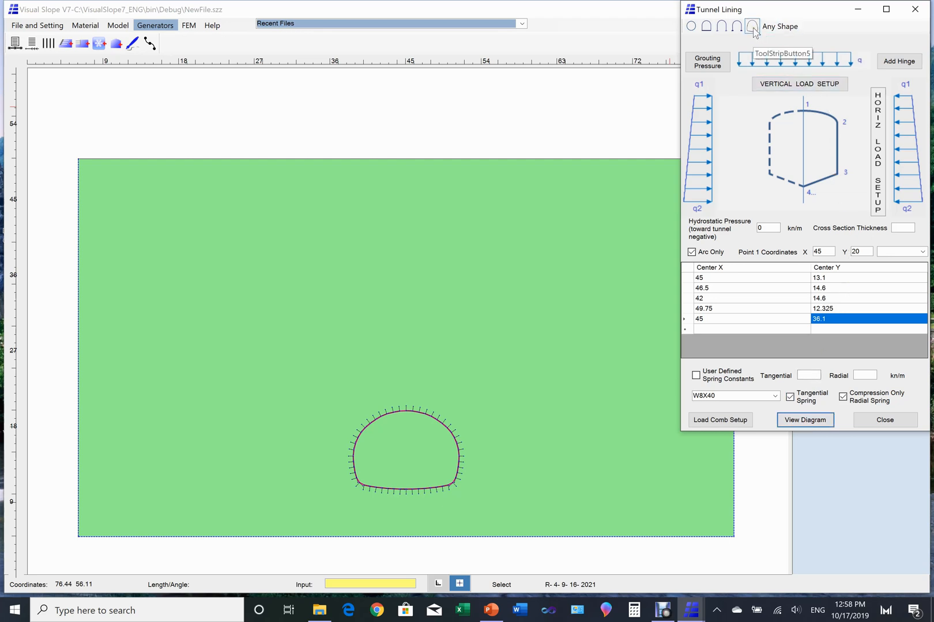
Choose the standard horseshoe shape with centre 45,20, R 3.2, H 3.2 and B 5.
{"action": "left_click", "coordinate": [752, 25]}
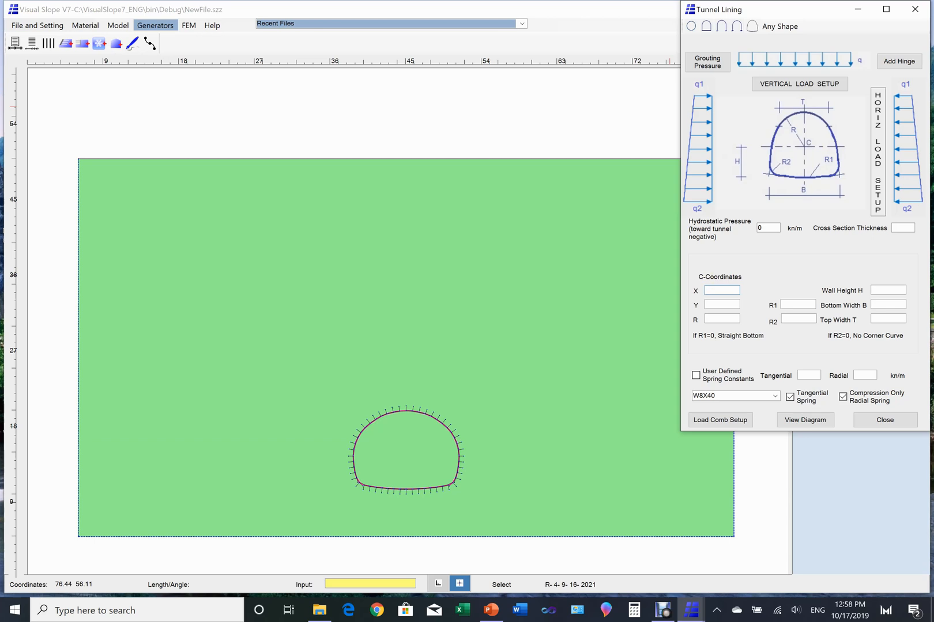
{"action": "type", "text": "45"}
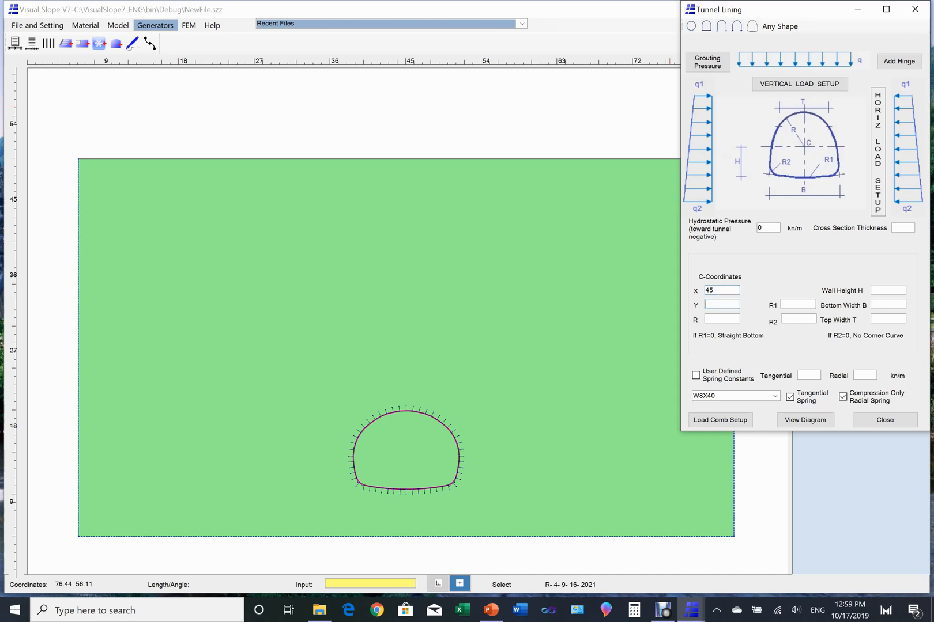
{"action": "type", "text": "20"}
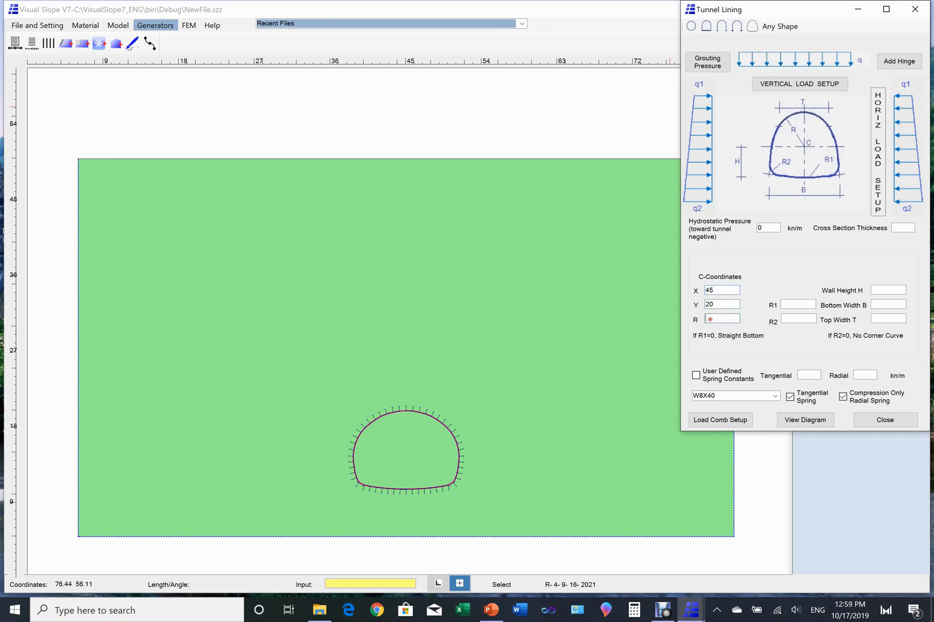
{"action": "type", "text": "3.2"}
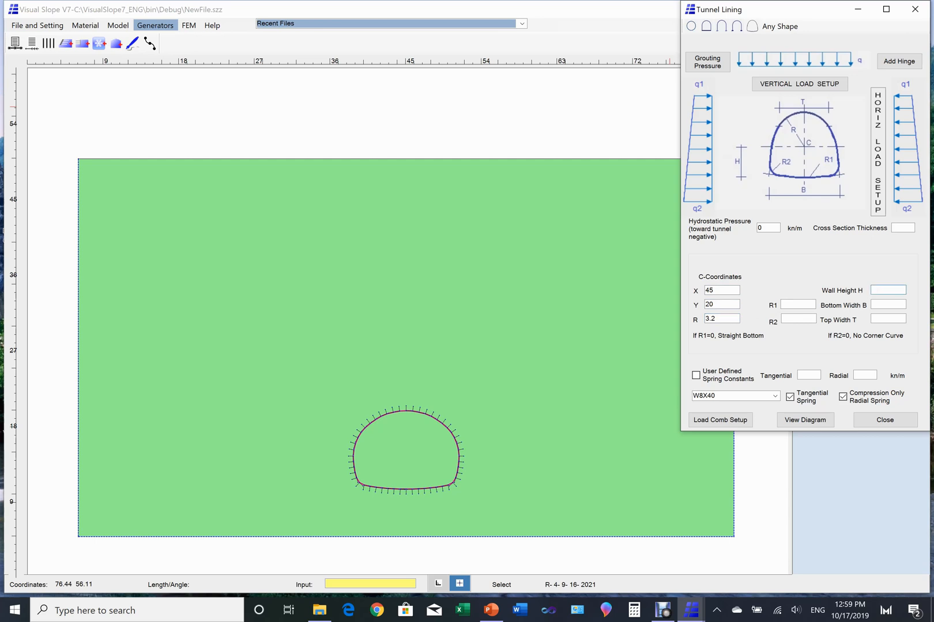
{"action": "type", "text": "3.2"}
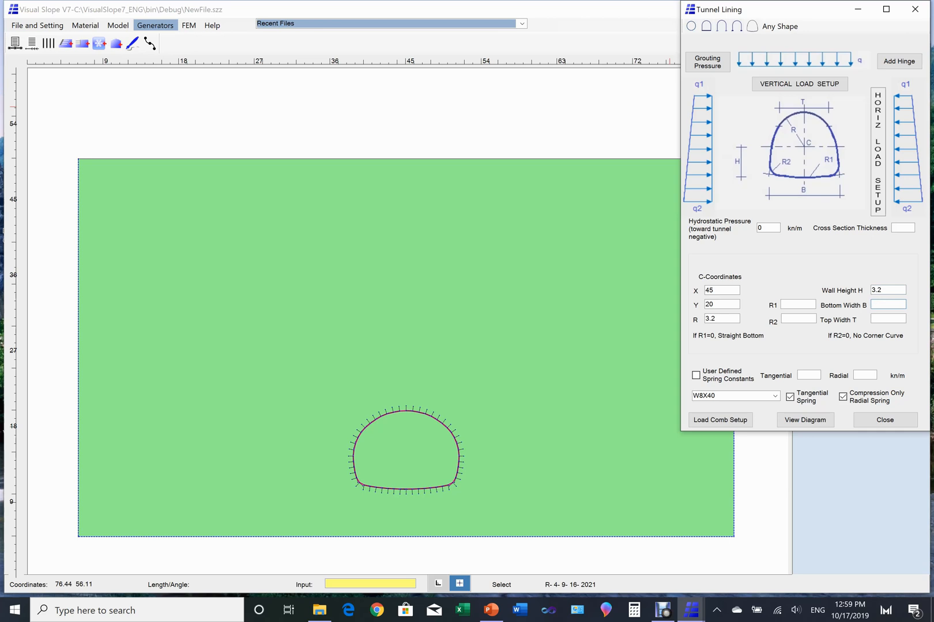
{"action": "type", "text": "5"}
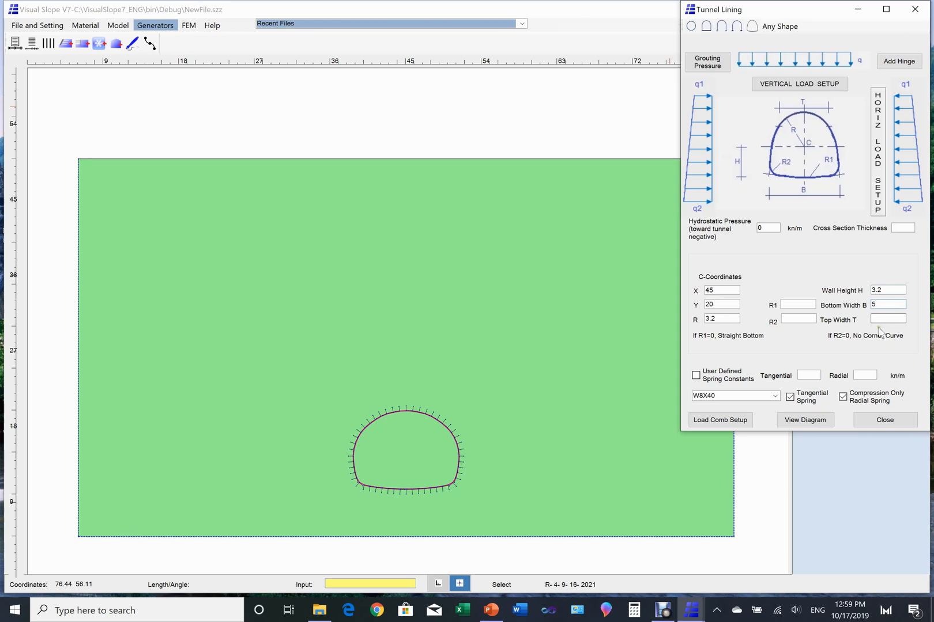
Enter top width T 6.4 and corner radii R1 6.4, R2 0.5.
{"action": "left_click", "coordinate": [887, 318]}
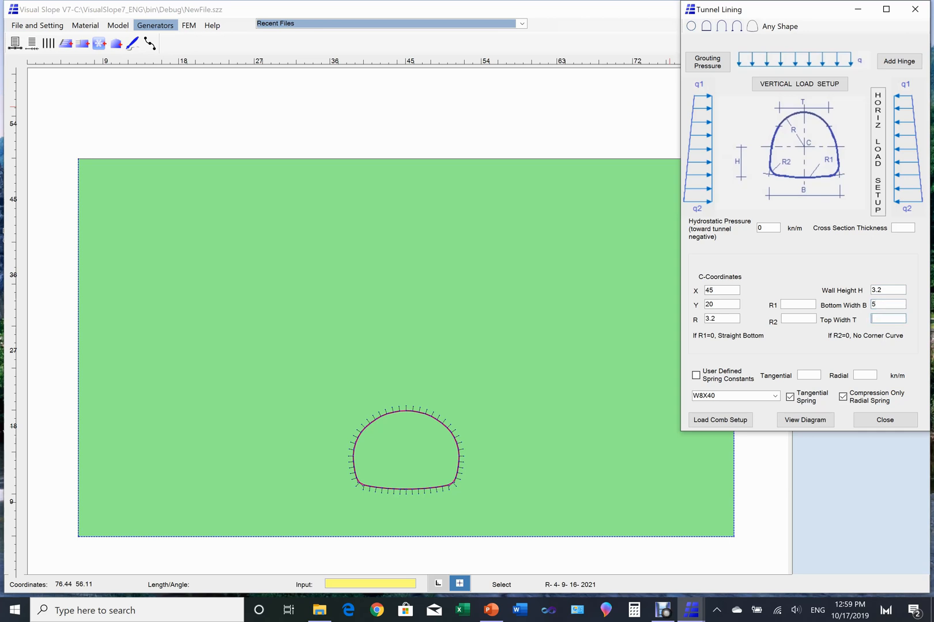
{"action": "type", "text": "6.4"}
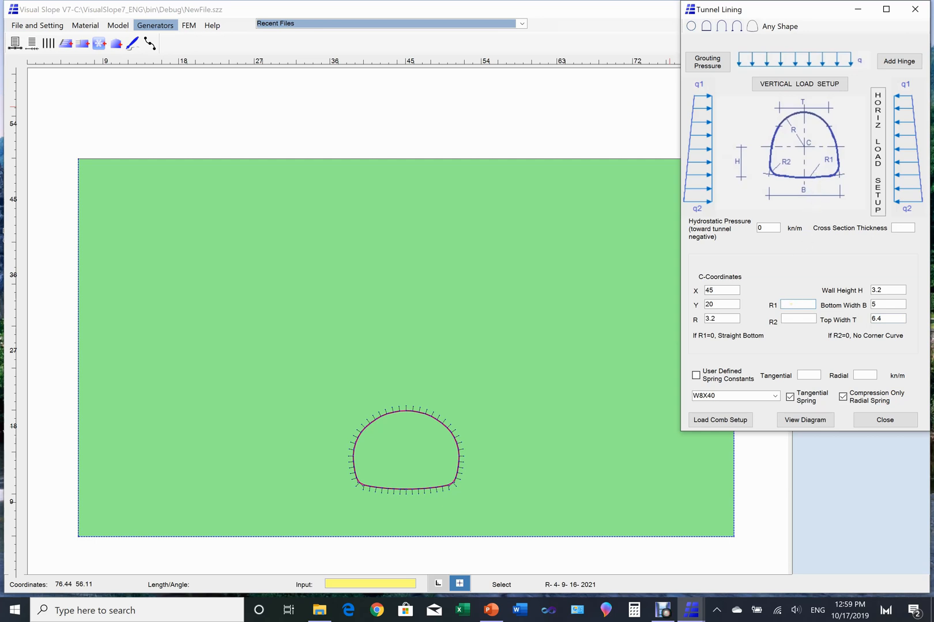
{"action": "type", "text": "6"}
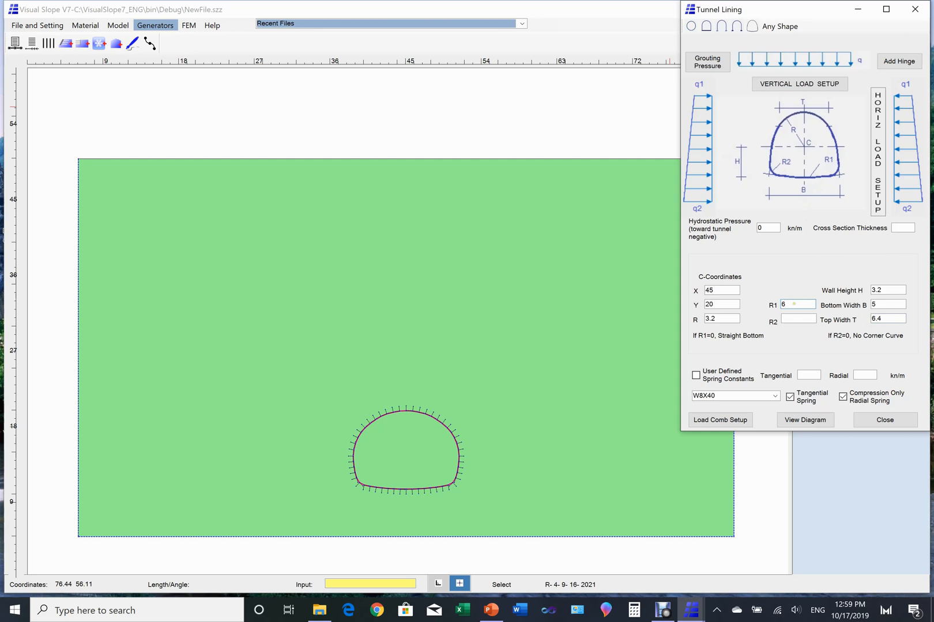
{"action": "type", "text": "6.4"}
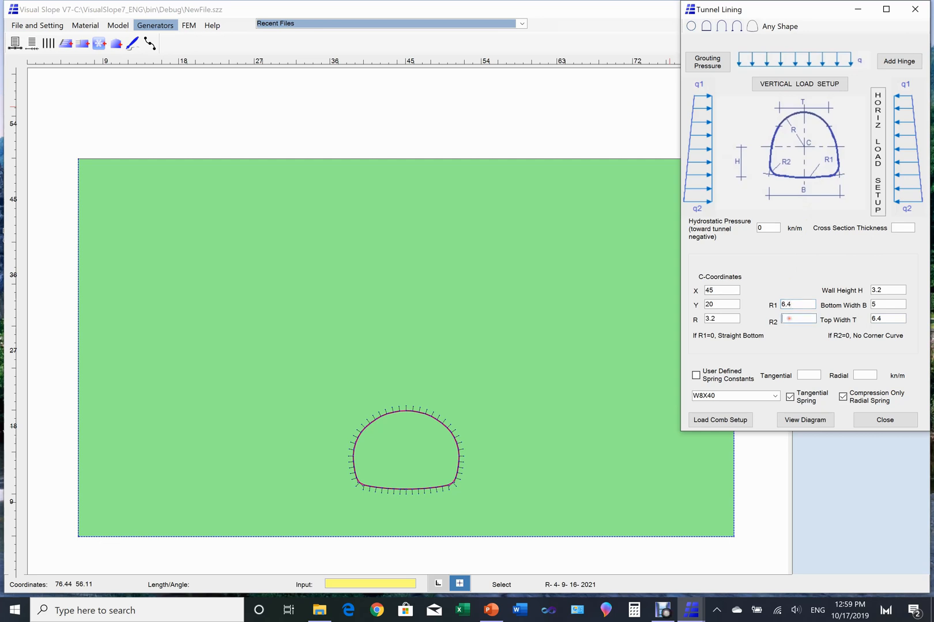
{"action": "type", "text": "0"}
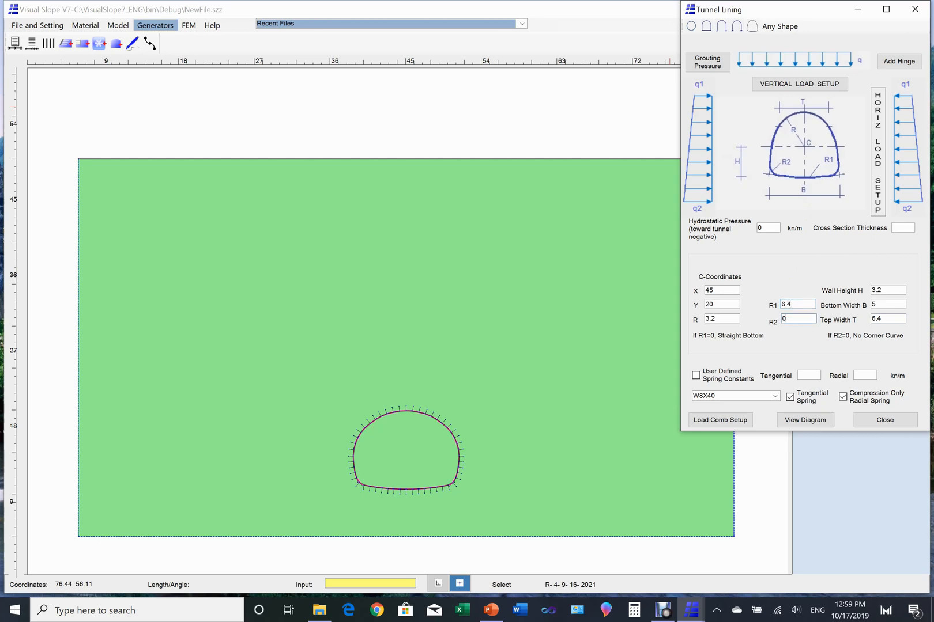
{"action": "type", "text": "0.5"}
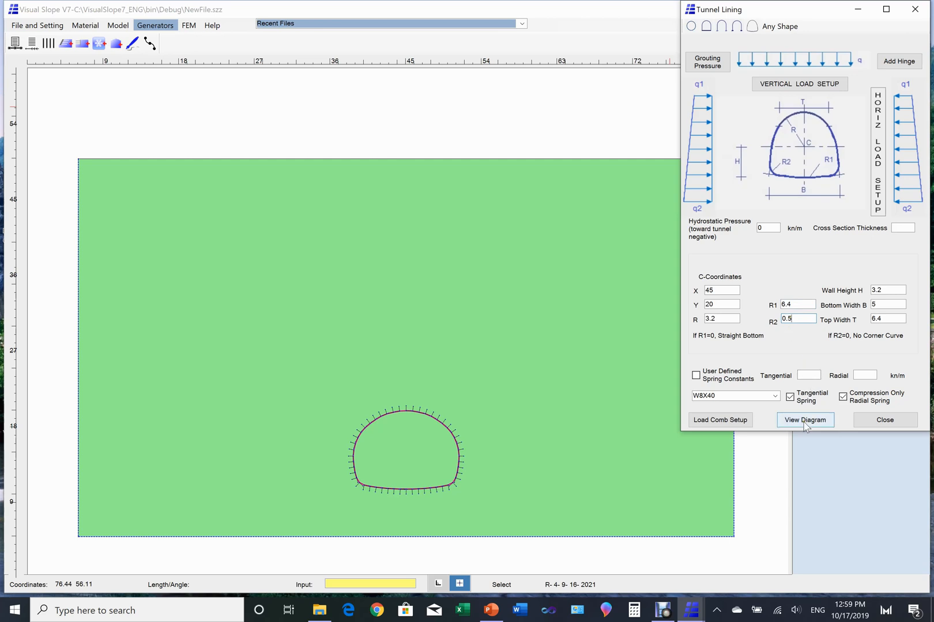
Redraw the tunnel lining from the updated dimensions via View Diagram.
{"action": "left_click", "coordinate": [805, 419]}
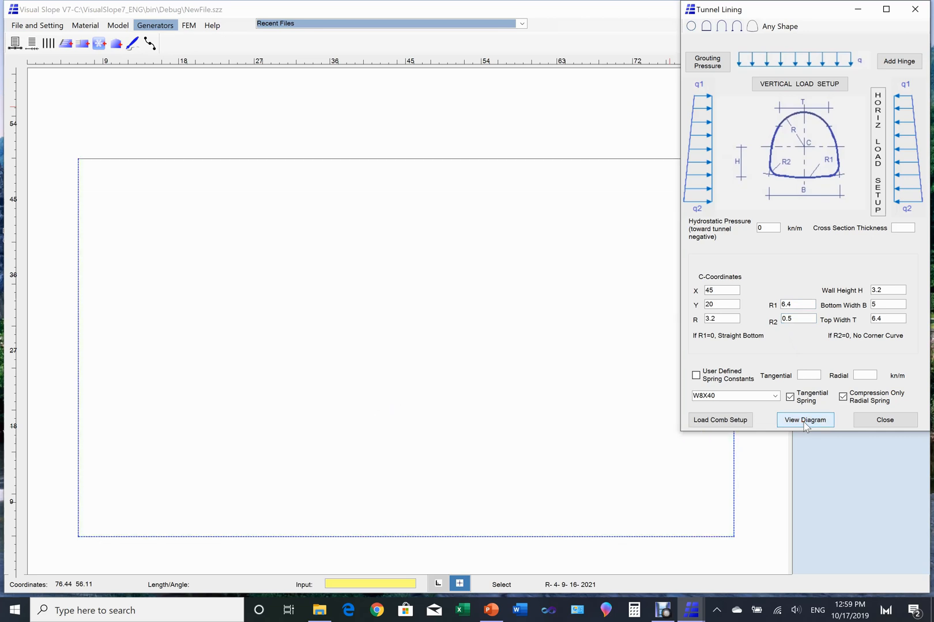
{"action": "left_click", "coordinate": [805, 420]}
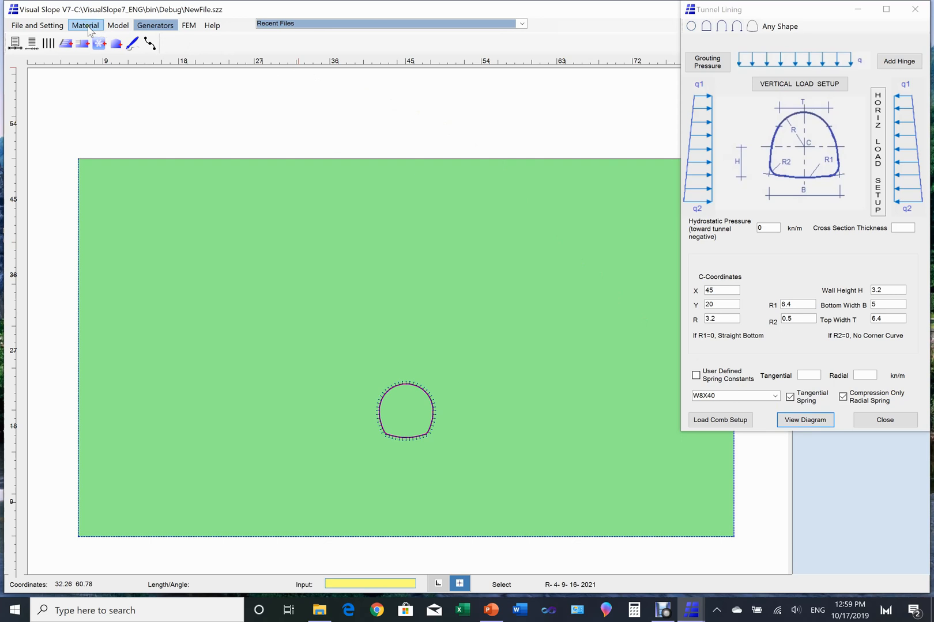
{"action": "left_click", "coordinate": [117, 25]}
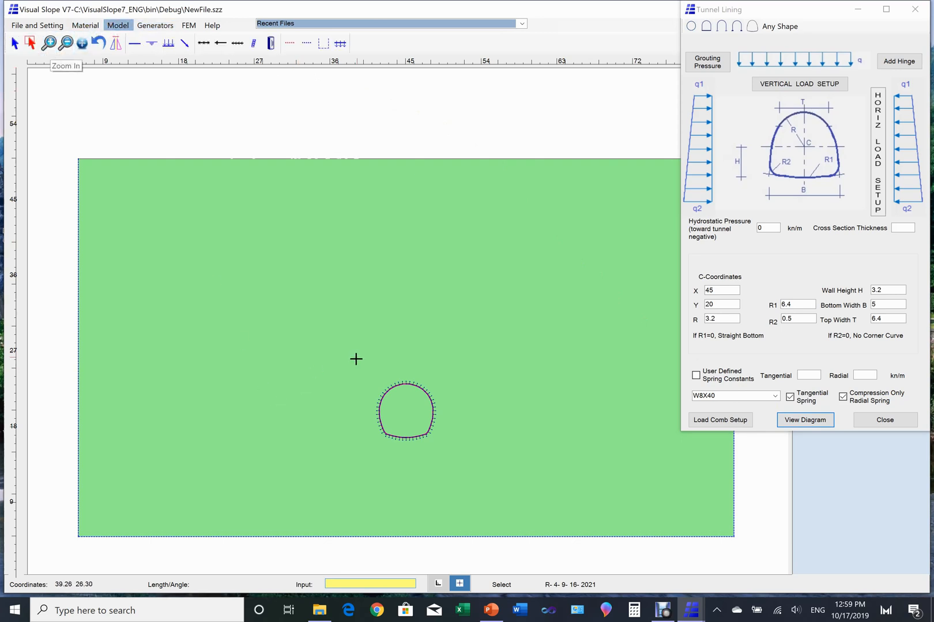
Zoom in with a box around the tunnel so the lining and spring ticks fill the view.
{"action": "left_click_drag", "start_coordinate": [352, 354], "coordinate": [392, 439]}
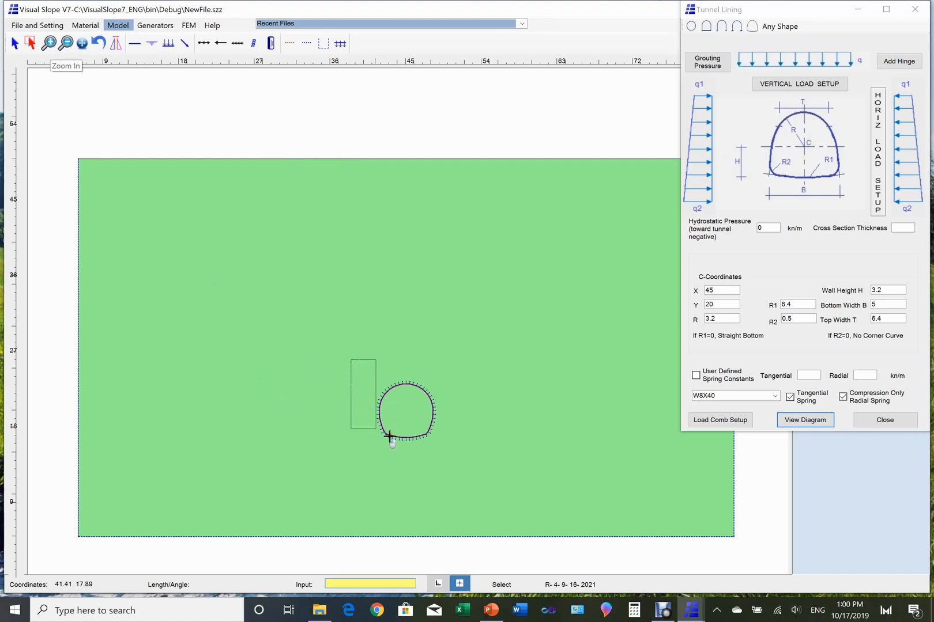
{"action": "left_click_drag", "start_coordinate": [388, 438], "coordinate": [456, 455]}
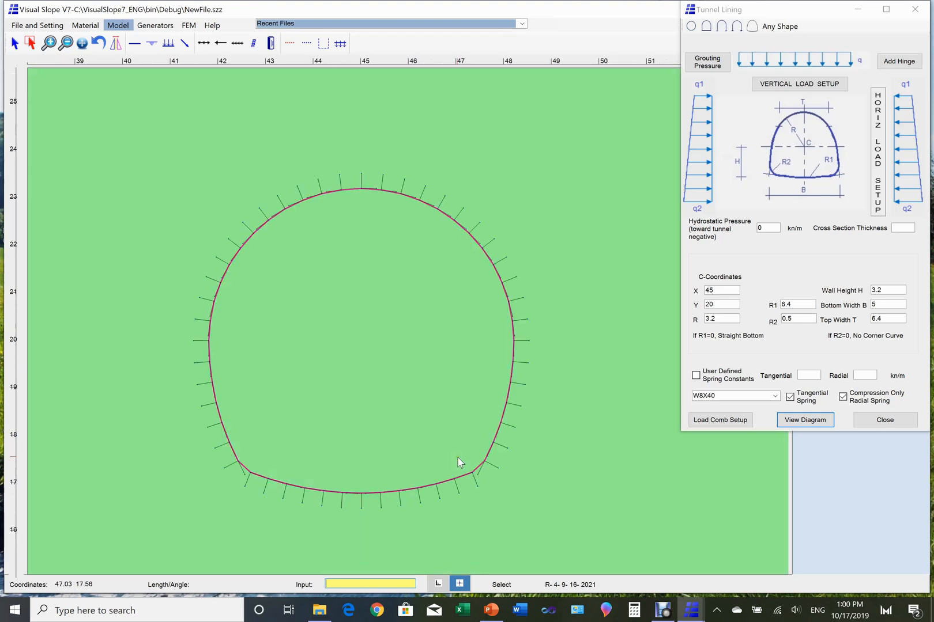
{"action": "mouse_move", "coordinate": [526, 497]}
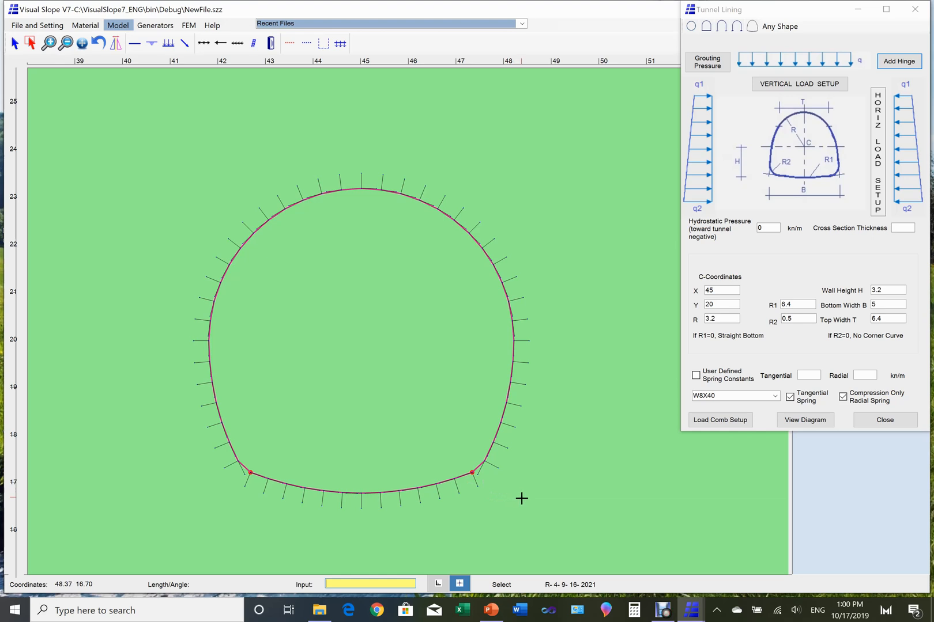
{"action": "mouse_move", "coordinate": [567, 497]}
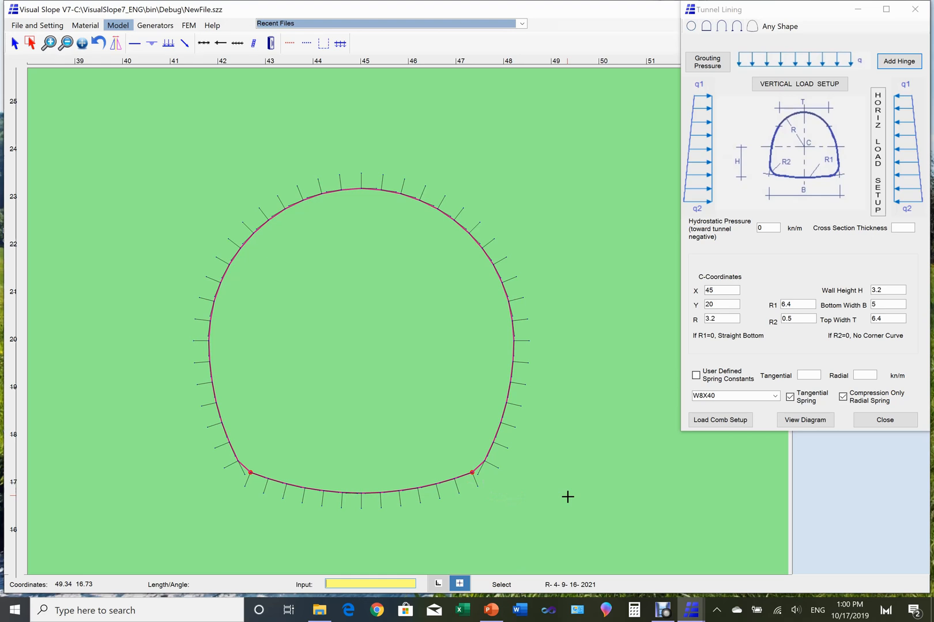
{"action": "mouse_move", "coordinate": [590, 474]}
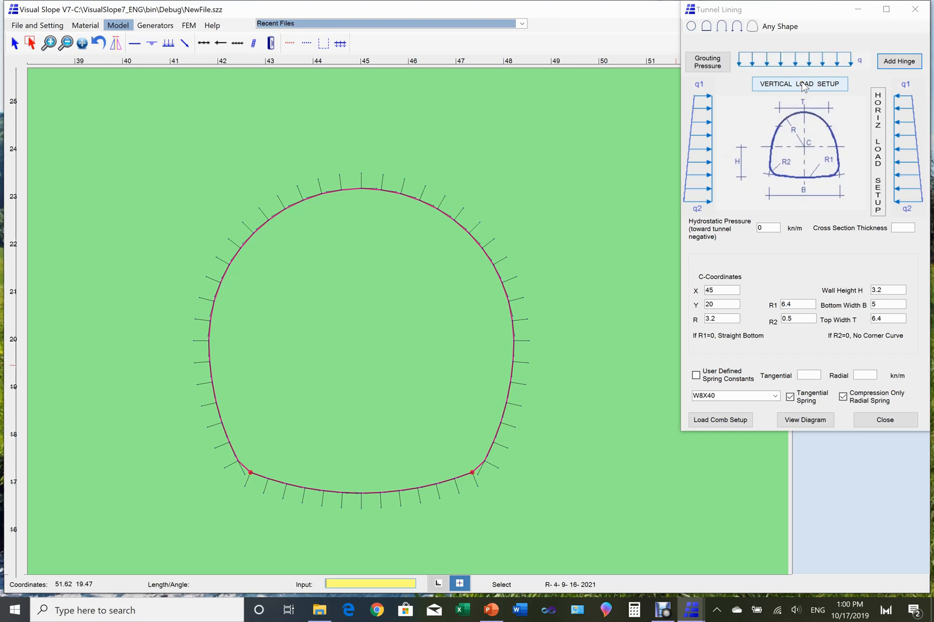
Give the lining a cross-section thickness of 1.
{"action": "left_click", "coordinate": [799, 84]}
{"action": "type", "text": "1"}
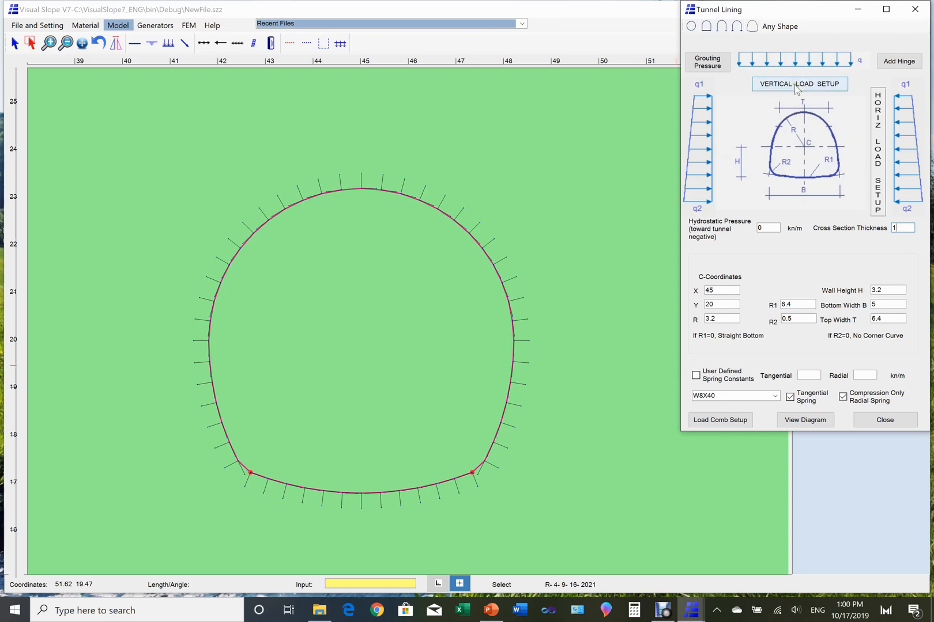
Add vertical load Pv with q1 and q2 both -260 kN/m and close the table.
{"action": "left_click", "coordinate": [799, 82]}
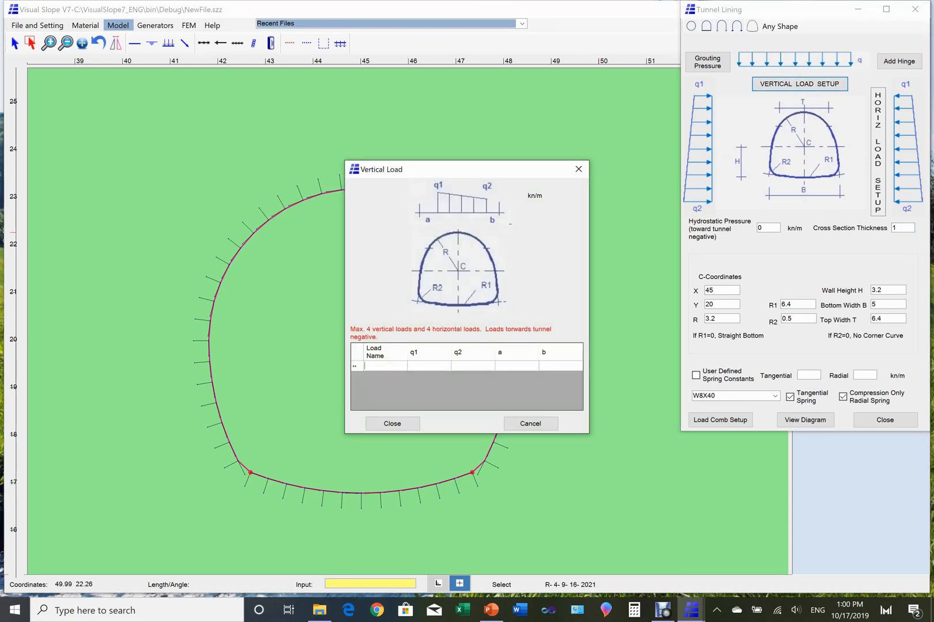
{"action": "type", "text": "Pv"}
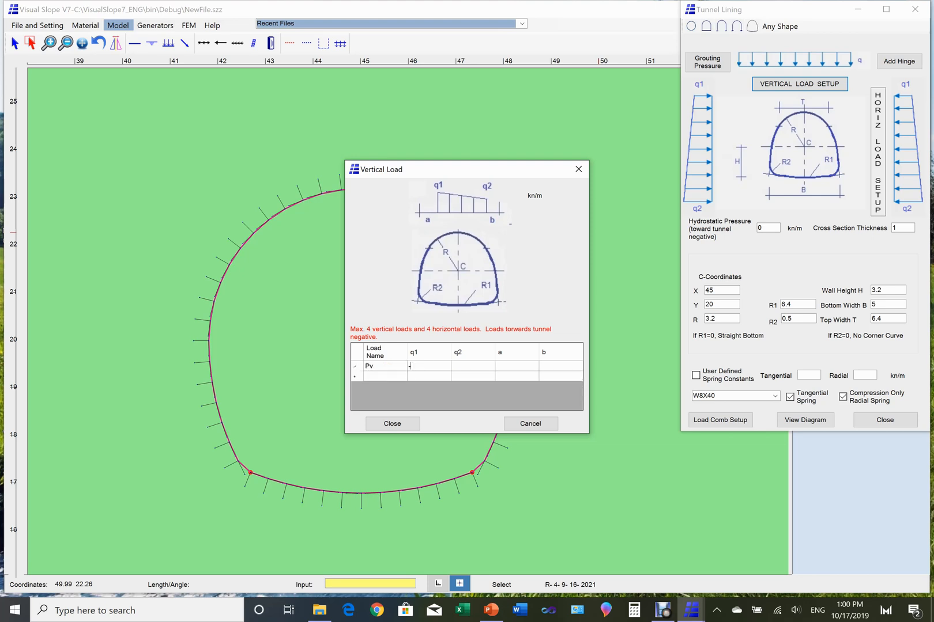
{"action": "type", "text": "-260"}
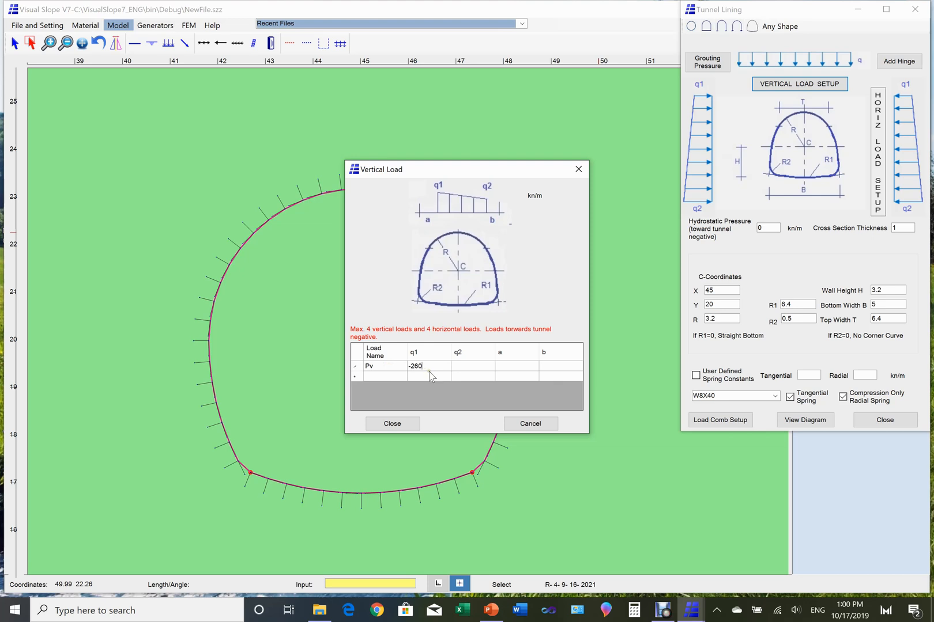
{"action": "left_click", "coordinate": [470, 365]}
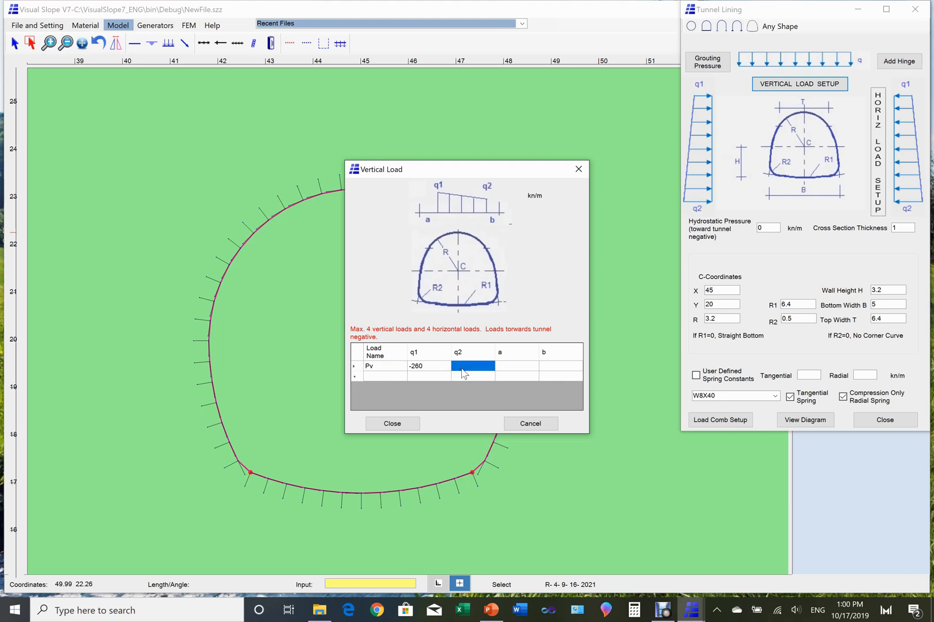
{"action": "left_click", "coordinate": [472, 357]}
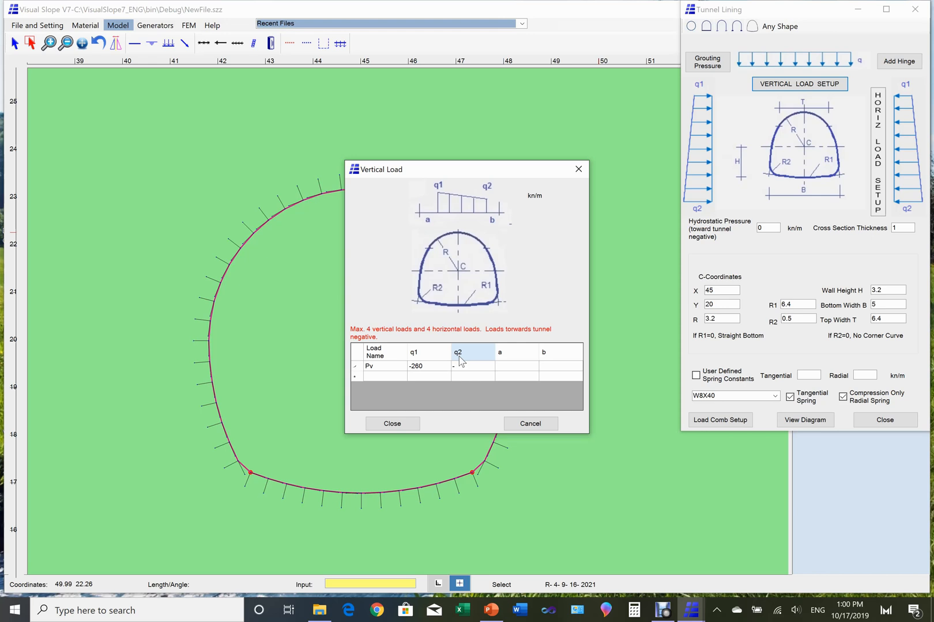
{"action": "type", "text": "-260"}
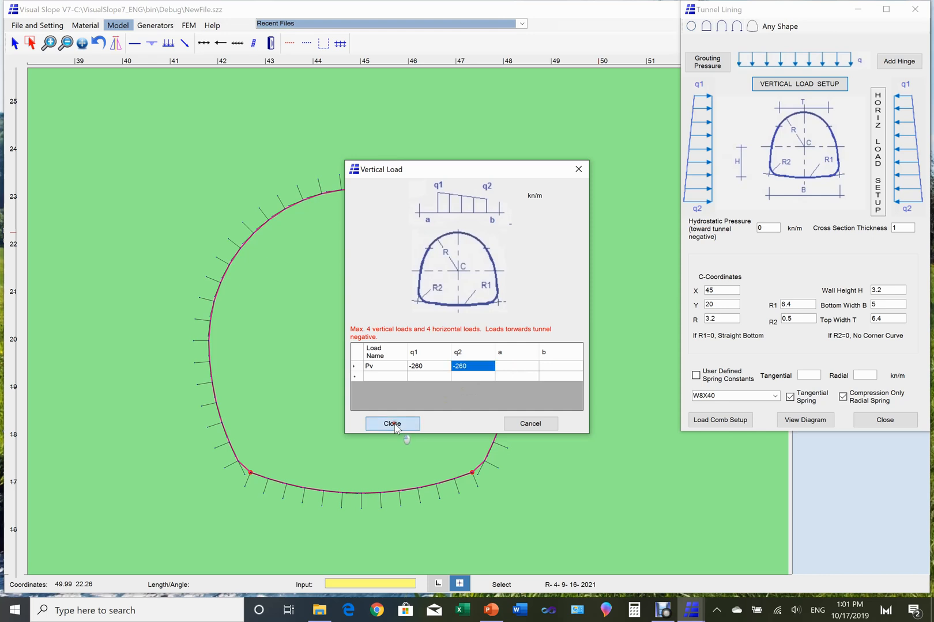
{"action": "left_click", "coordinate": [392, 423]}
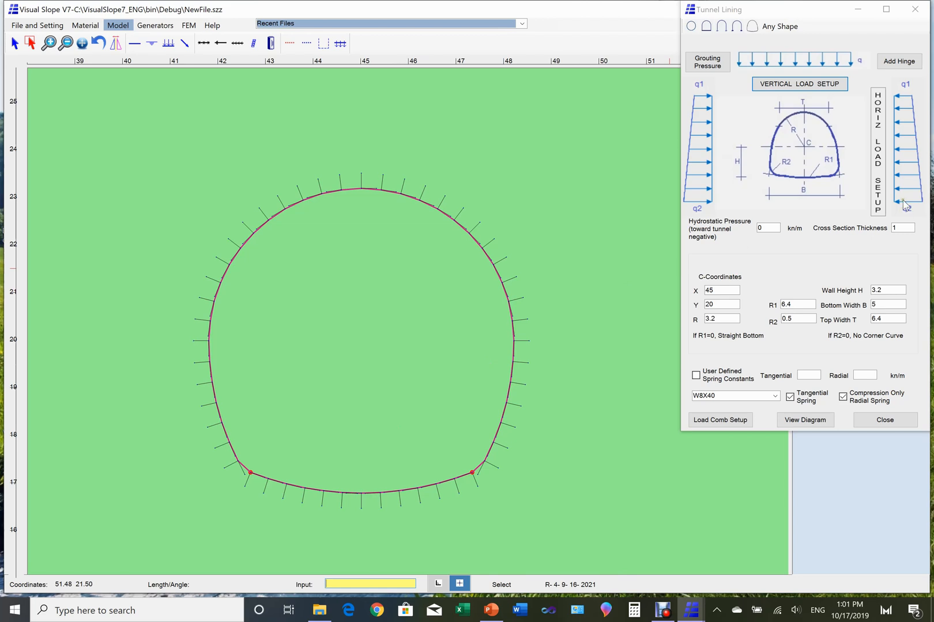
Add horizontal load Ph with q1 and q2 both -260 kN/m and close the table.
{"action": "left_click", "coordinate": [904, 204]}
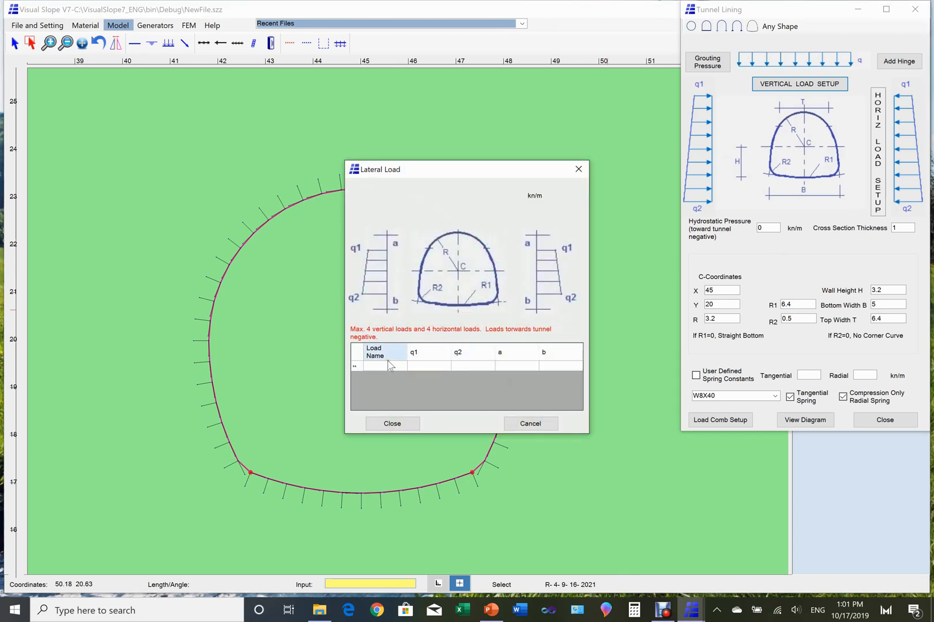
{"action": "type", "text": "Ph"}
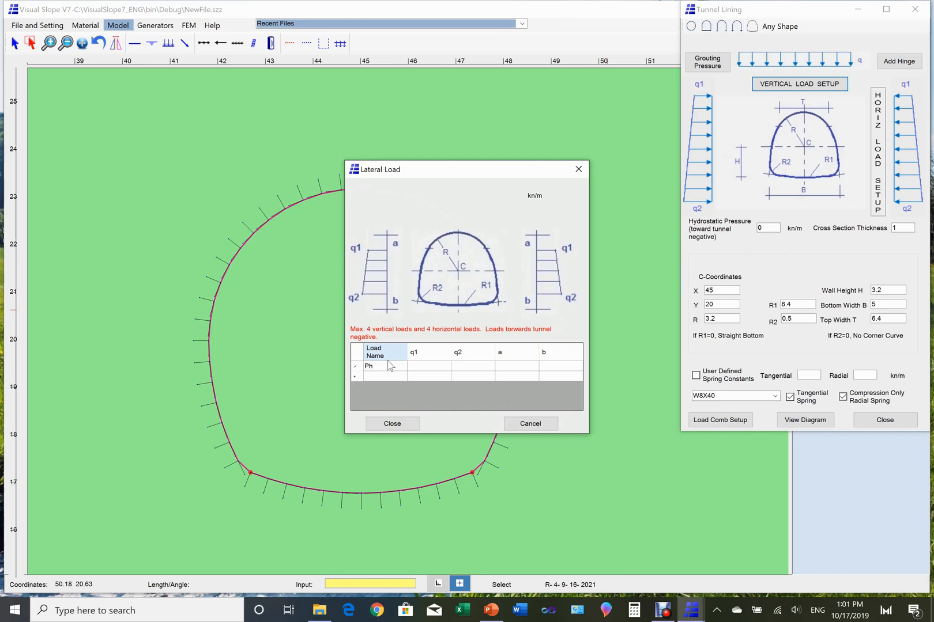
{"action": "left_click", "coordinate": [429, 365]}
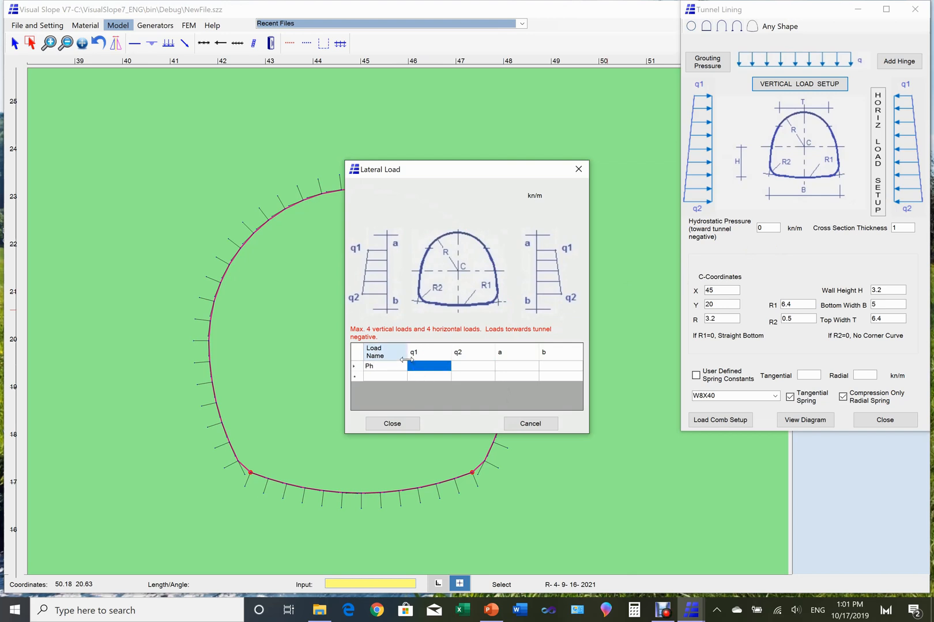
{"action": "type", "text": "-2"}
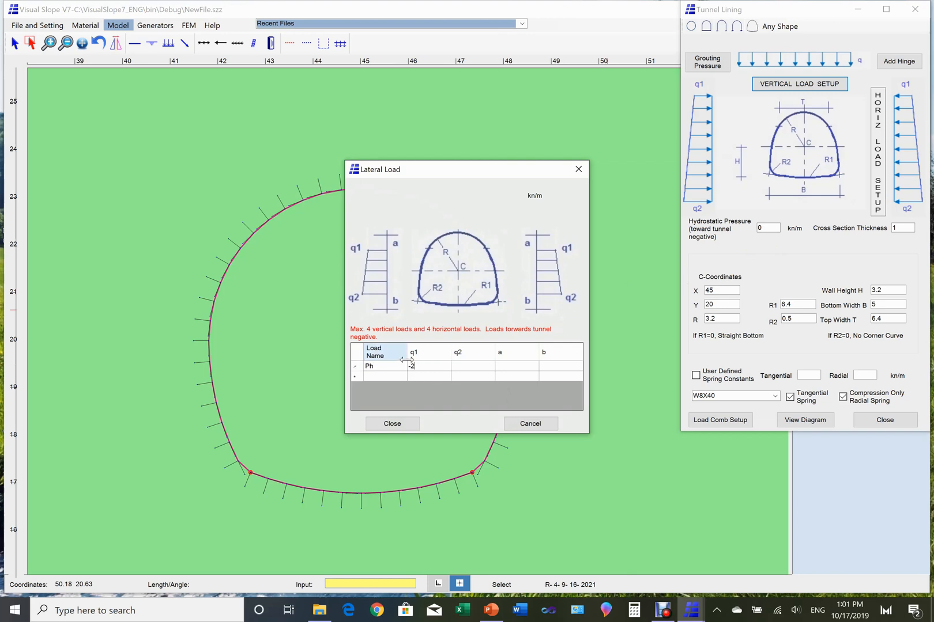
{"action": "type", "text": "-260"}
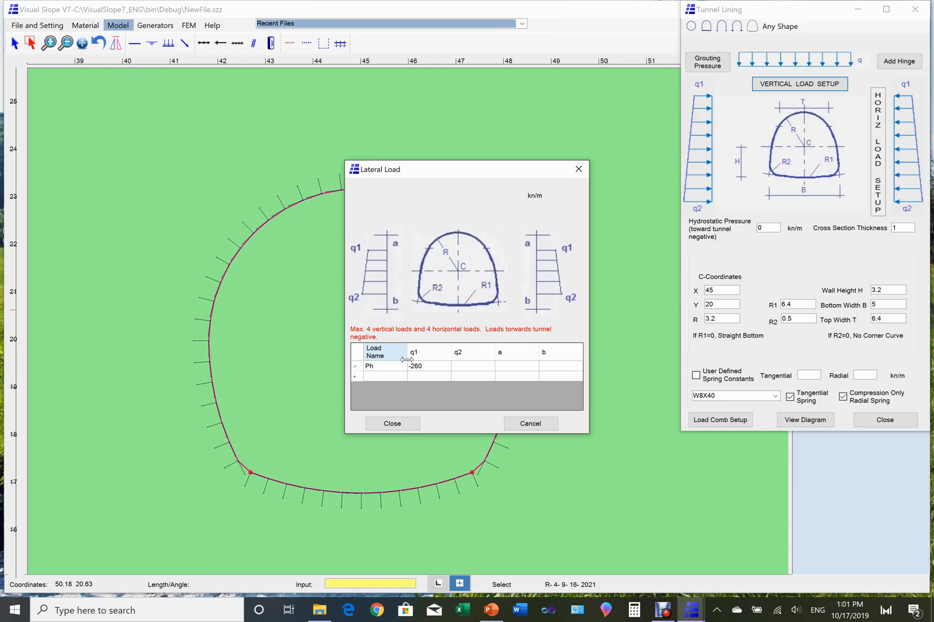
{"action": "left_click", "coordinate": [472, 365]}
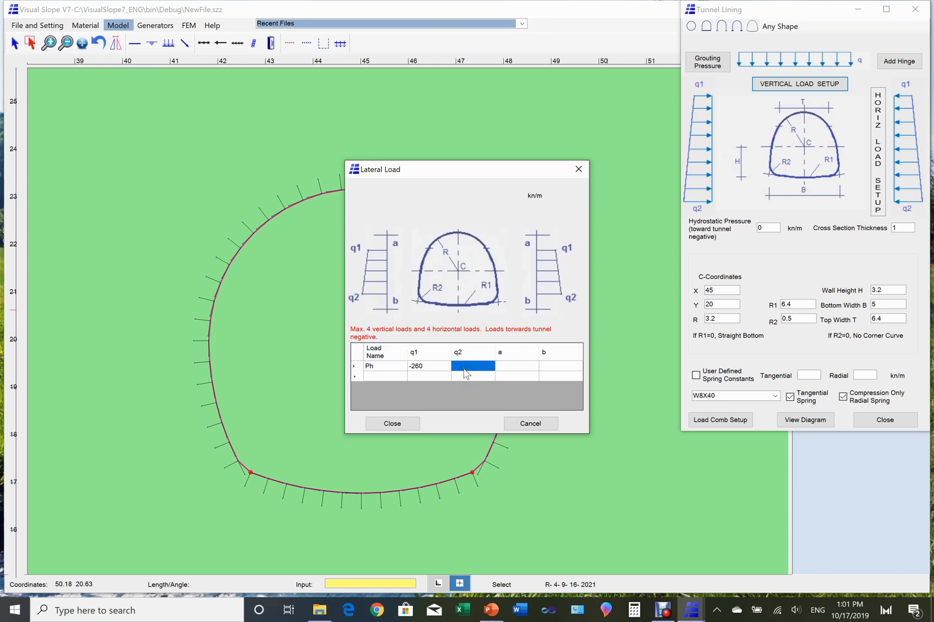
{"action": "type", "text": "-260"}
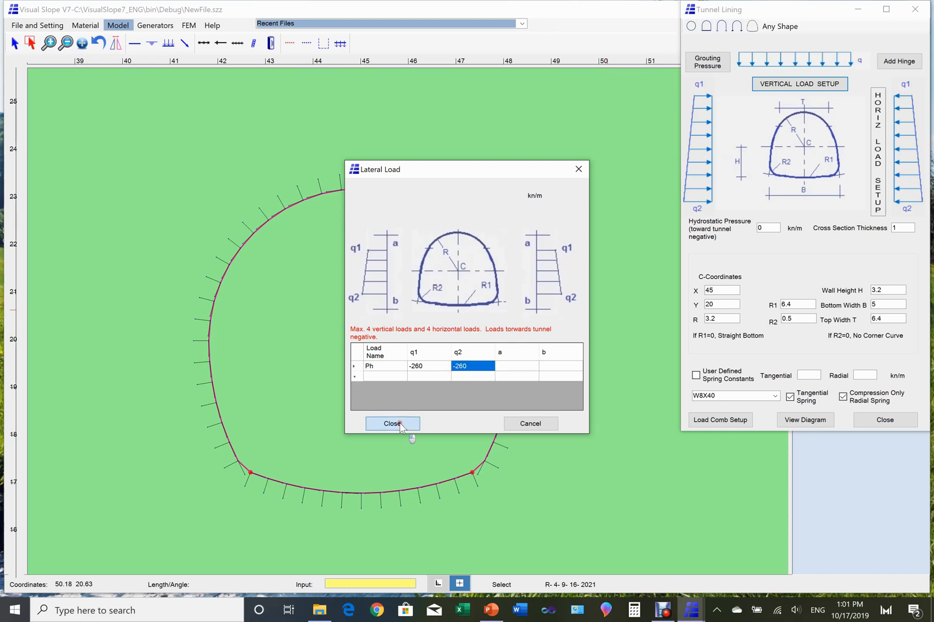
{"action": "left_click", "coordinate": [392, 423]}
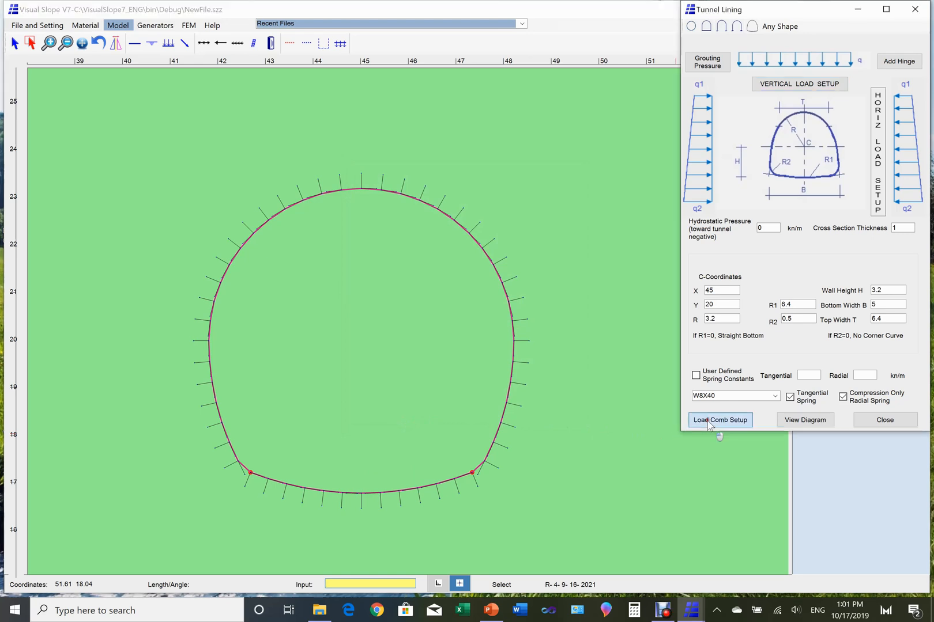
Set combination 1 to self-weight 1, and combination 2 to self-weight 1, Pv 1, Ph 0.5.
{"action": "left_click", "coordinate": [719, 419]}
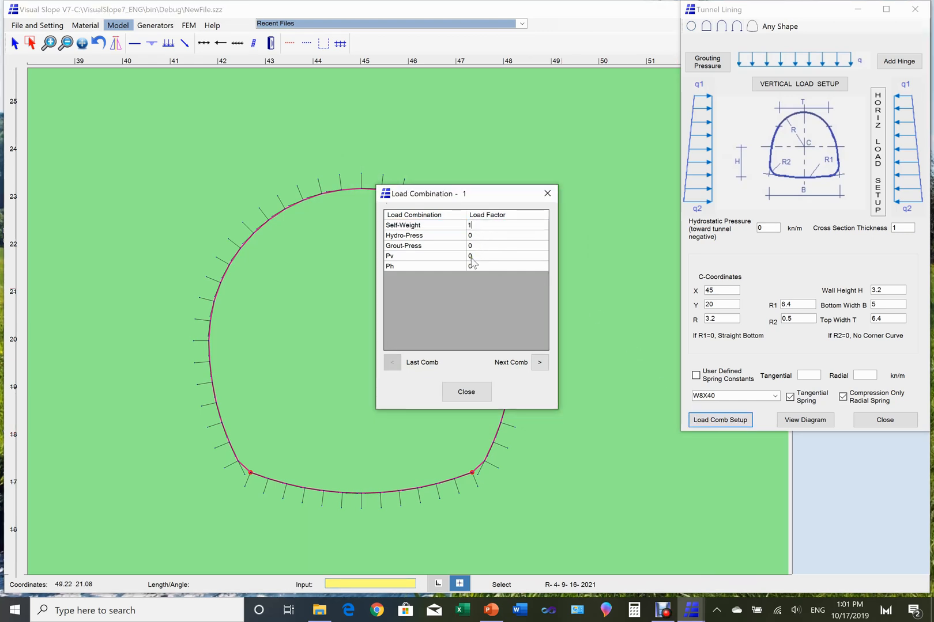
{"action": "type", "text": "1"}
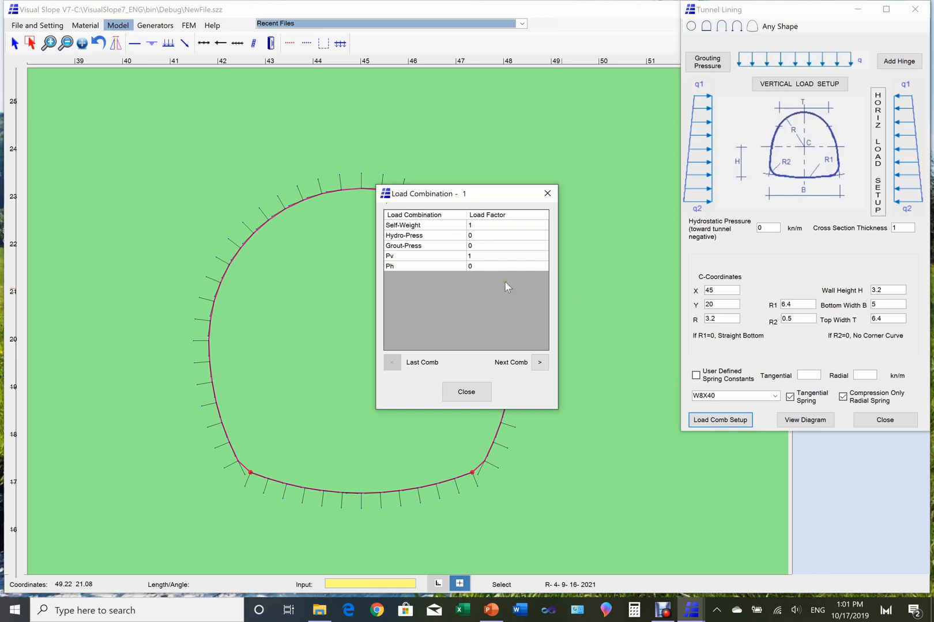
{"action": "left_click", "coordinate": [539, 362]}
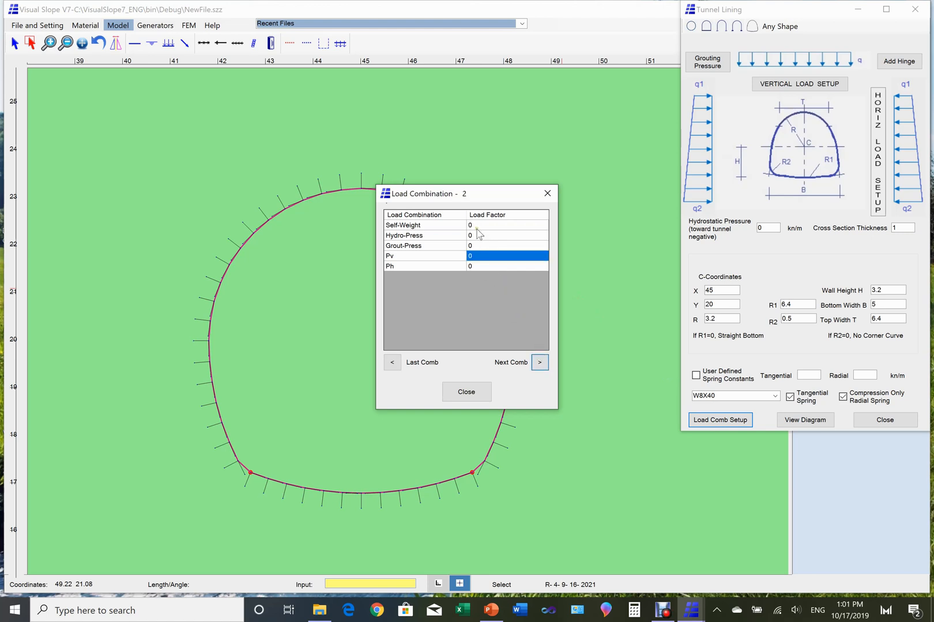
{"action": "left_click", "coordinate": [506, 224]}
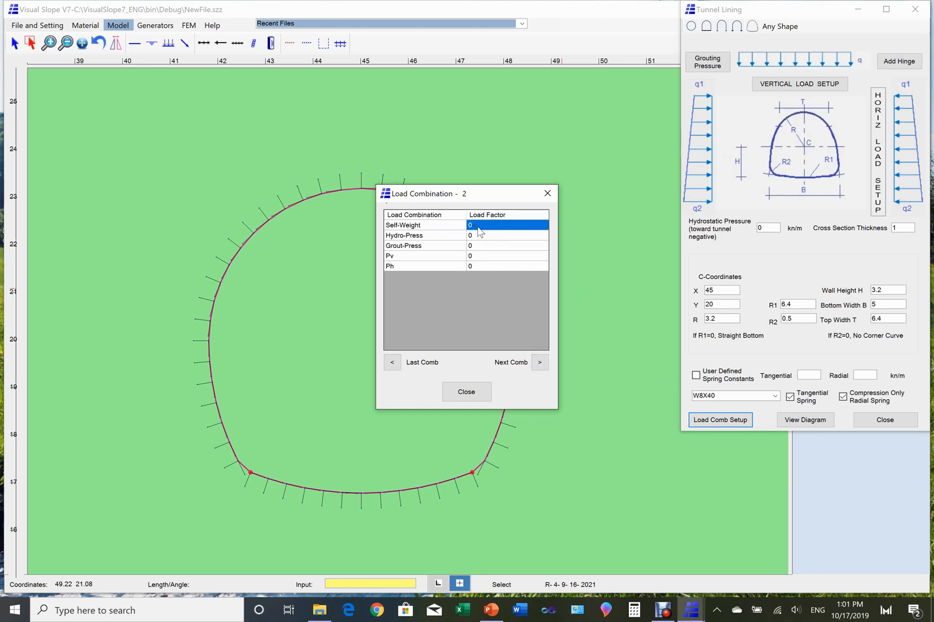
{"action": "left_click", "coordinate": [507, 256]}
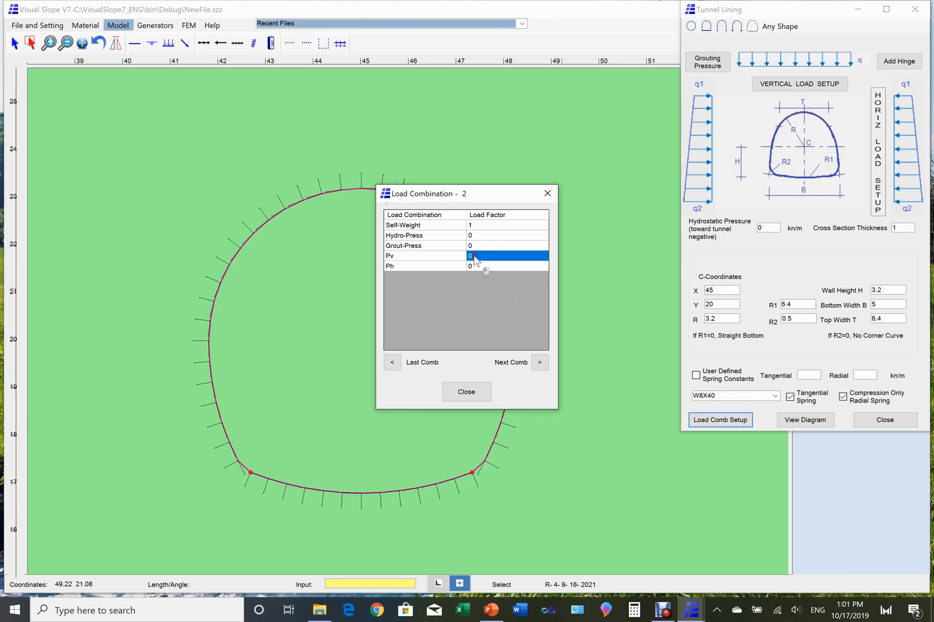
{"action": "type", "text": "1"}
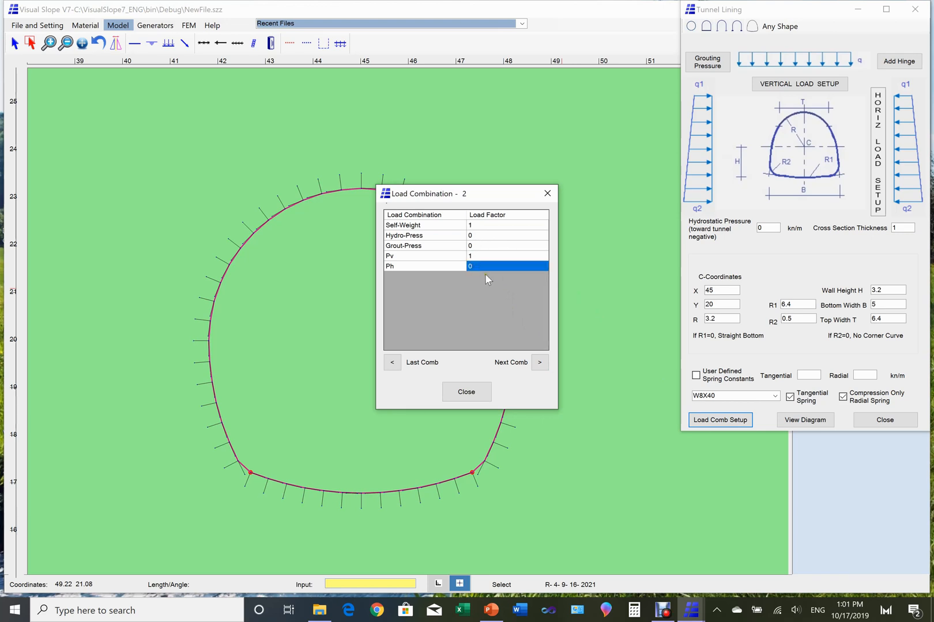
{"action": "type", "text": "0.5"}
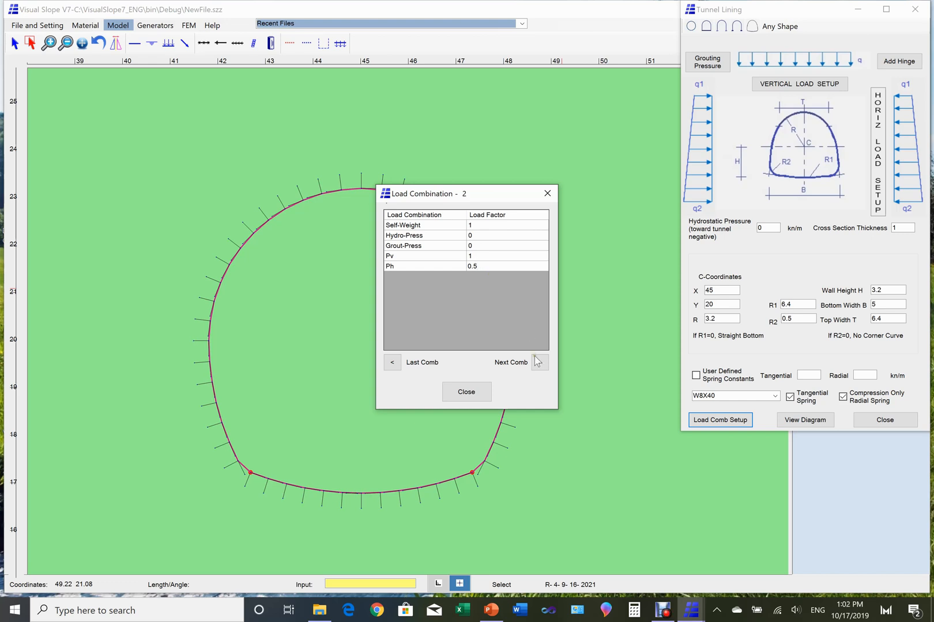
Set combination 3 to self-weight 1, Pv 1, Ph 1 and close the combination setup.
{"action": "left_click", "coordinate": [539, 362]}
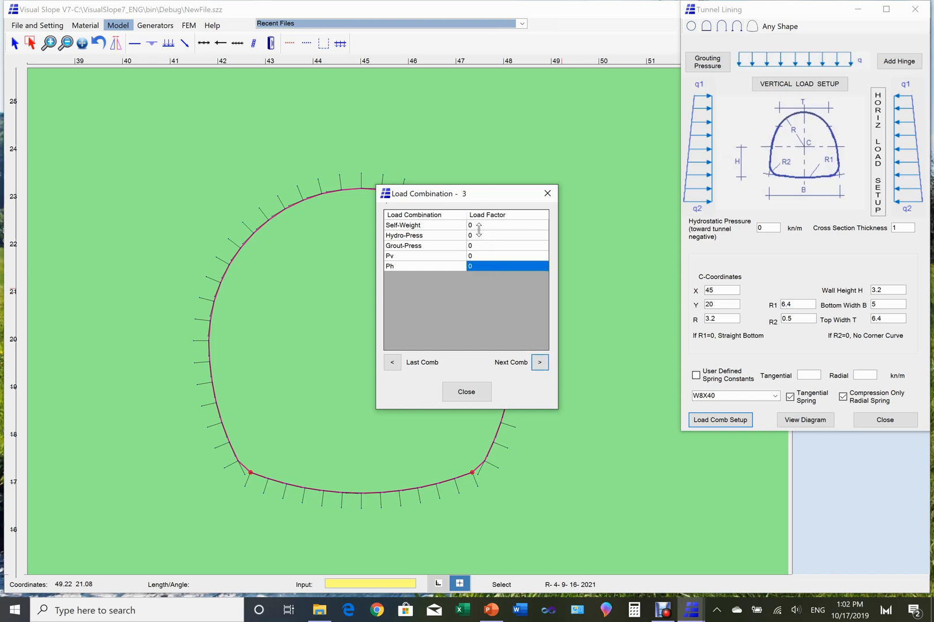
{"action": "type", "text": "1"}
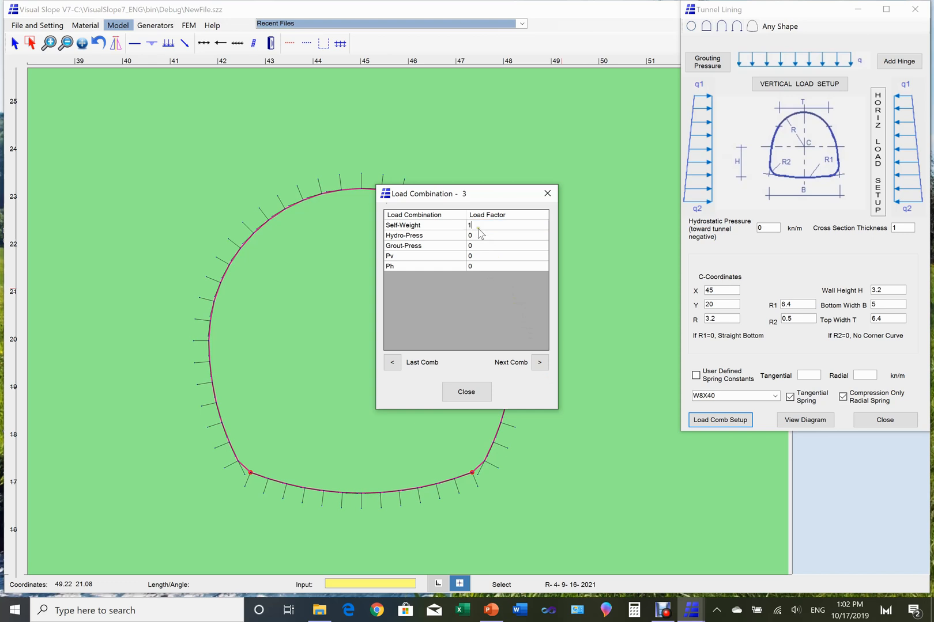
{"action": "left_click", "coordinate": [507, 256]}
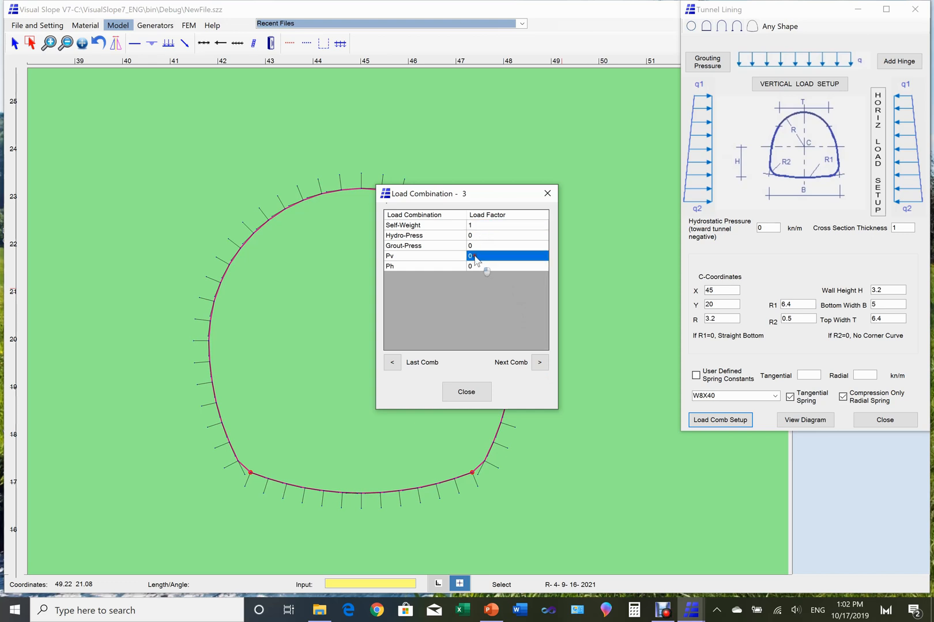
{"action": "type", "text": "1"}
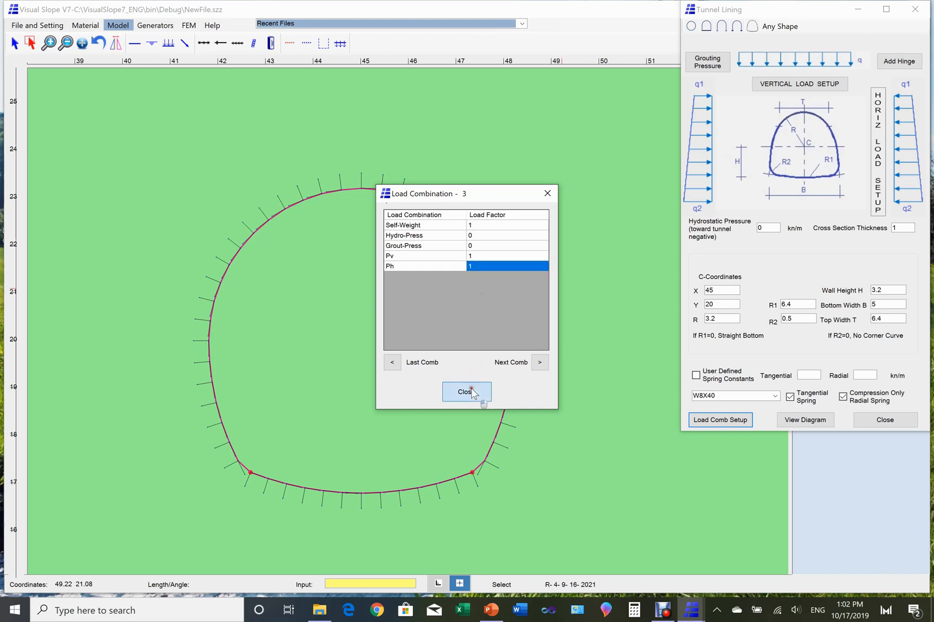
{"action": "left_click", "coordinate": [466, 392]}
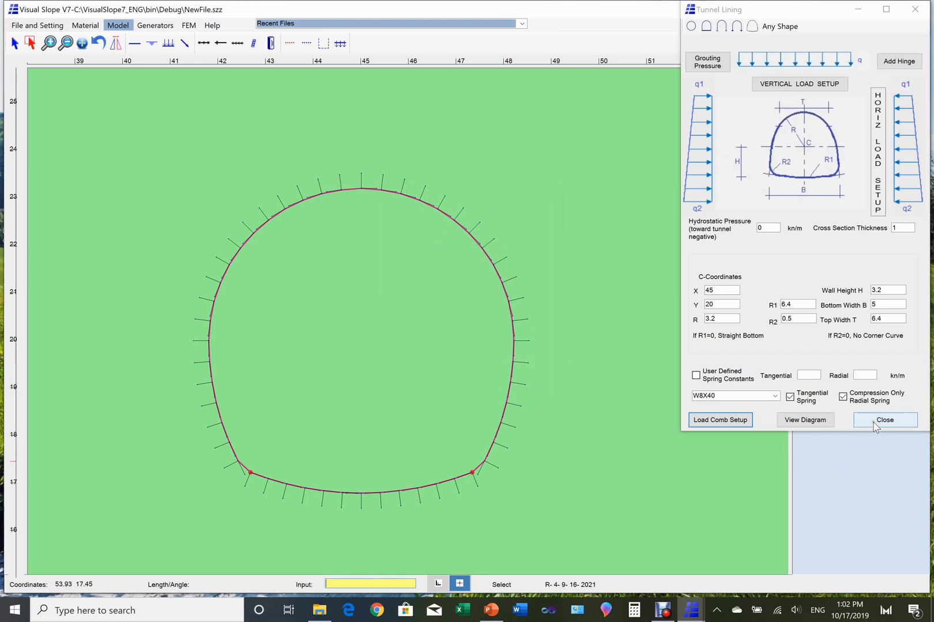
Close the Tunnel Lining dialog and bring up the FEM analysis options.
{"action": "left_click", "coordinate": [883, 420]}
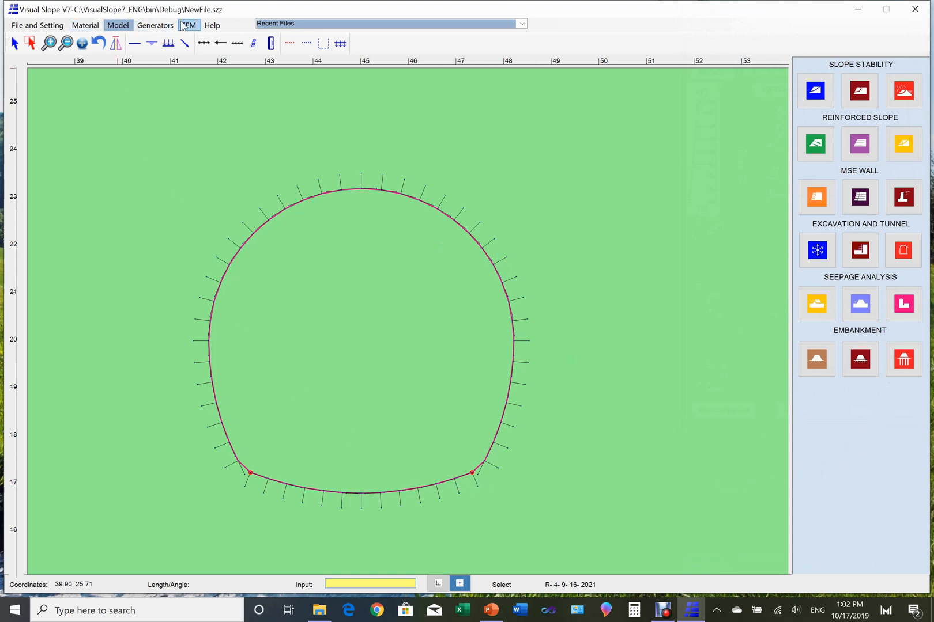
{"action": "left_click", "coordinate": [86, 25]}
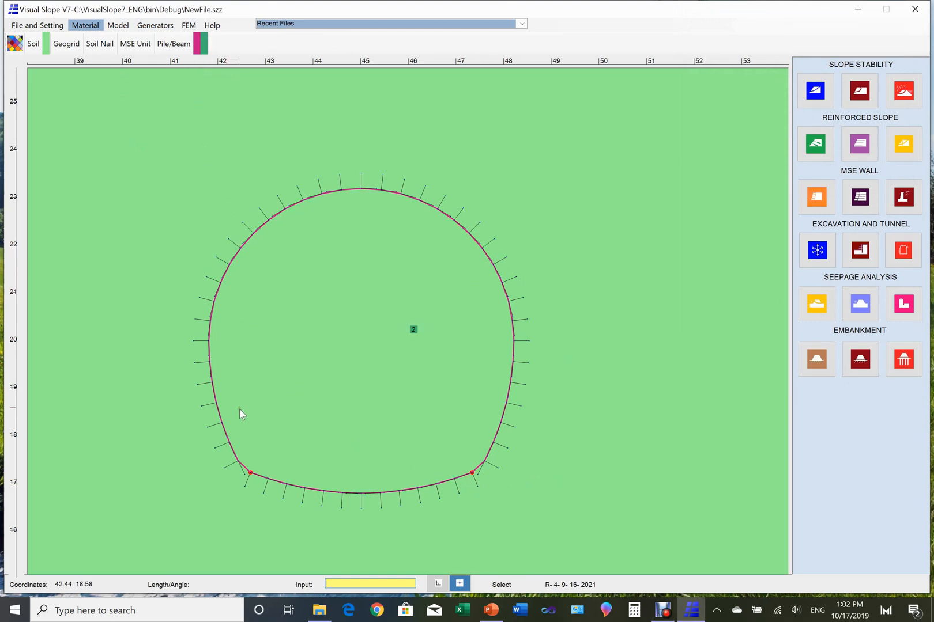
{"action": "mouse_move", "coordinate": [260, 480]}
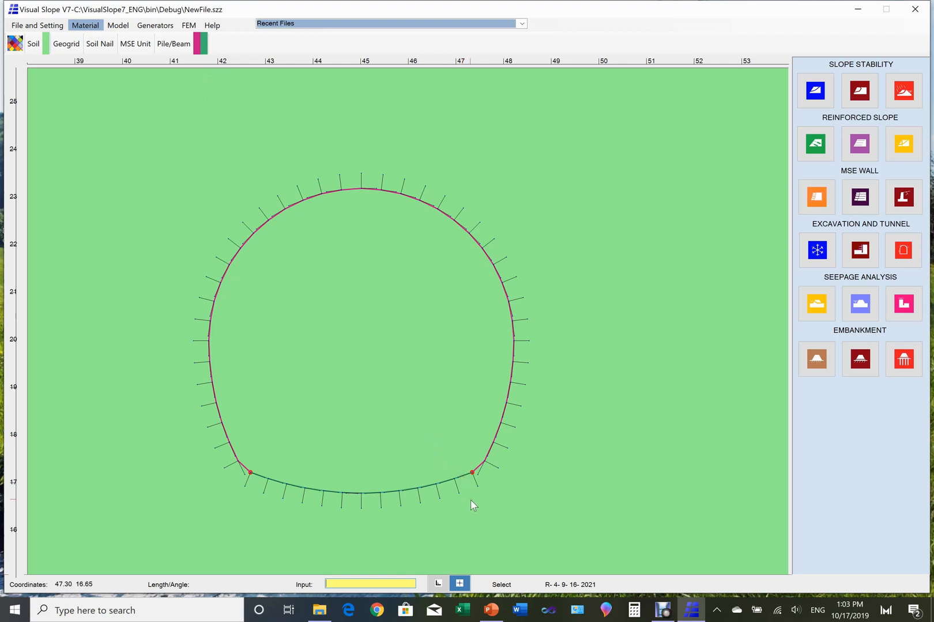
{"action": "mouse_move", "coordinate": [482, 494]}
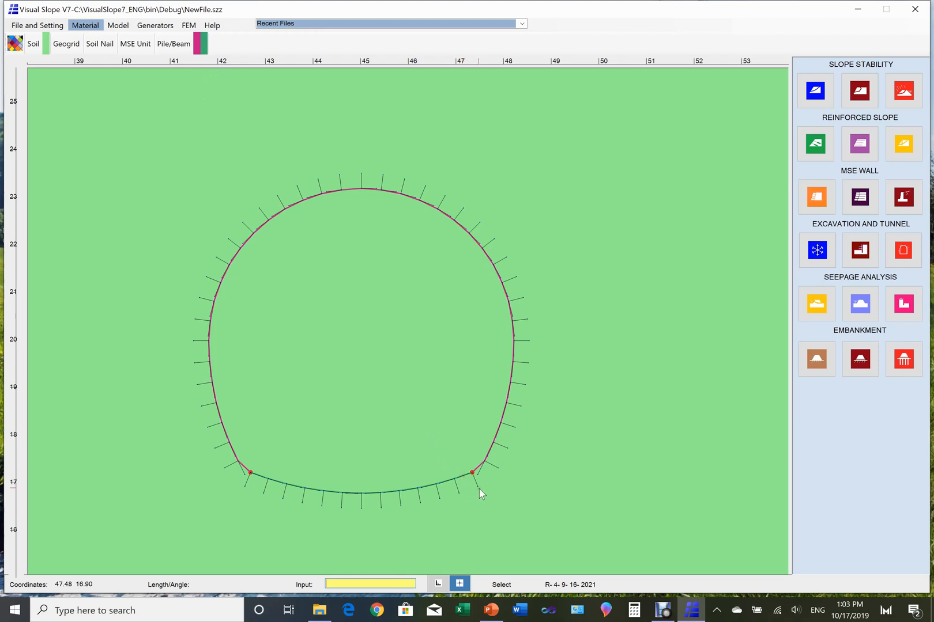
{"action": "mouse_move", "coordinate": [546, 384]}
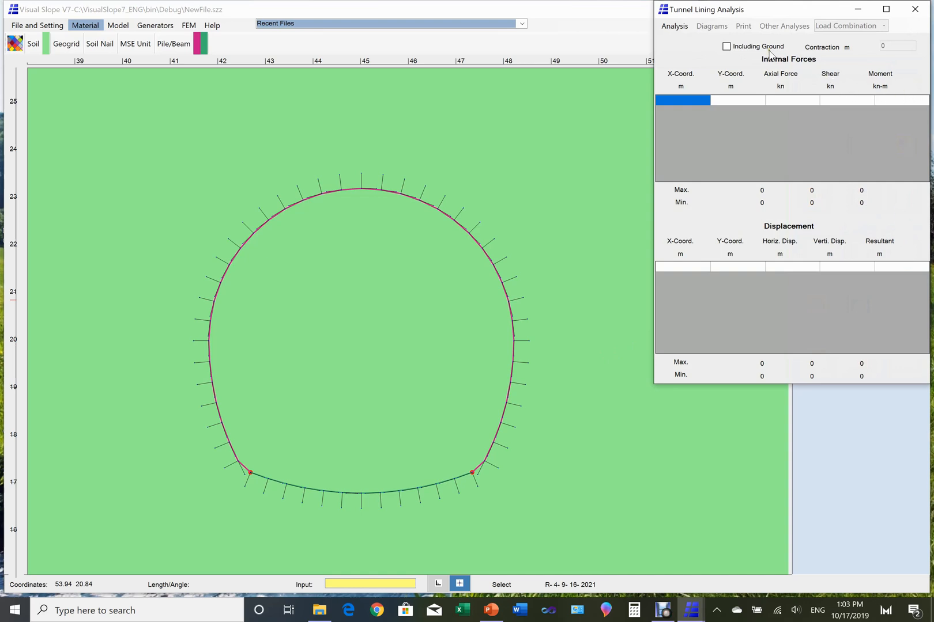
Run the lining FEM analysis with Including Ground ticked.
{"action": "left_click", "coordinate": [726, 46]}
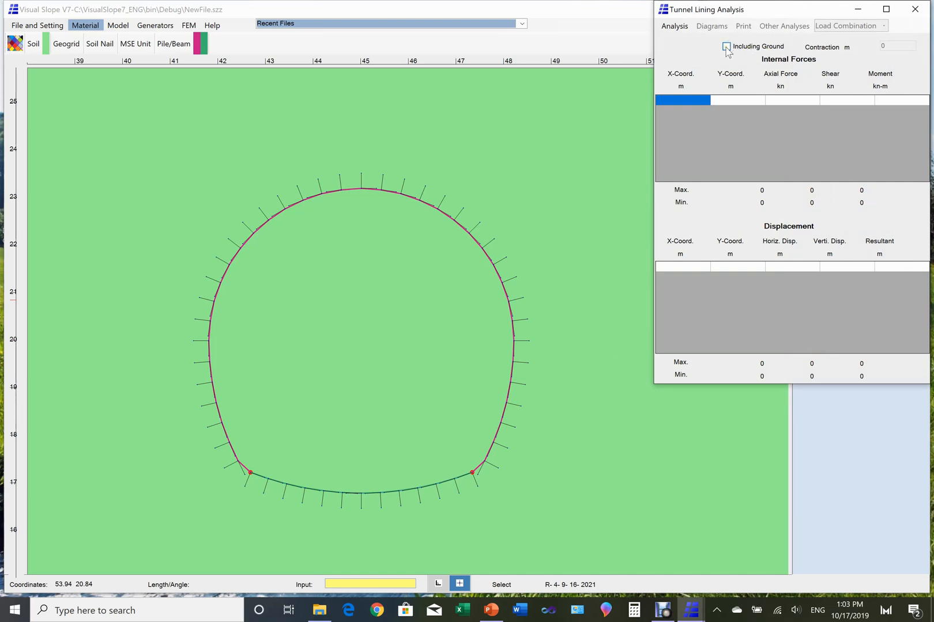
{"action": "left_click", "coordinate": [726, 46]}
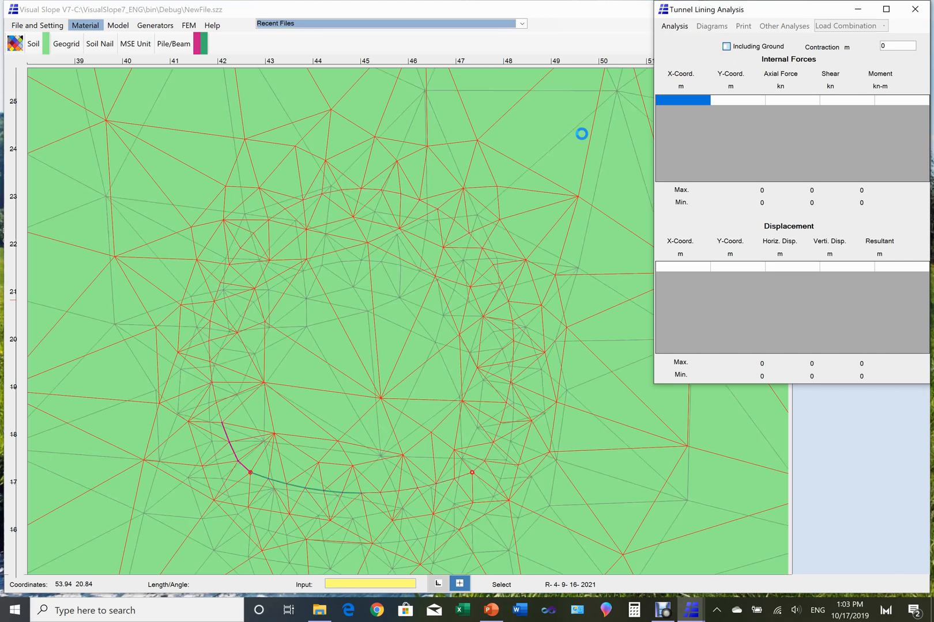
{"action": "left_click", "coordinate": [726, 47]}
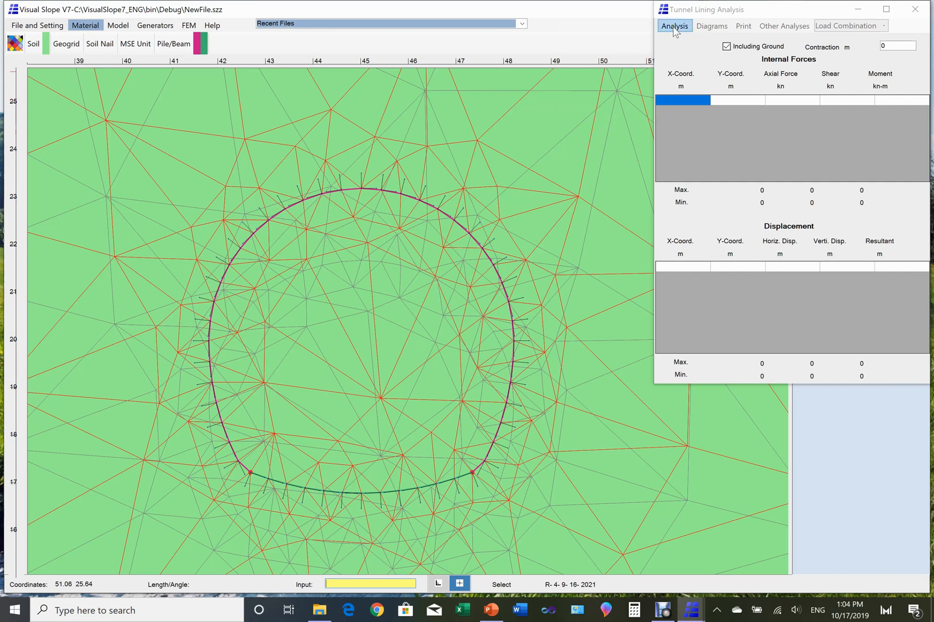
{"action": "left_click", "coordinate": [675, 26]}
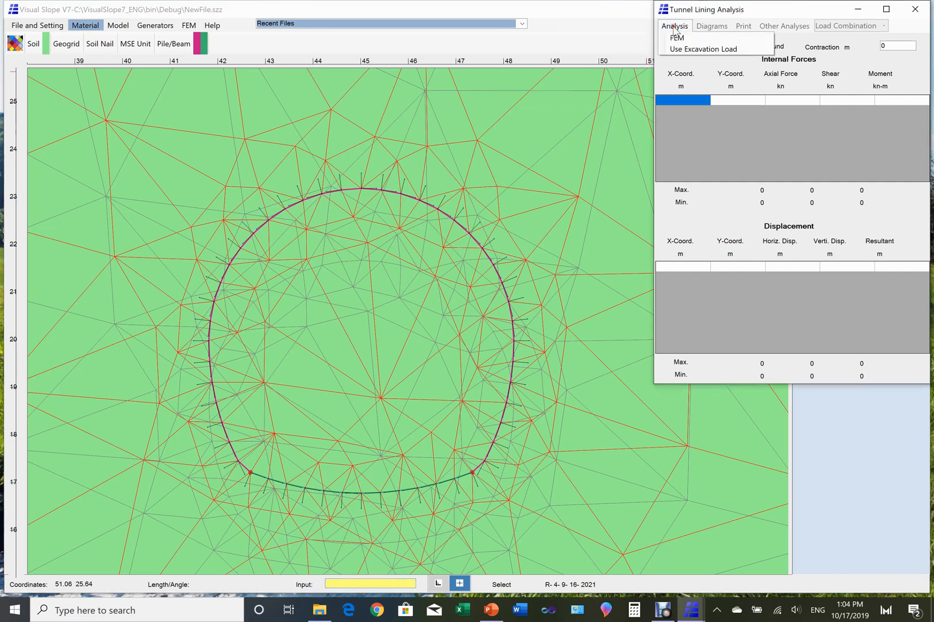
{"action": "mouse_move", "coordinate": [677, 38]}
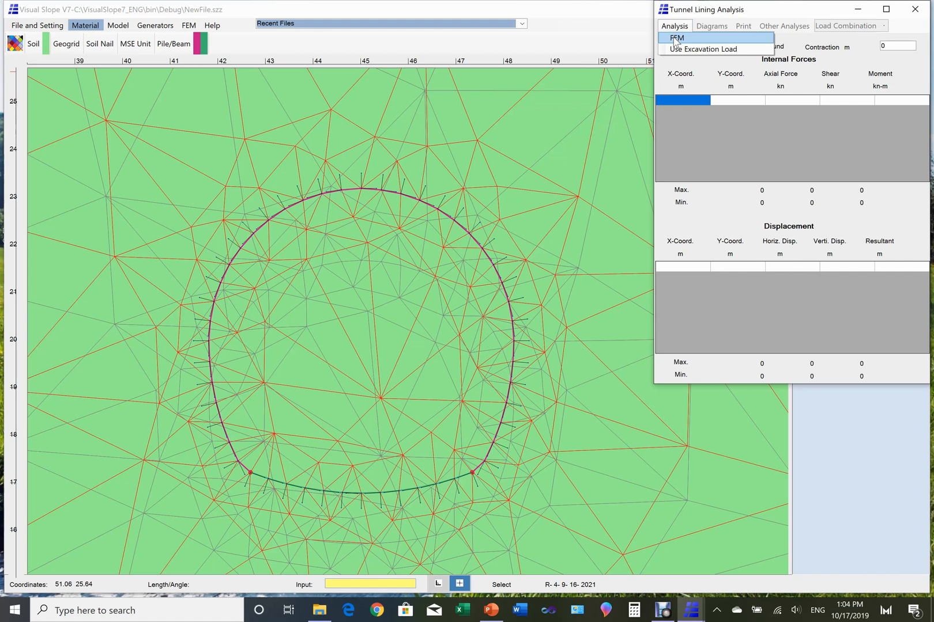
{"action": "left_click", "coordinate": [676, 38]}
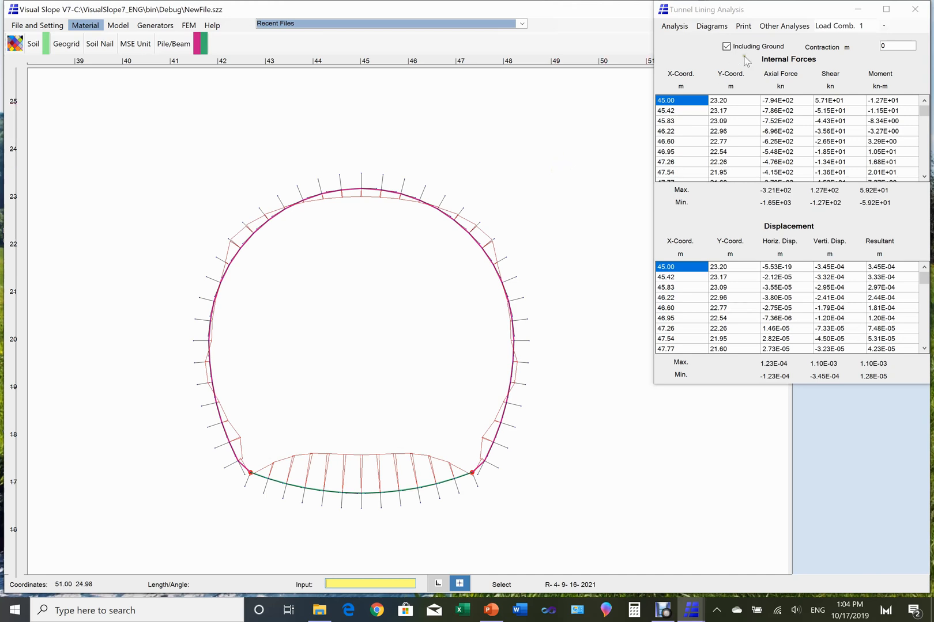
Show the lining bending moment diagram, then switch results to load combination 2.
{"action": "left_click", "coordinate": [712, 26]}
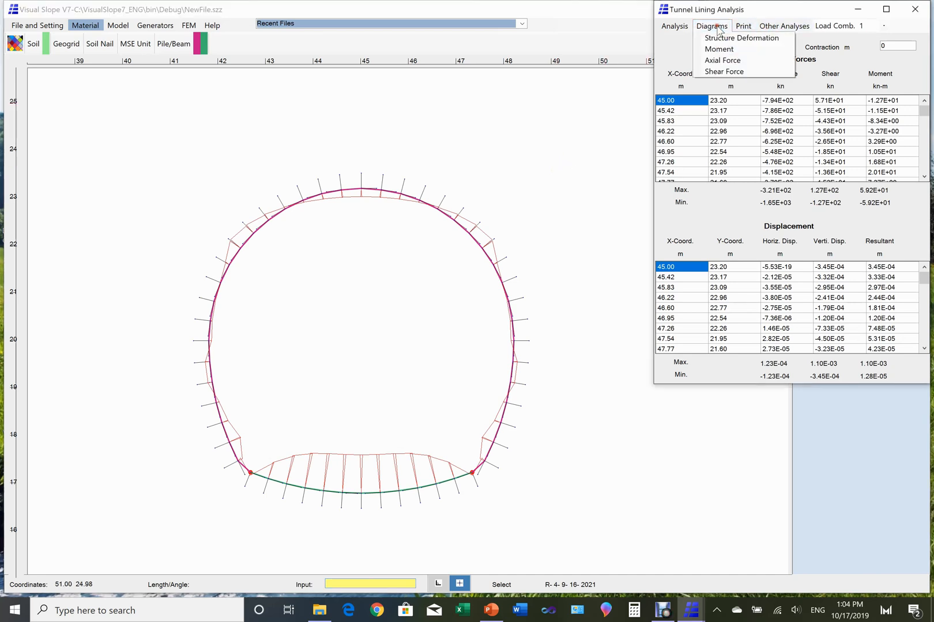
{"action": "left_click", "coordinate": [741, 38]}
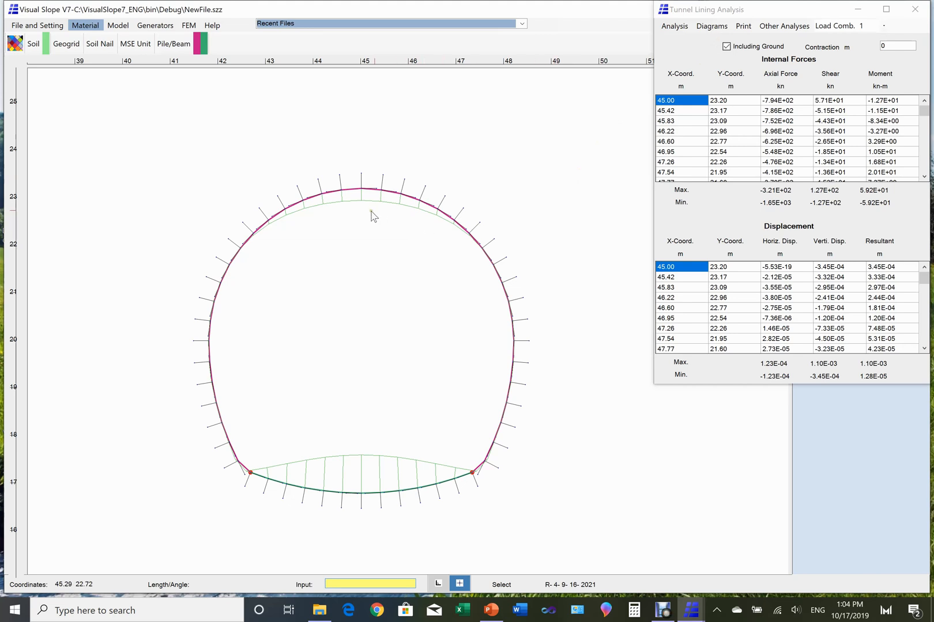
{"action": "left_click", "coordinate": [884, 25]}
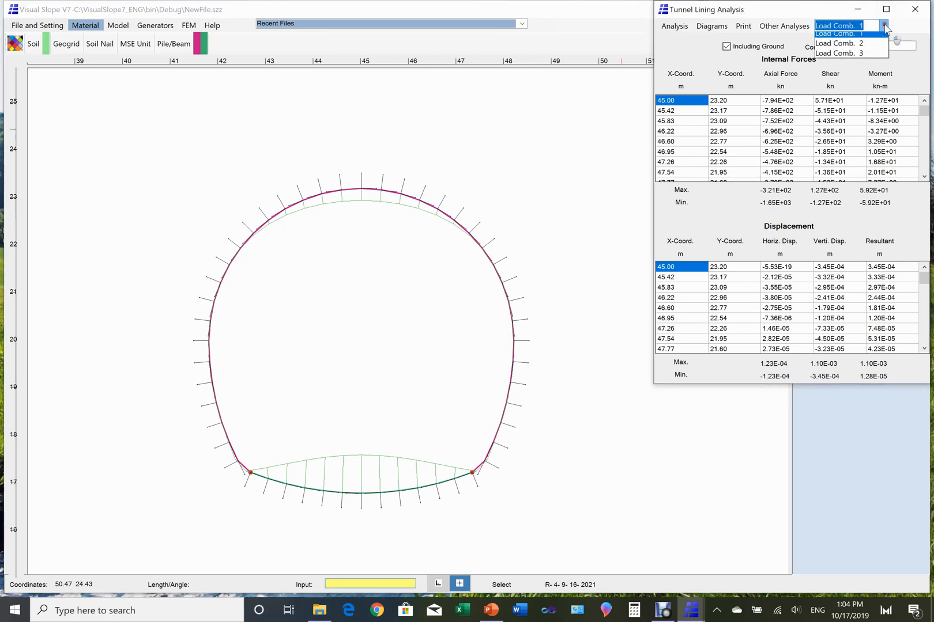
{"action": "left_click", "coordinate": [850, 34]}
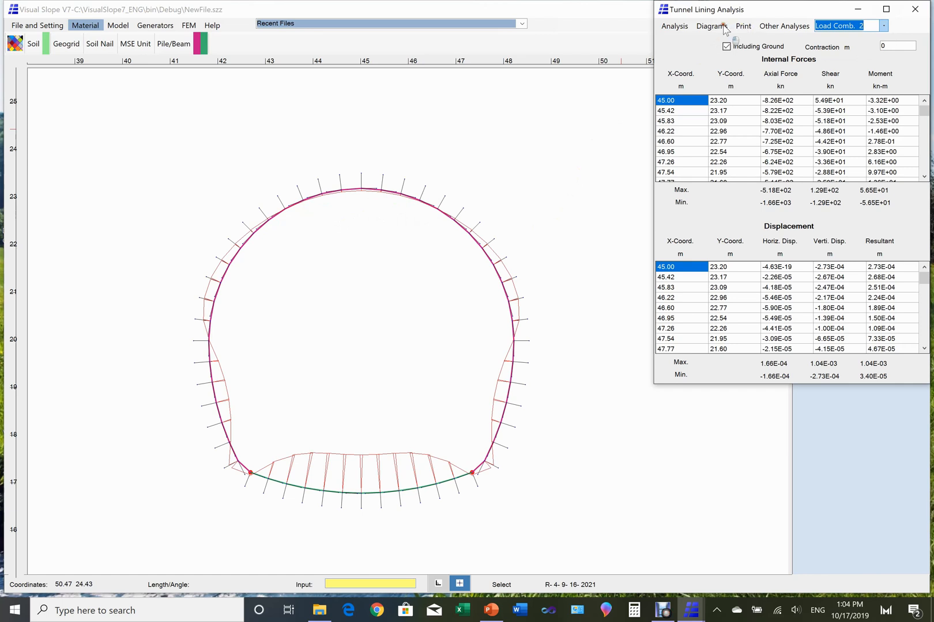
{"action": "left_click", "coordinate": [712, 26]}
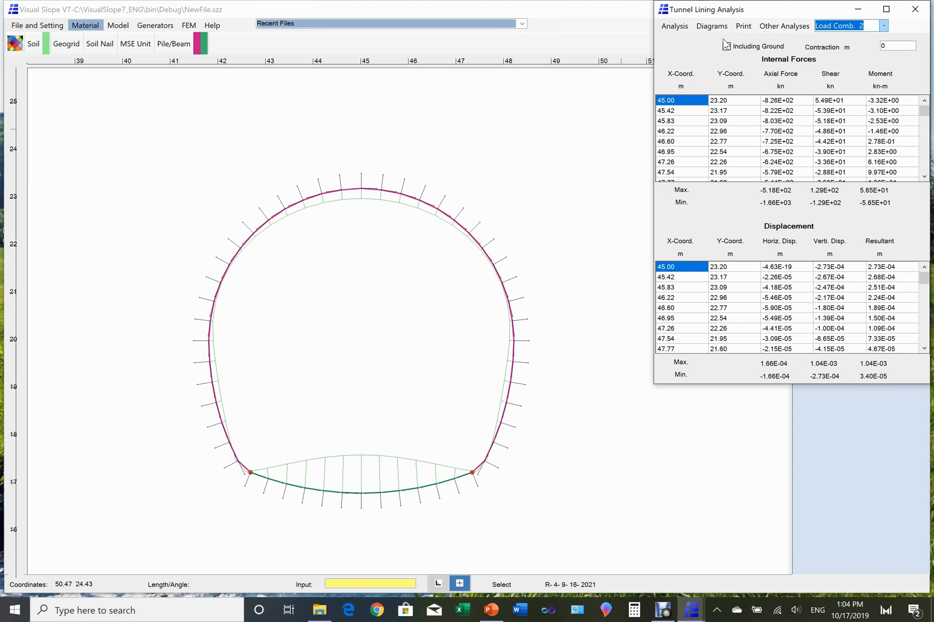
Switch to load combination 3 and display its moment diagram.
{"action": "left_click", "coordinate": [884, 25]}
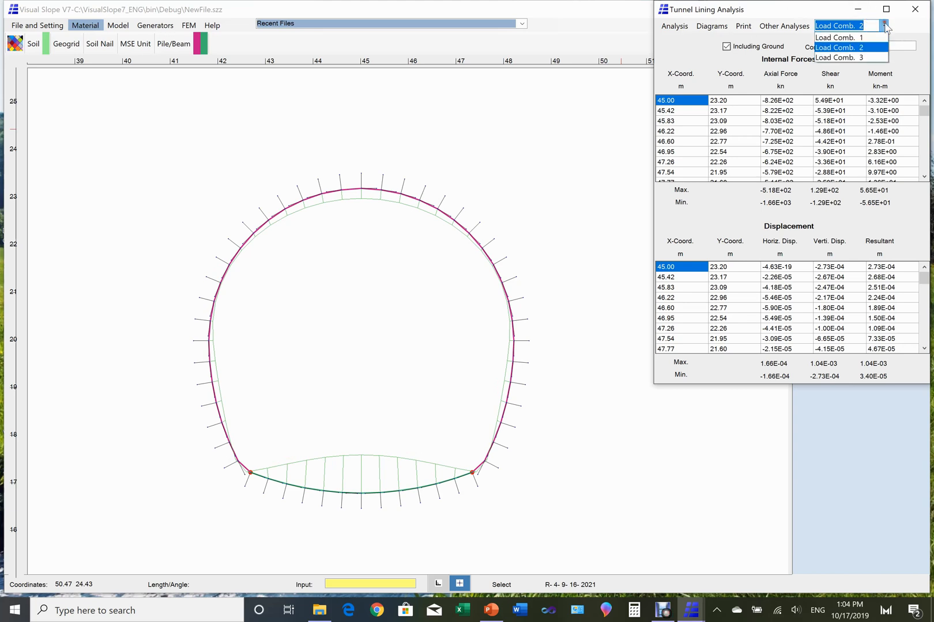
{"action": "left_click", "coordinate": [849, 58]}
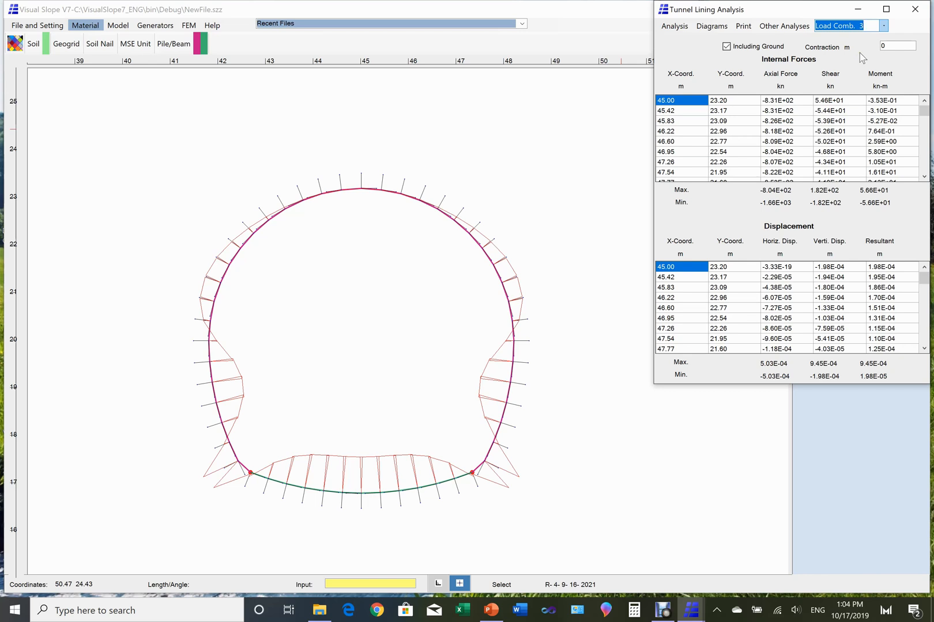
{"action": "mouse_move", "coordinate": [838, 45]}
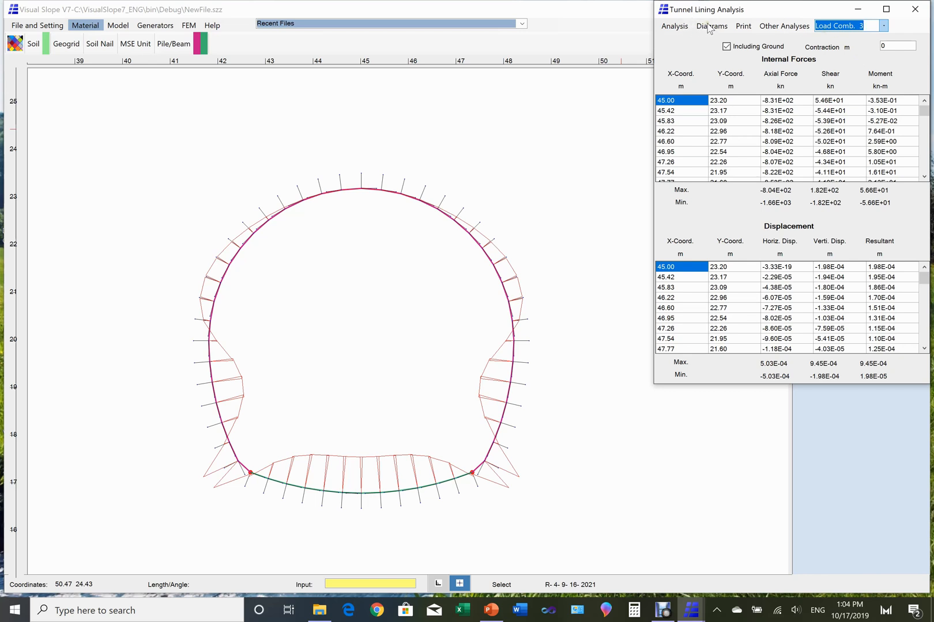
{"action": "left_click", "coordinate": [711, 25]}
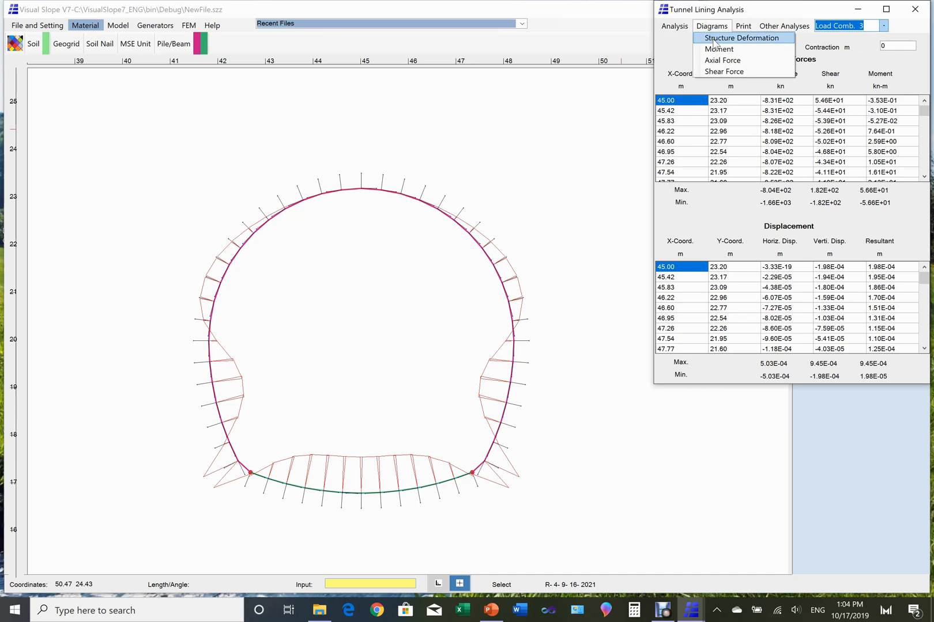
{"action": "left_click", "coordinate": [742, 38]}
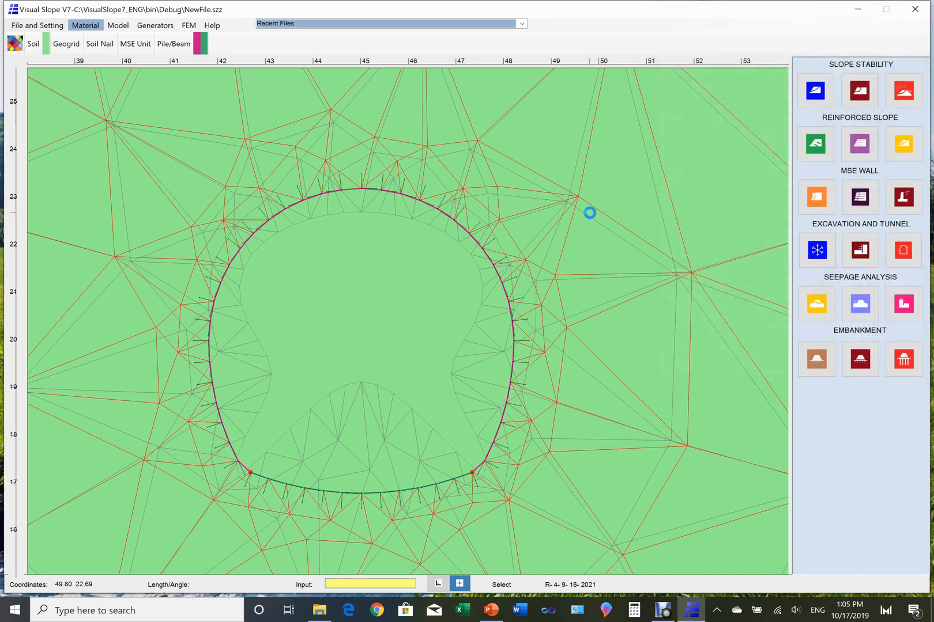
{"action": "mouse_move", "coordinate": [472, 446]}
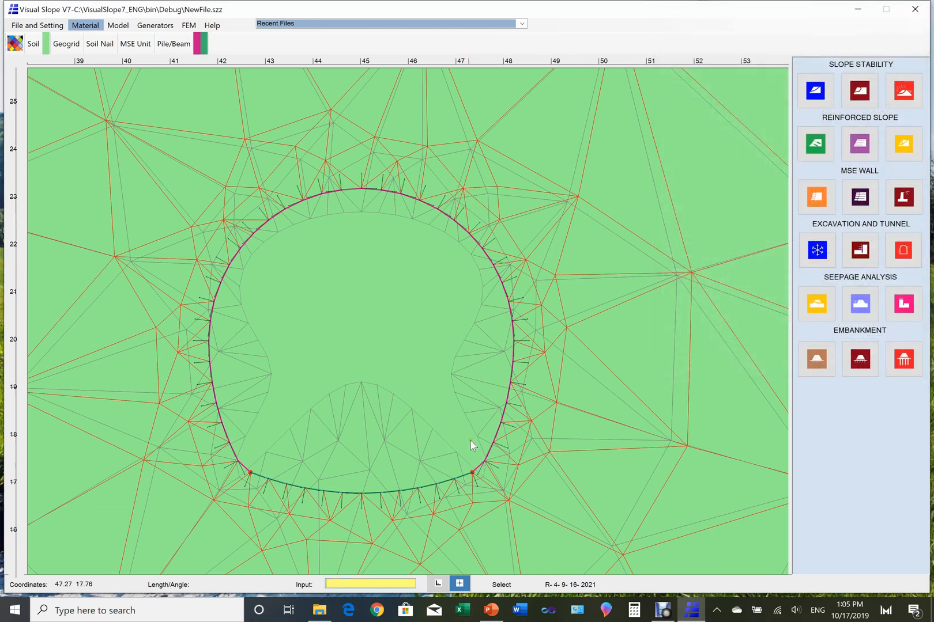
{"action": "mouse_move", "coordinate": [264, 383]}
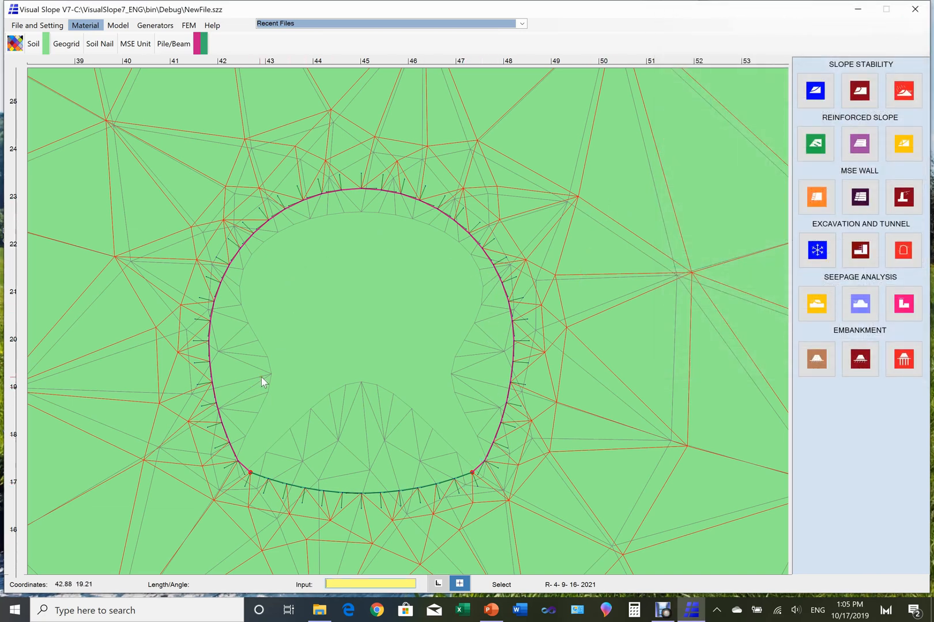
{"action": "mouse_move", "coordinate": [266, 372]}
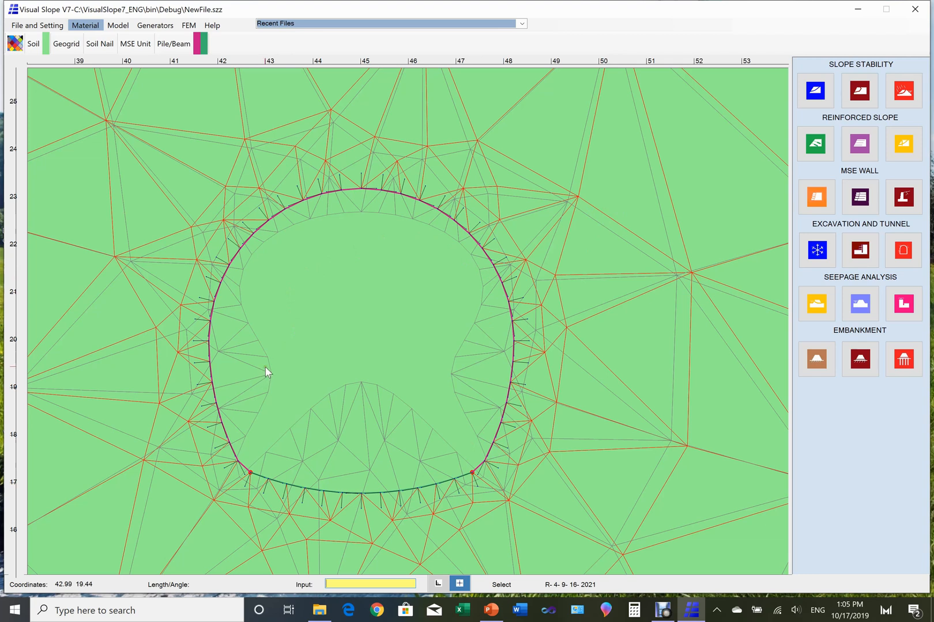
{"action": "mouse_move", "coordinate": [268, 149]}
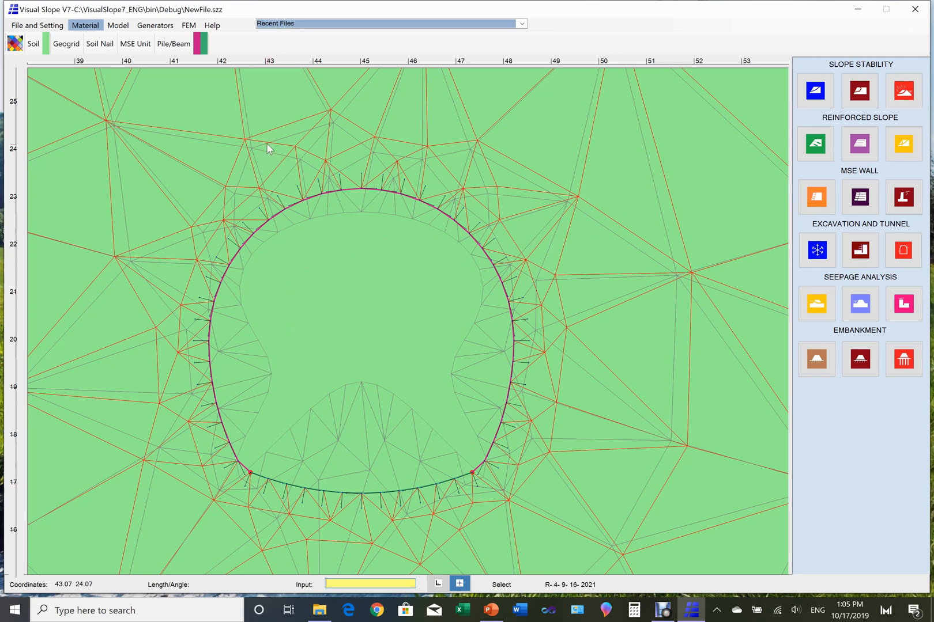
Zoom out to the whole ground block, then bring up the FEM Graphics result-plot list.
{"action": "left_click", "coordinate": [117, 26]}
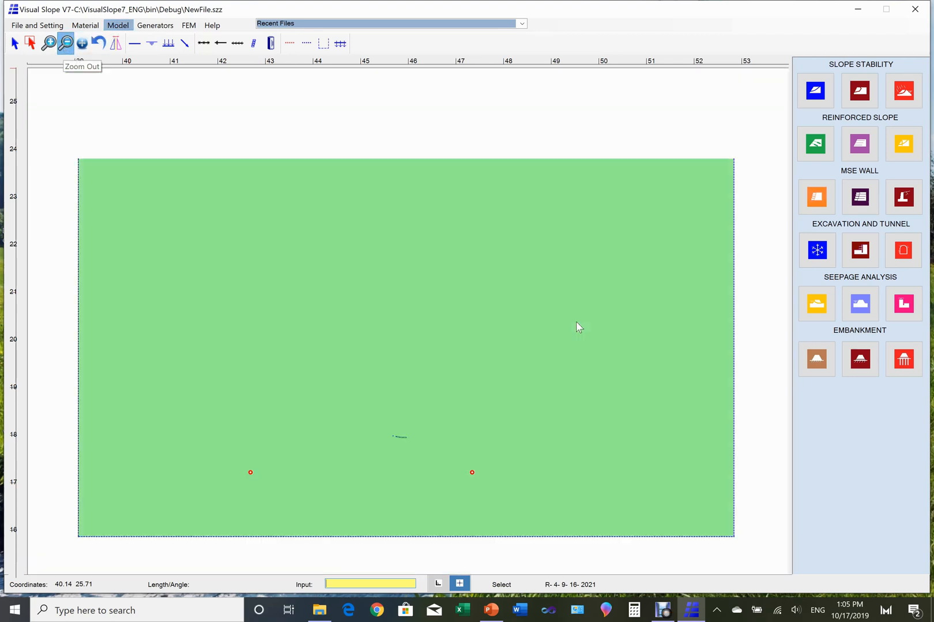
{"action": "left_click", "coordinate": [65, 42]}
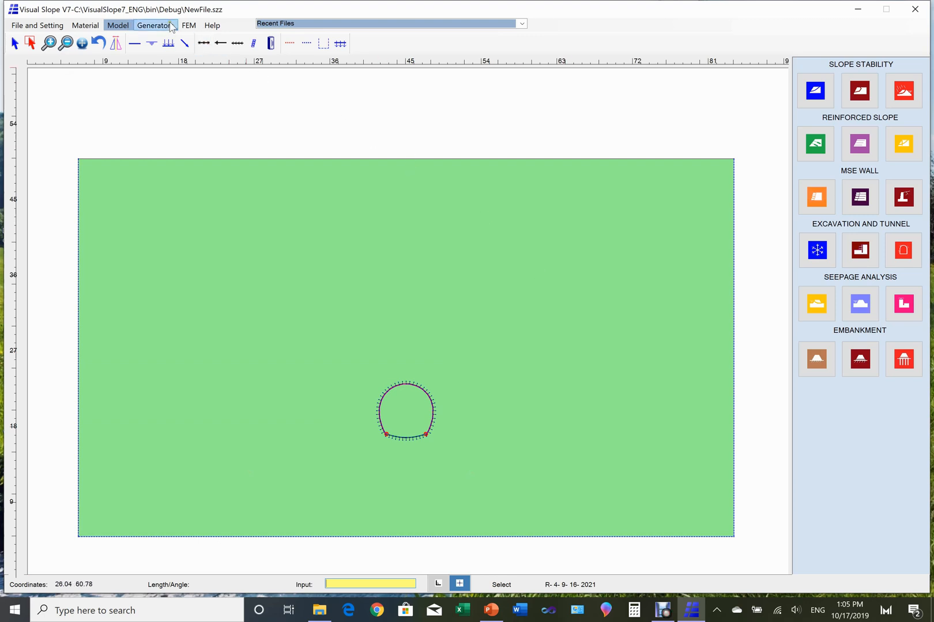
{"action": "left_click", "coordinate": [189, 25]}
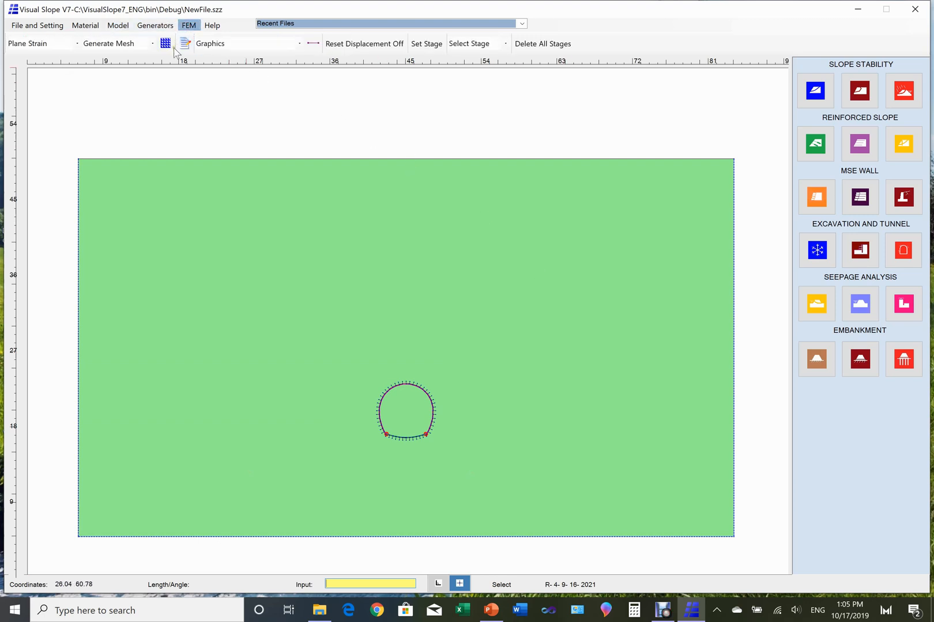
{"action": "left_click", "coordinate": [298, 43]}
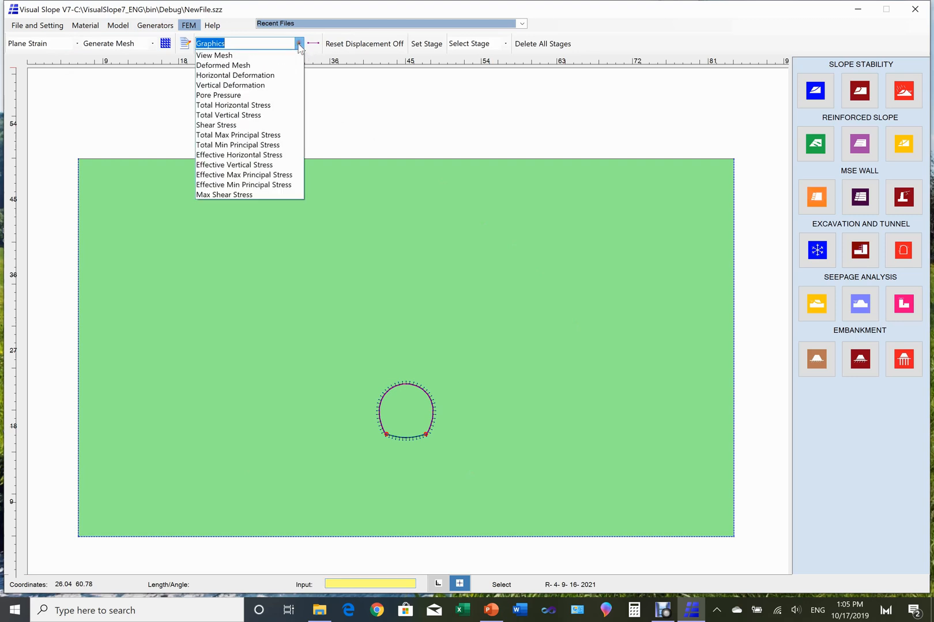
{"action": "mouse_move", "coordinate": [249, 85]}
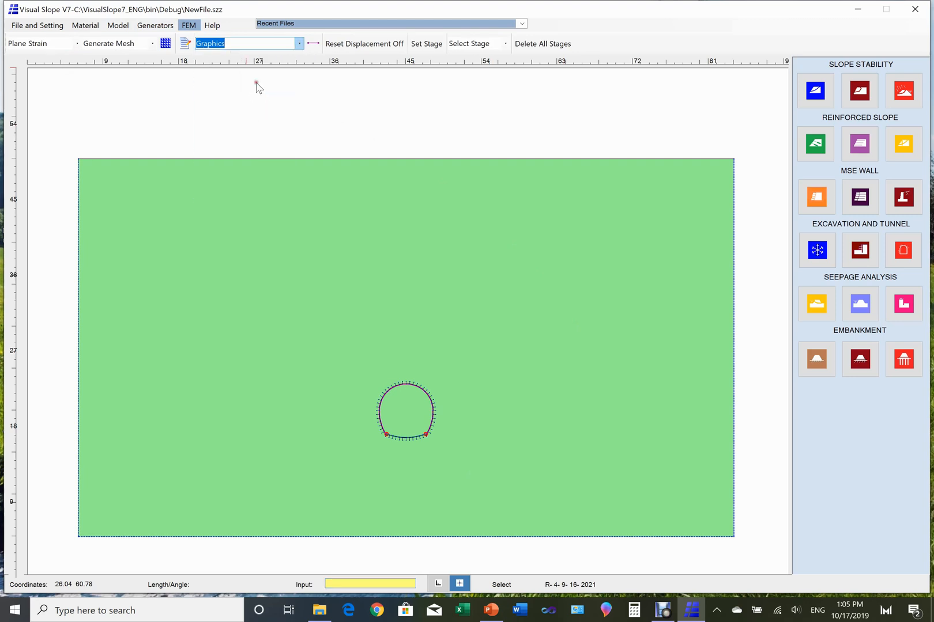
{"action": "mouse_move", "coordinate": [319, 316]}
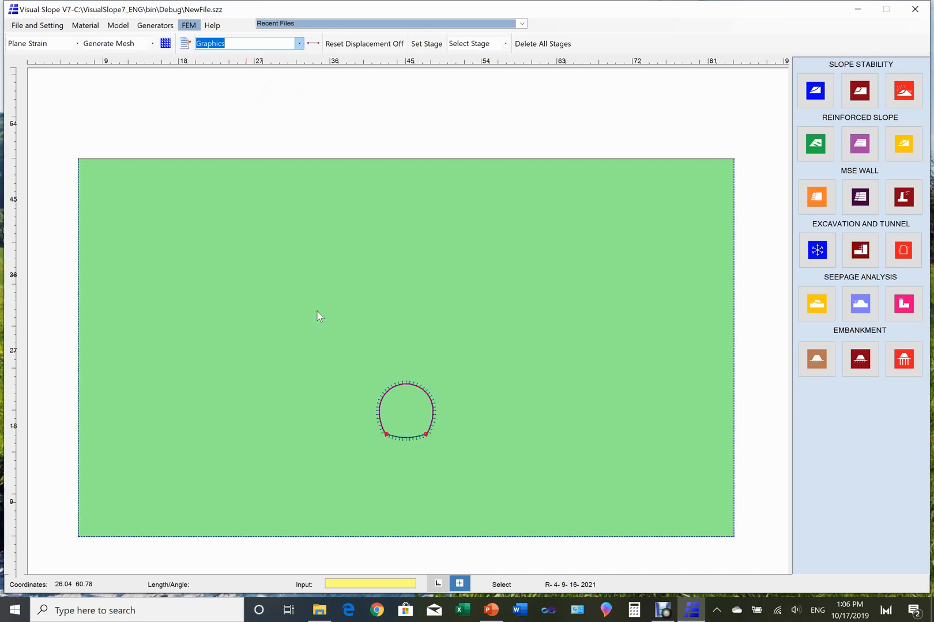
Plot the ground's vertical deformation contours, then reopen the result list for shear stress.
{"action": "left_click", "coordinate": [245, 43]}
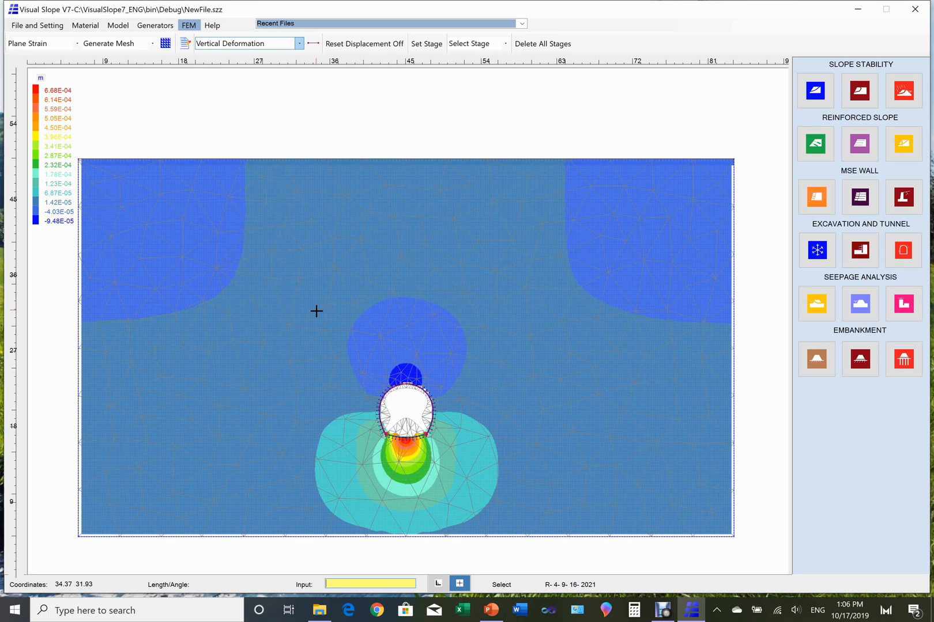
{"action": "mouse_move", "coordinate": [334, 262]}
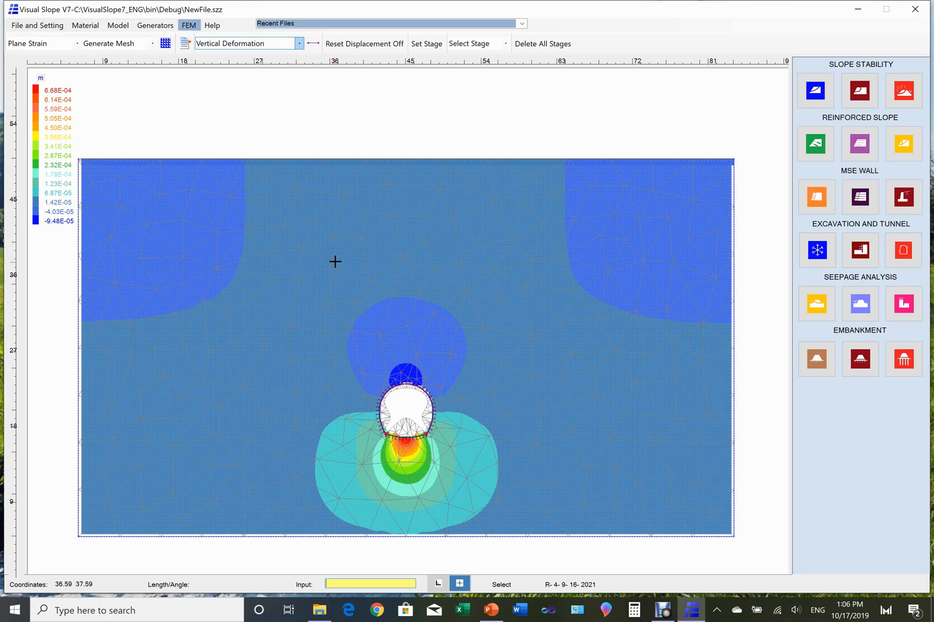
{"action": "left_click", "coordinate": [299, 44]}
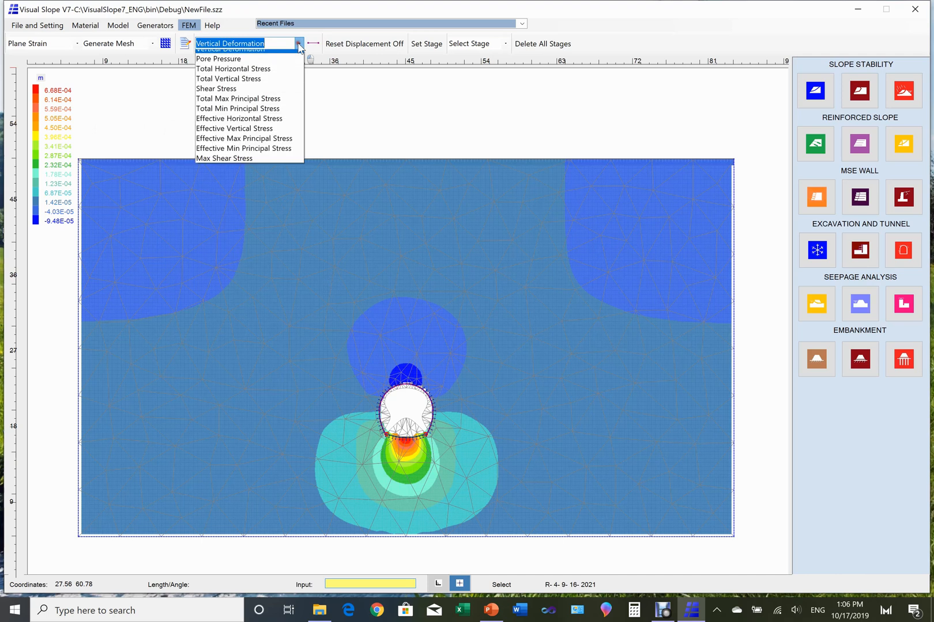
{"action": "mouse_move", "coordinate": [236, 125]}
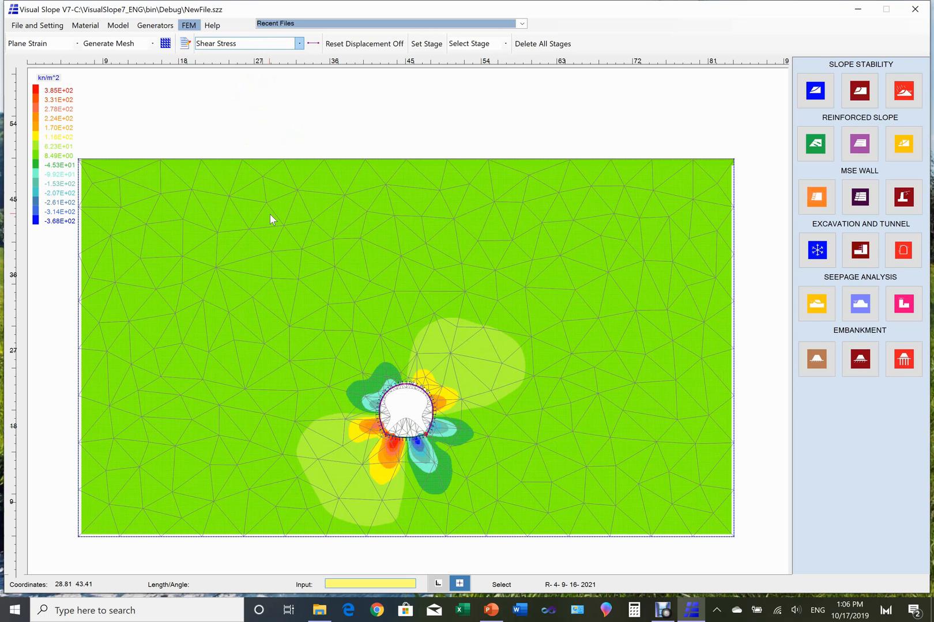
{"action": "mouse_move", "coordinate": [239, 175]}
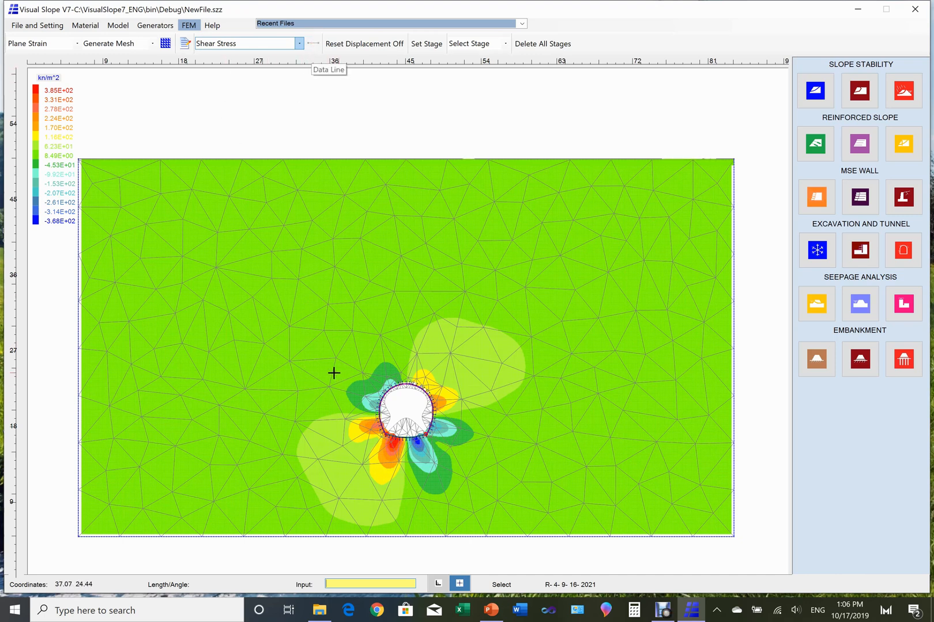
{"action": "mouse_move", "coordinate": [327, 381]}
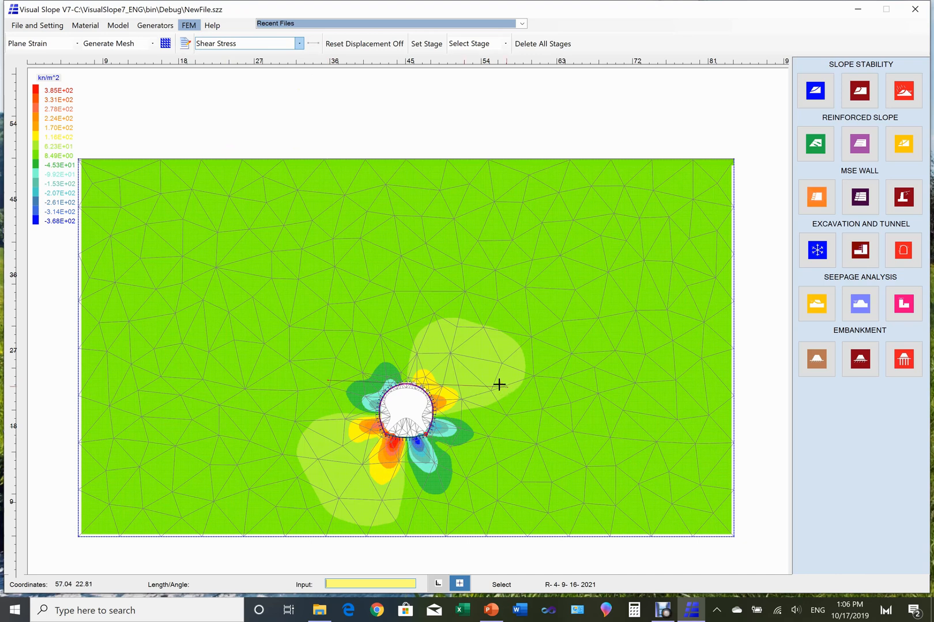
{"action": "mouse_move", "coordinate": [492, 385]}
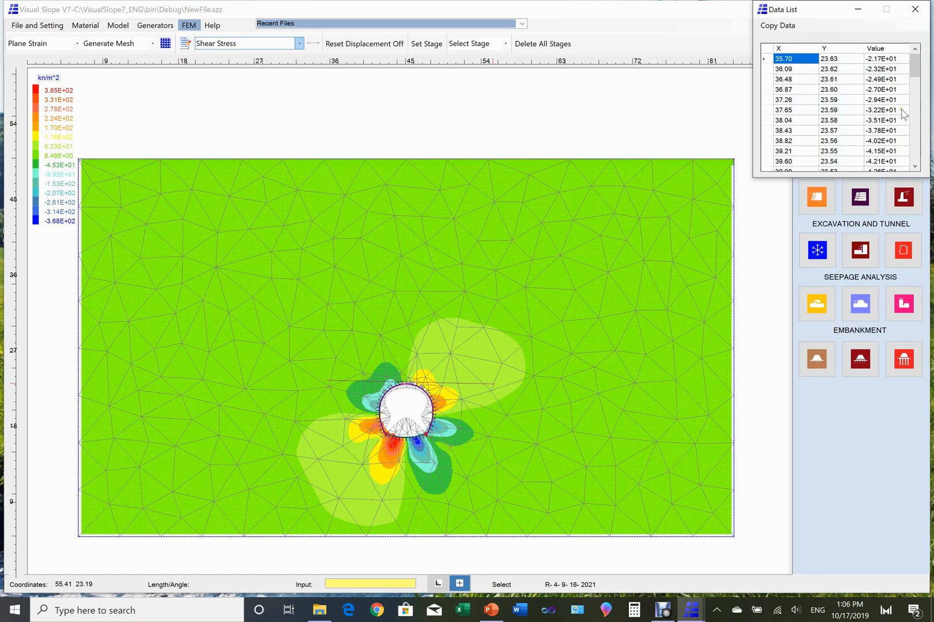
{"action": "mouse_move", "coordinate": [890, 111]}
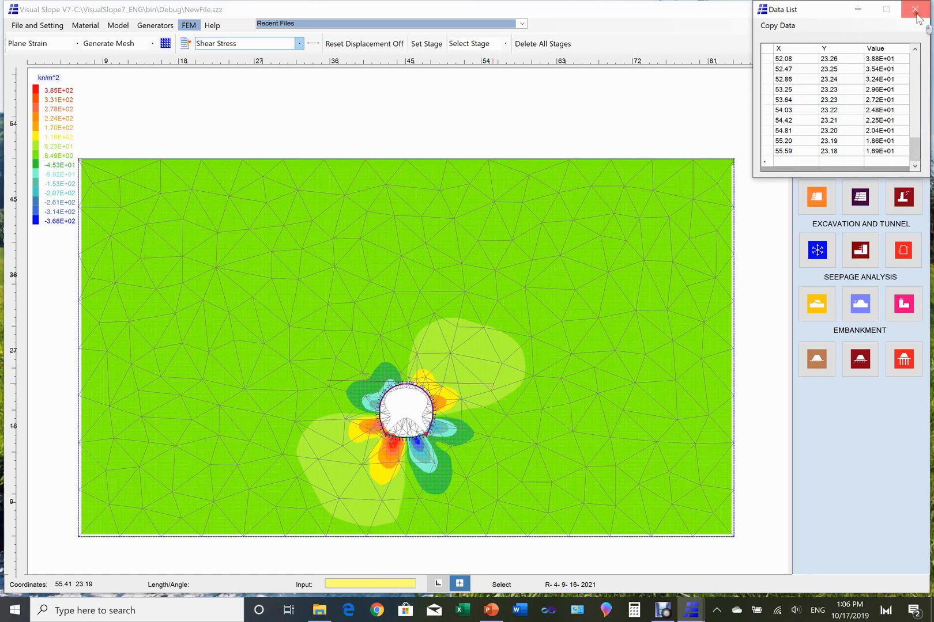
{"action": "left_click", "coordinate": [916, 9]}
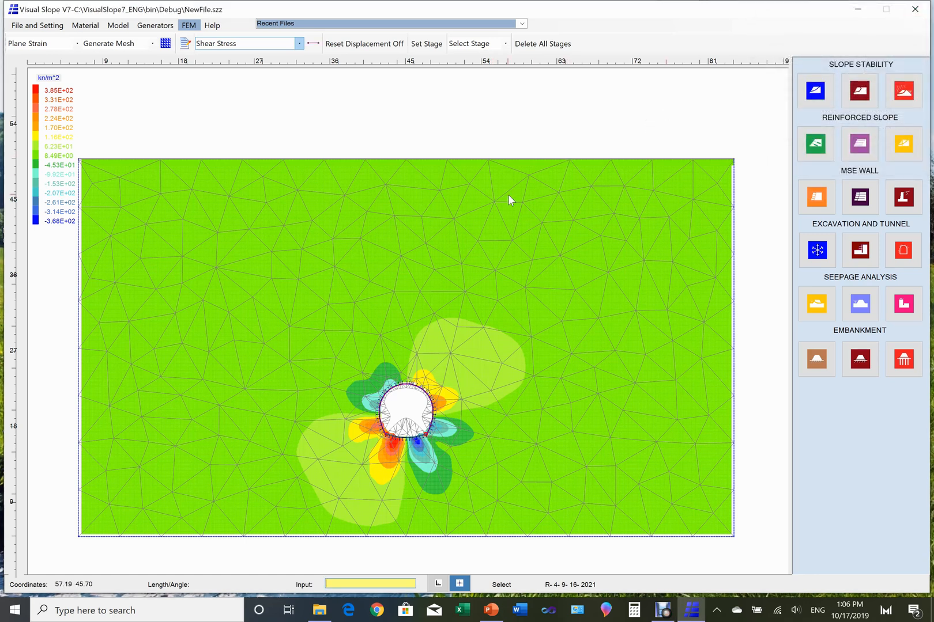
{"action": "mouse_move", "coordinate": [511, 199]}
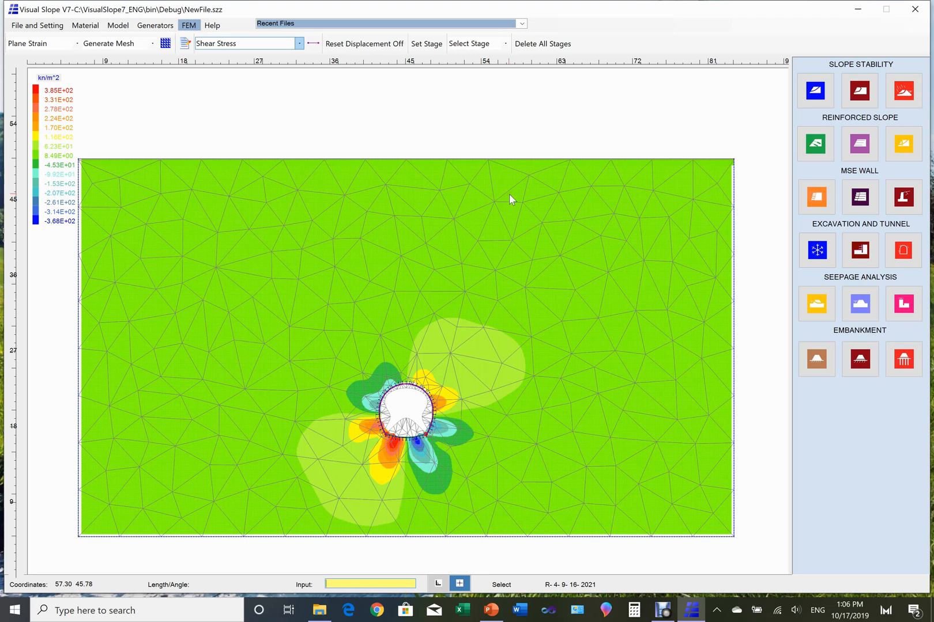
{"action": "left_click", "coordinate": [37, 26]}
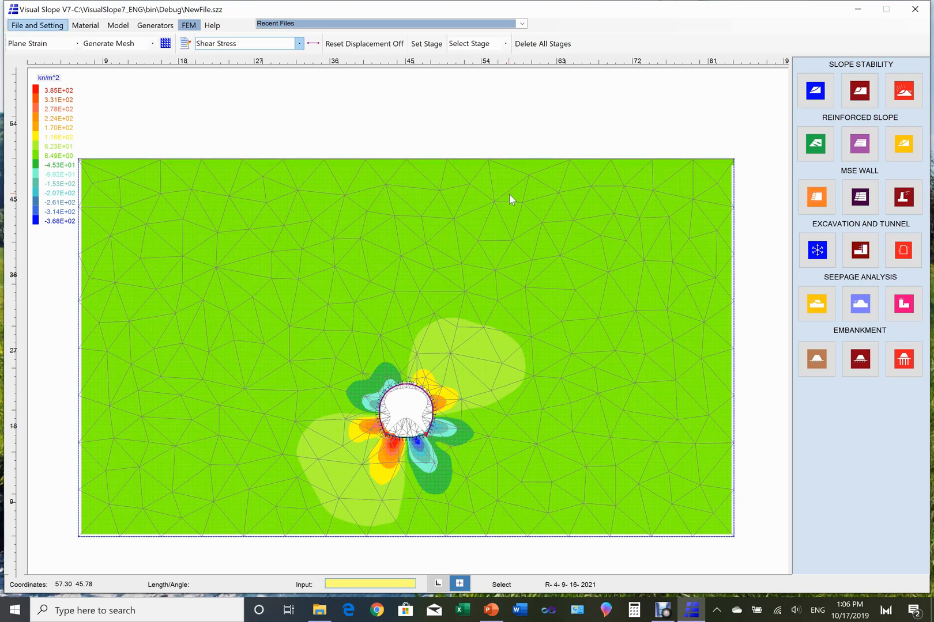